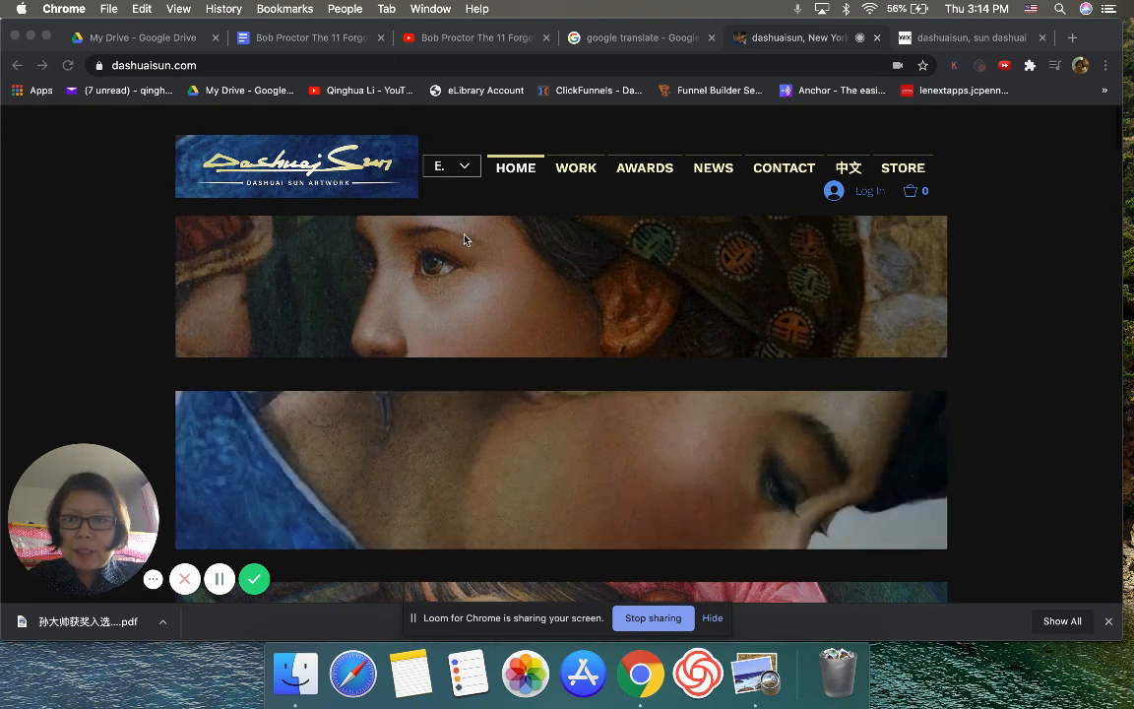
mouse_move(374, 209)
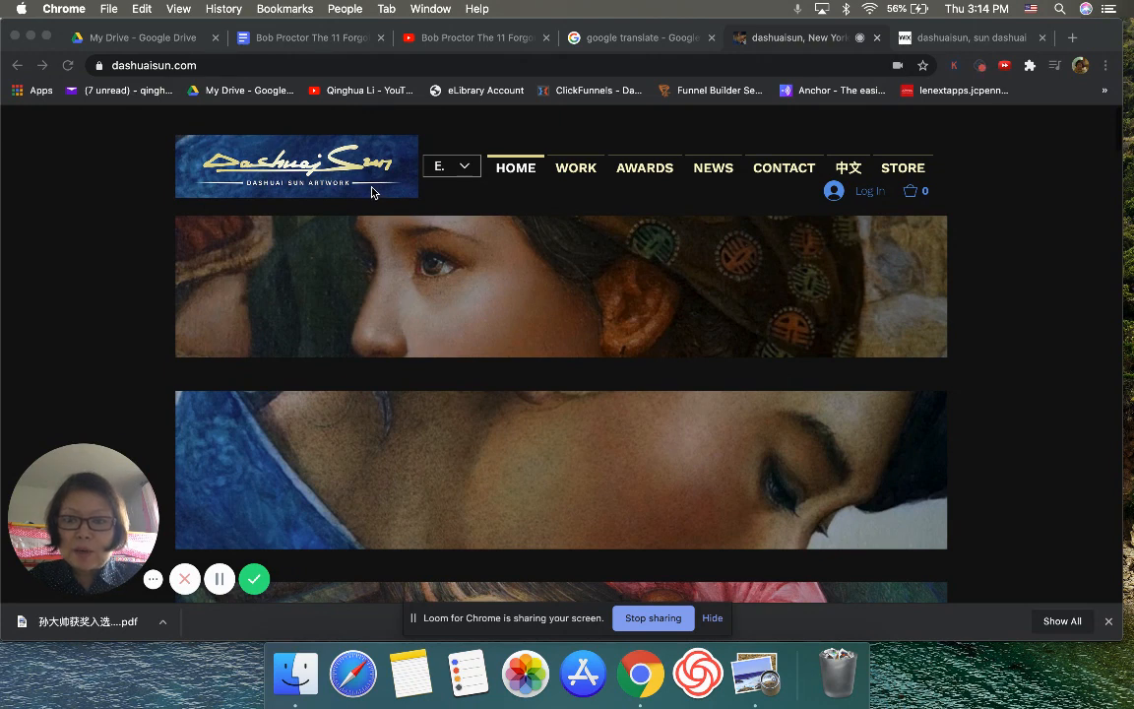
mouse_move(364, 174)
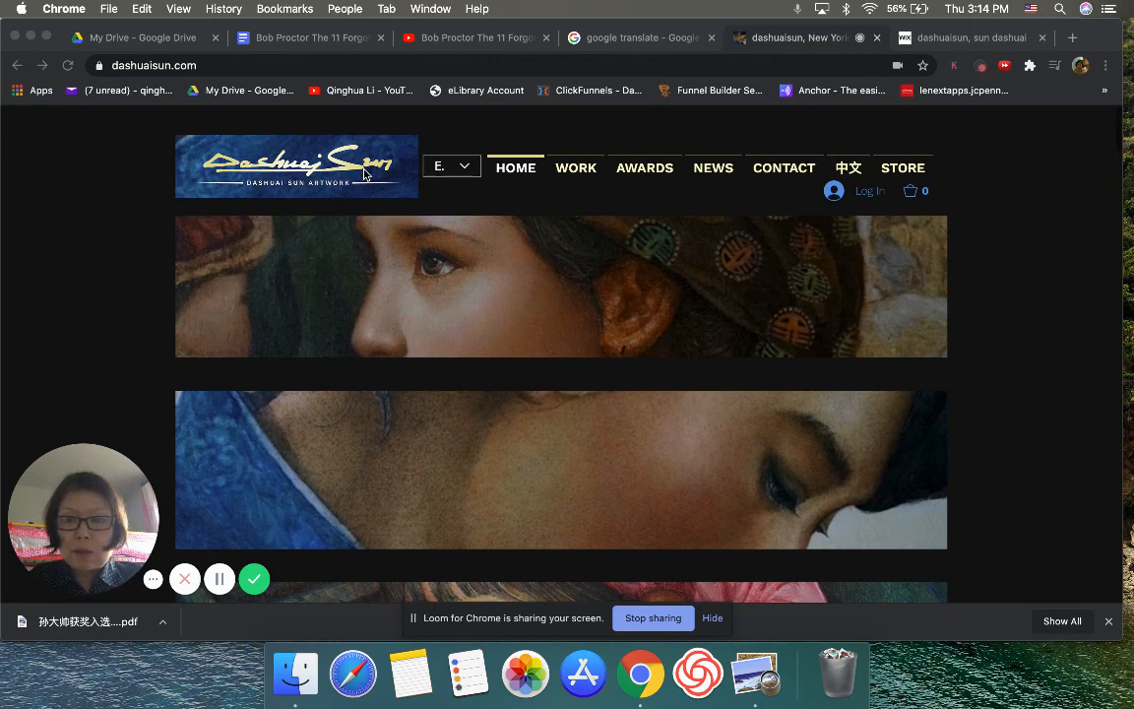
mouse_move(503, 309)
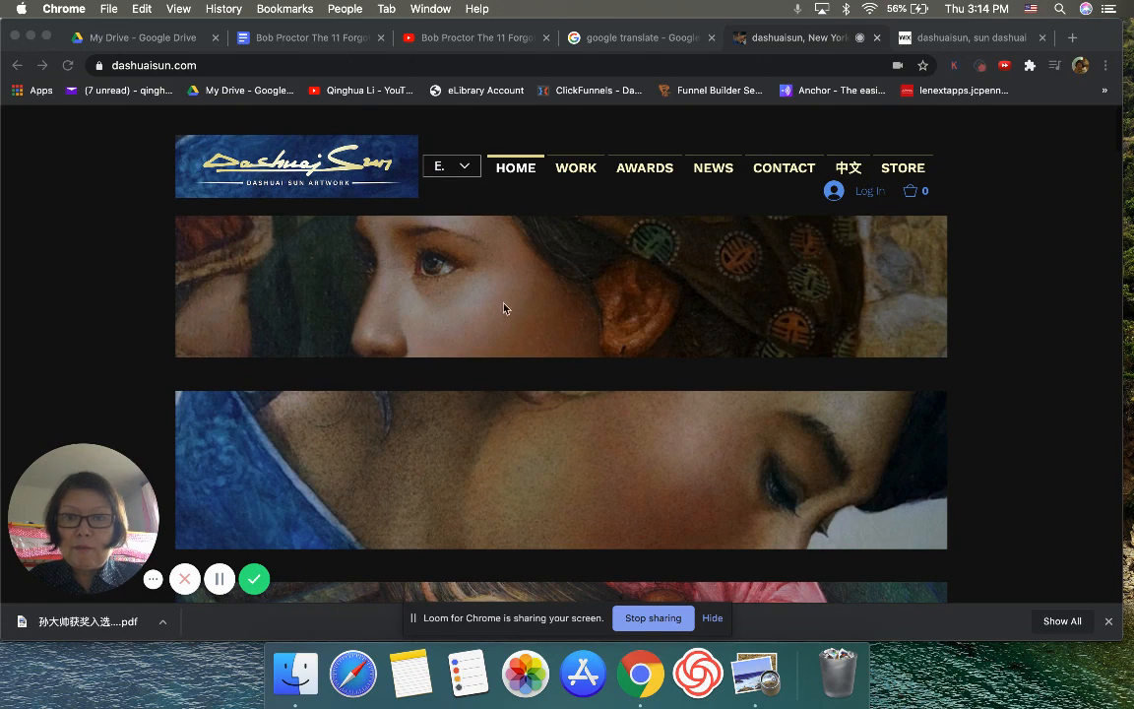
mouse_move(630, 222)
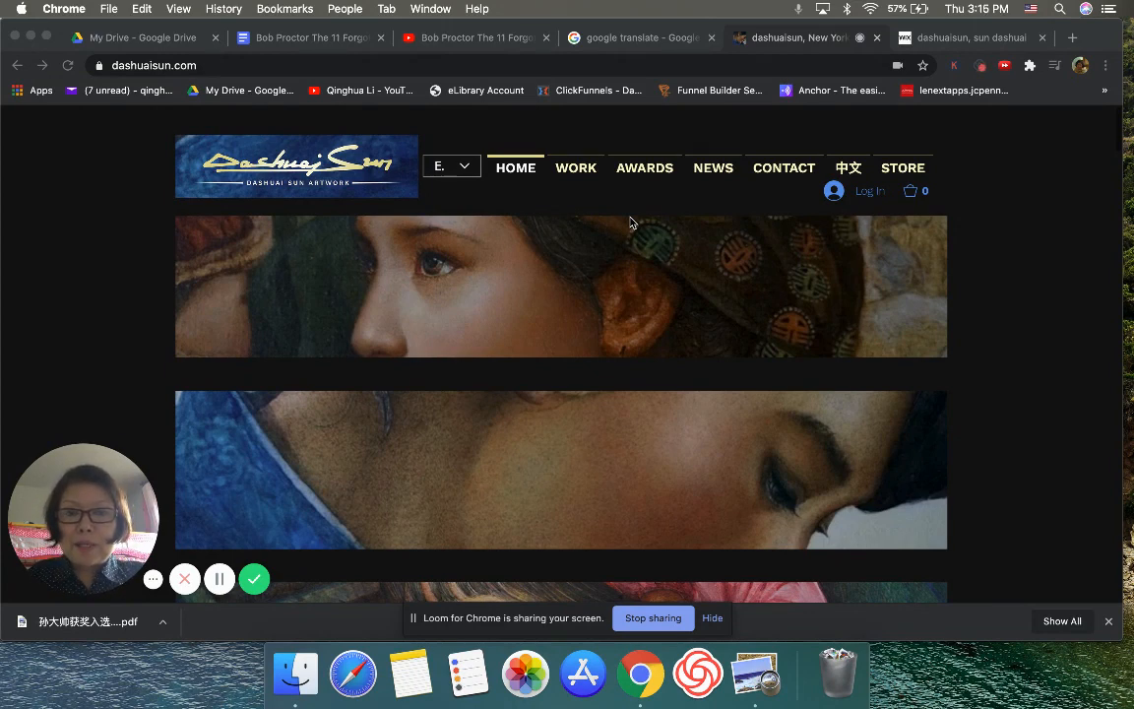
mouse_move(694, 292)
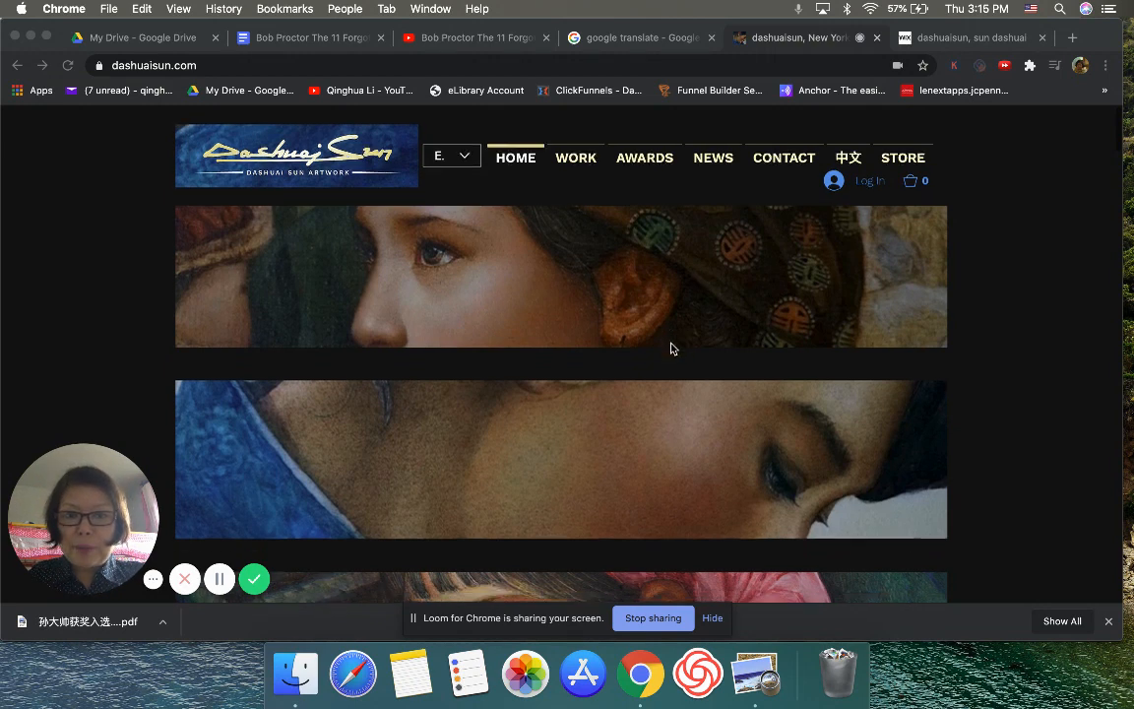
Look over the English home page, then go to the People & Figures gallery under WORK.
scroll("down", 3)
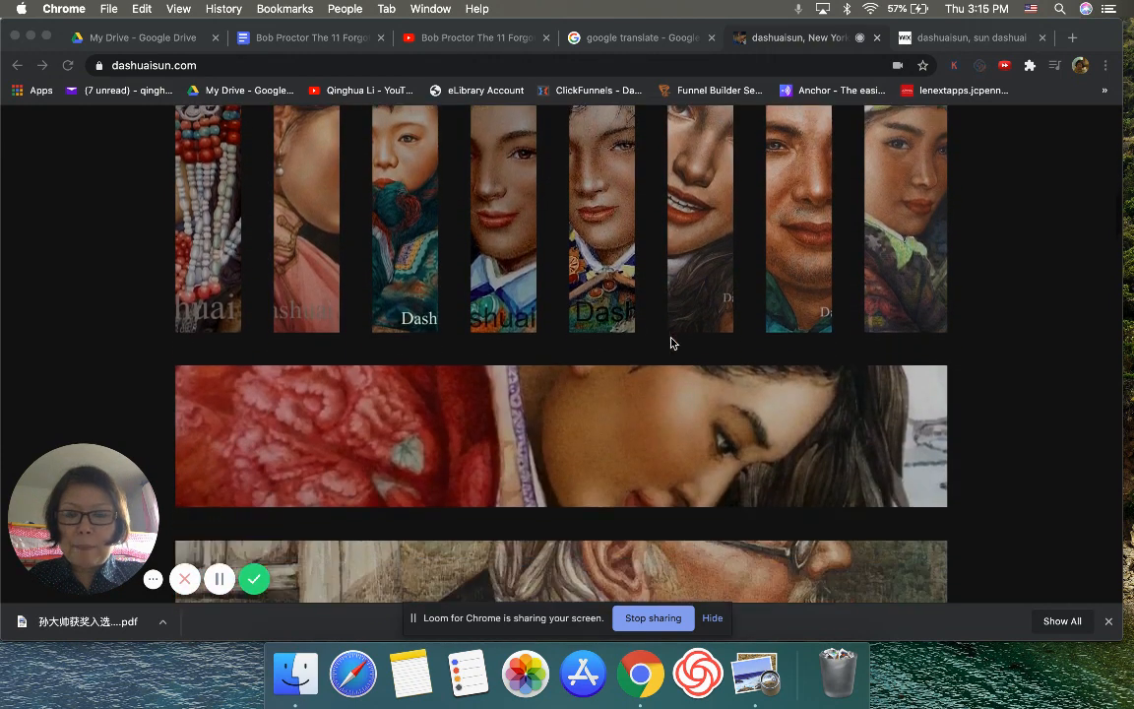
scroll("down", 3)
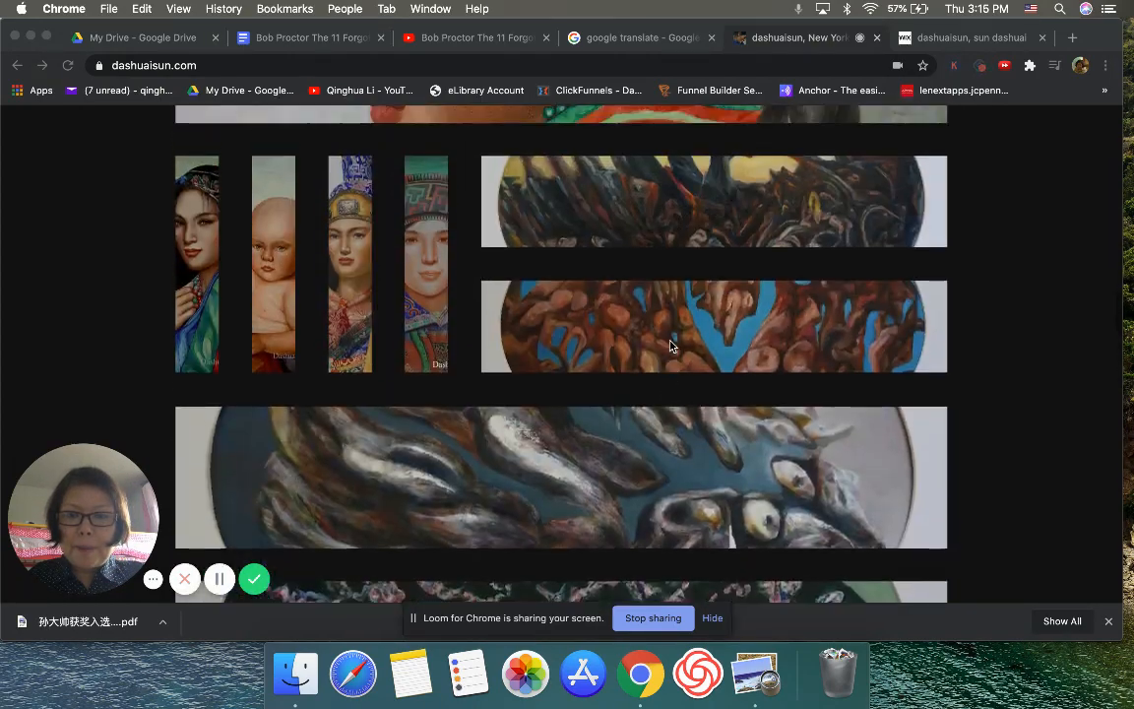
scroll("up", 3)
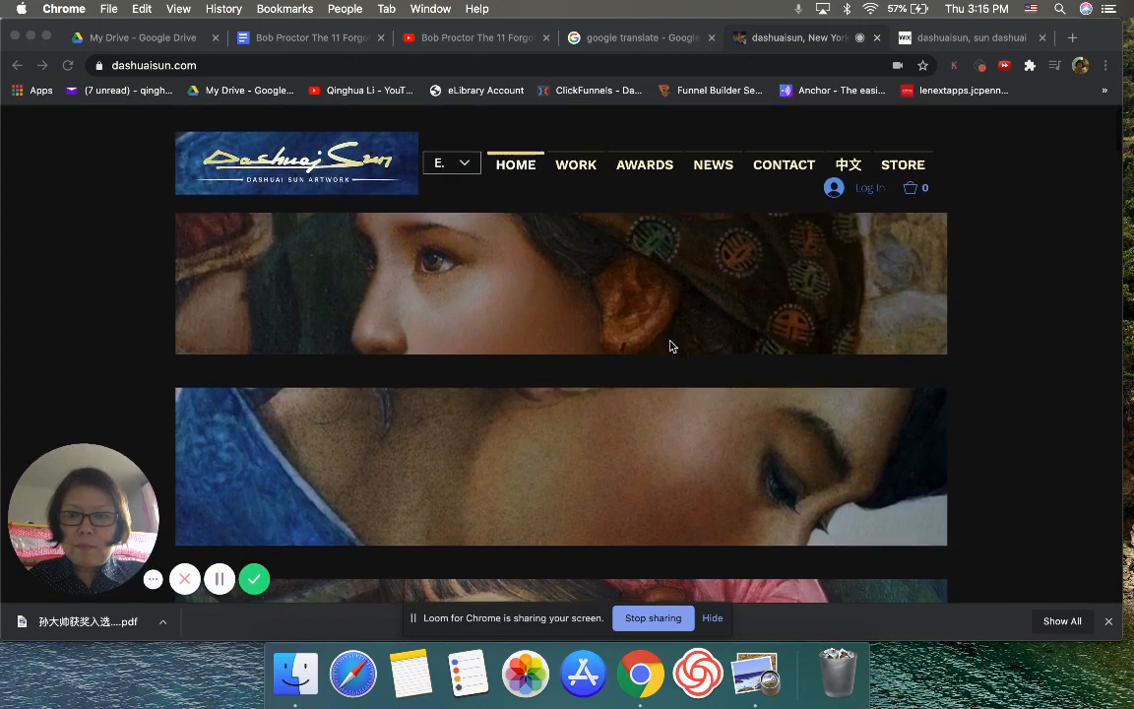
scroll("up", 3)
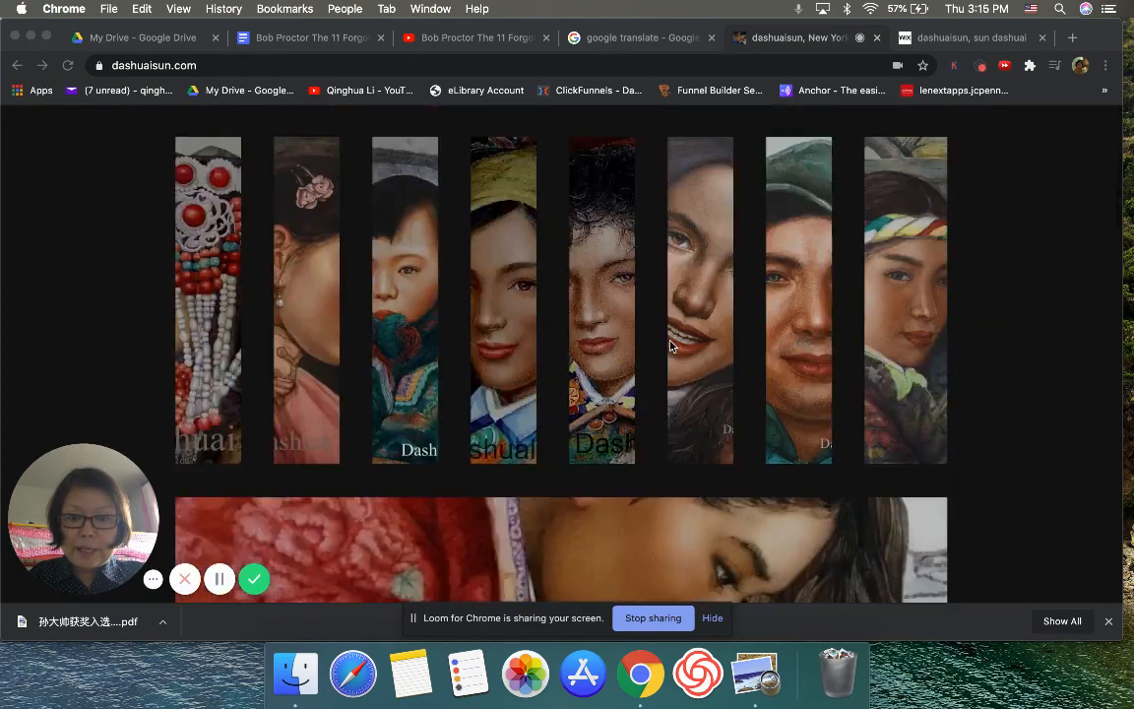
scroll("down", 3)
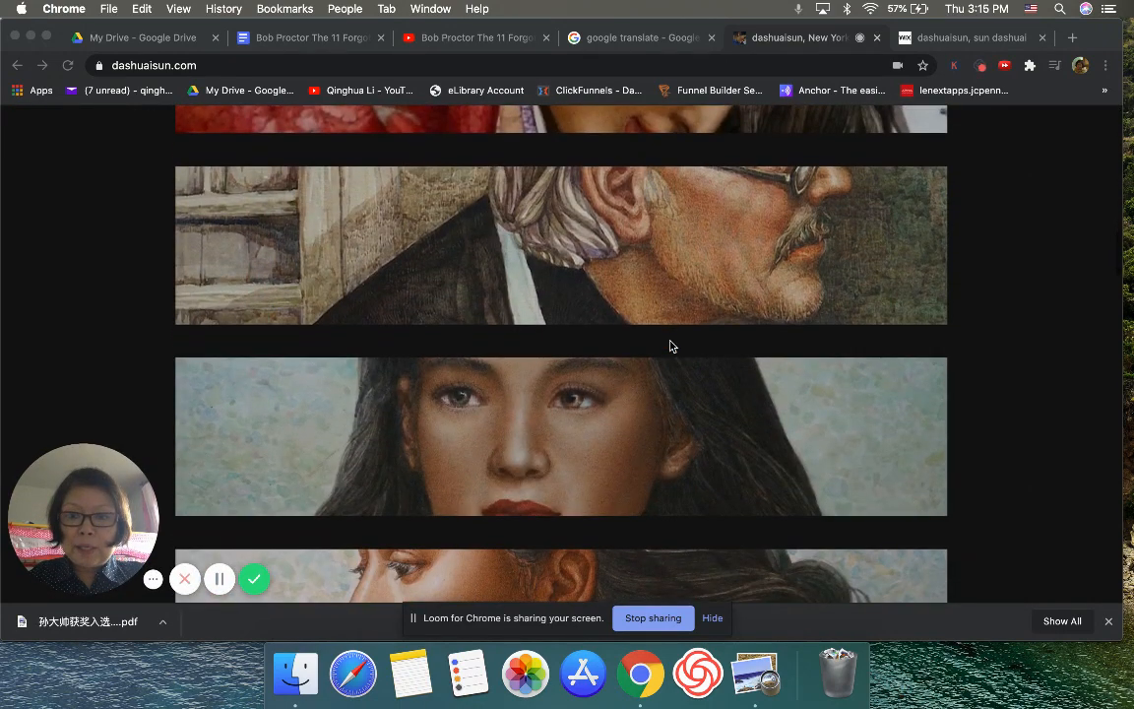
scroll("down", 3)
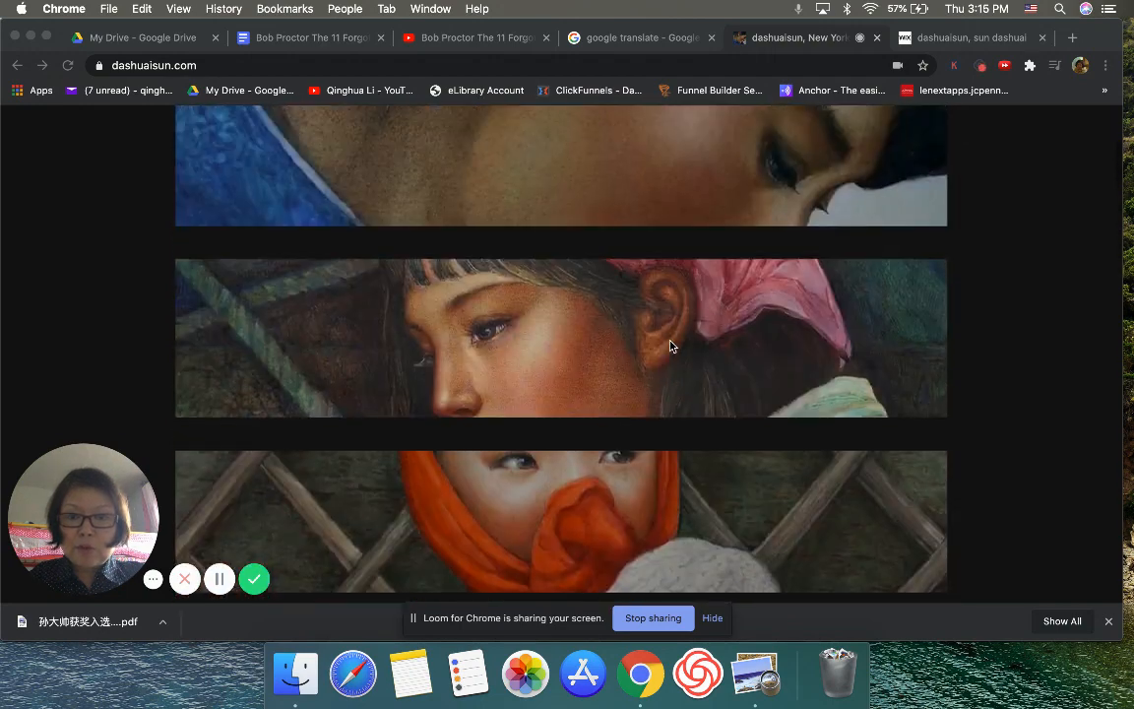
scroll("up", 3)
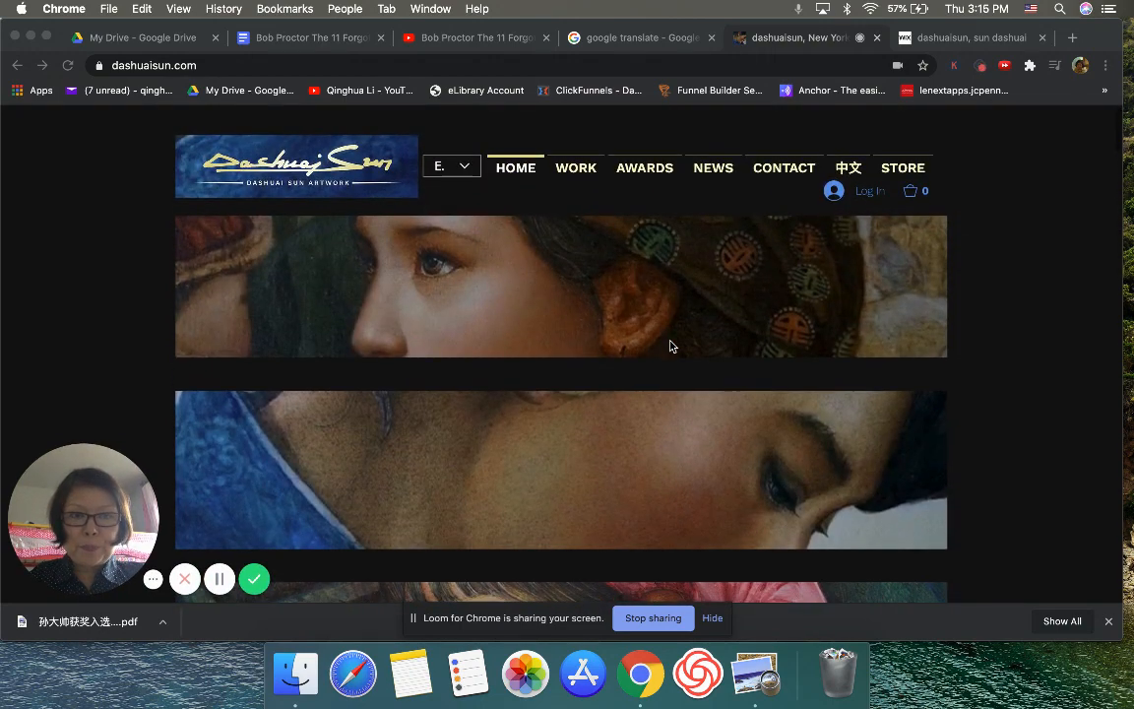
mouse_move(725, 300)
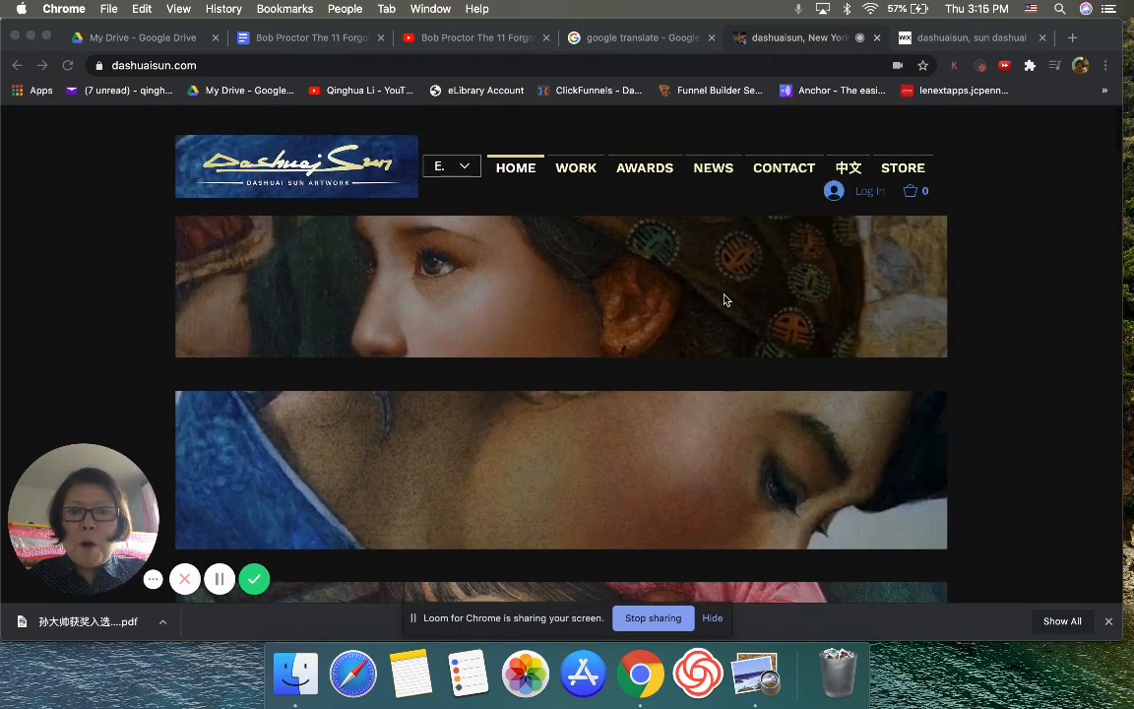
mouse_move(492, 335)
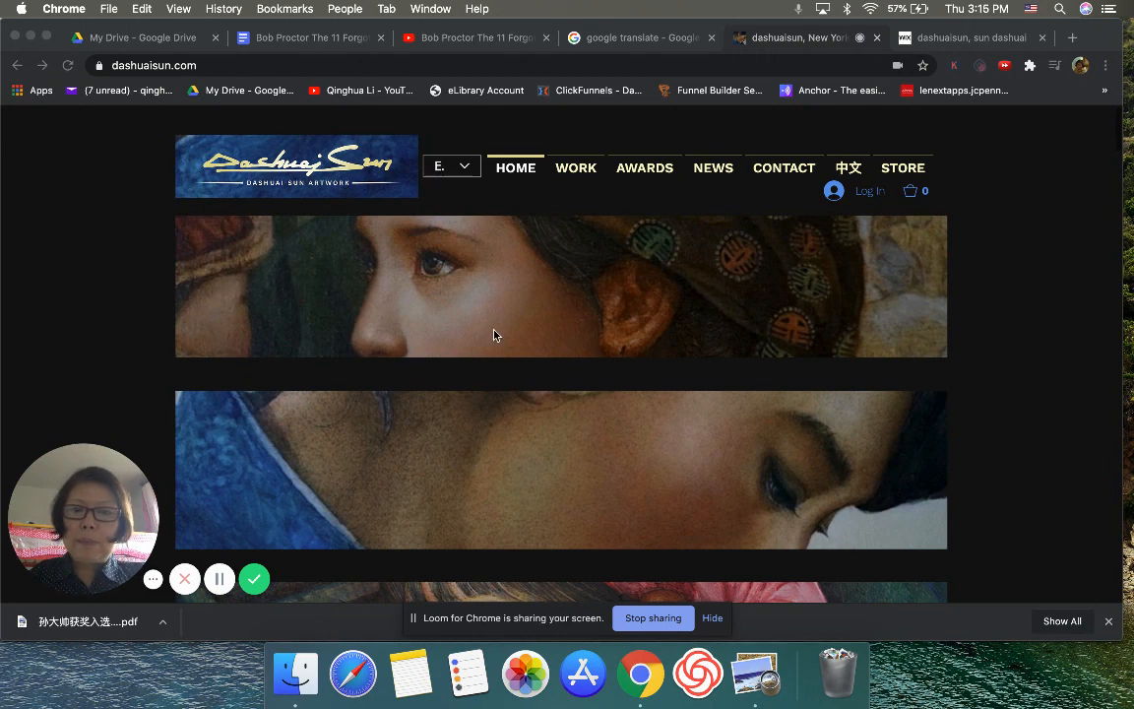
scroll("down", 3)
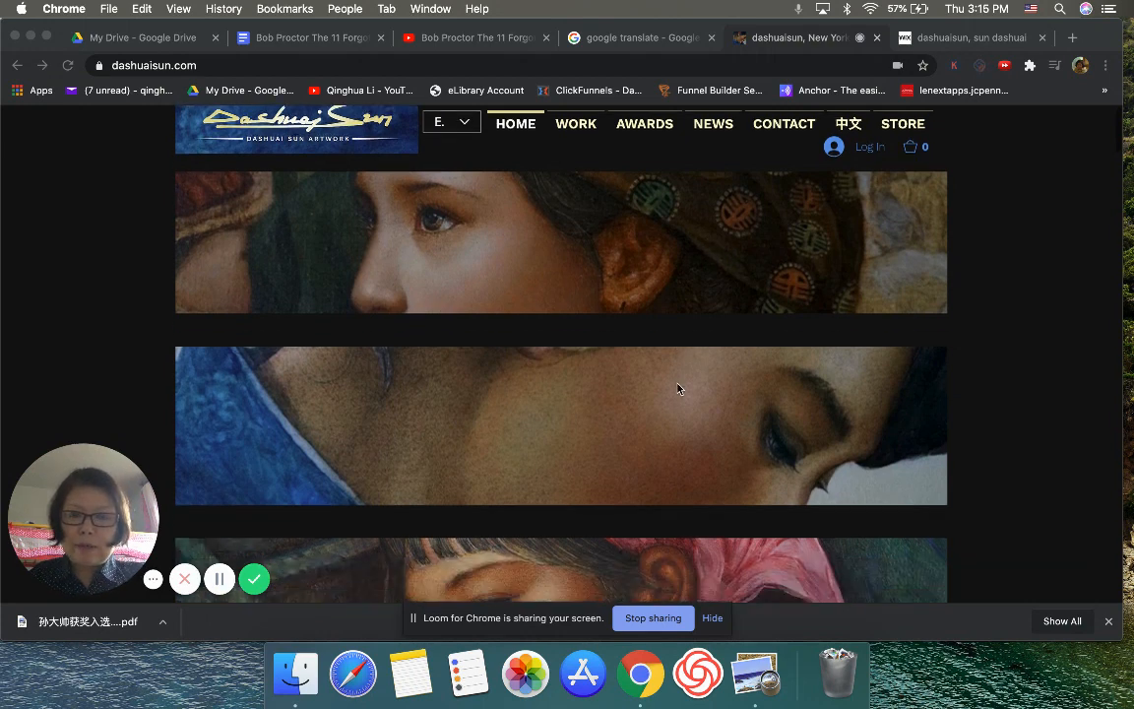
scroll("up", 3)
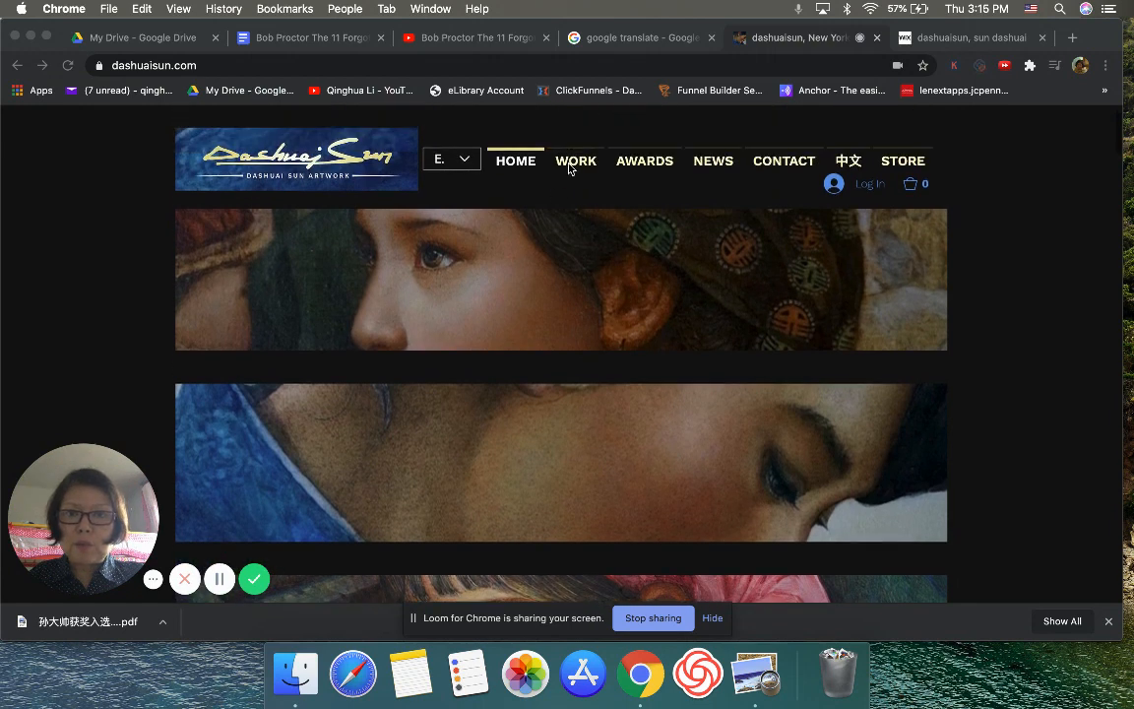
left_click(575, 160)
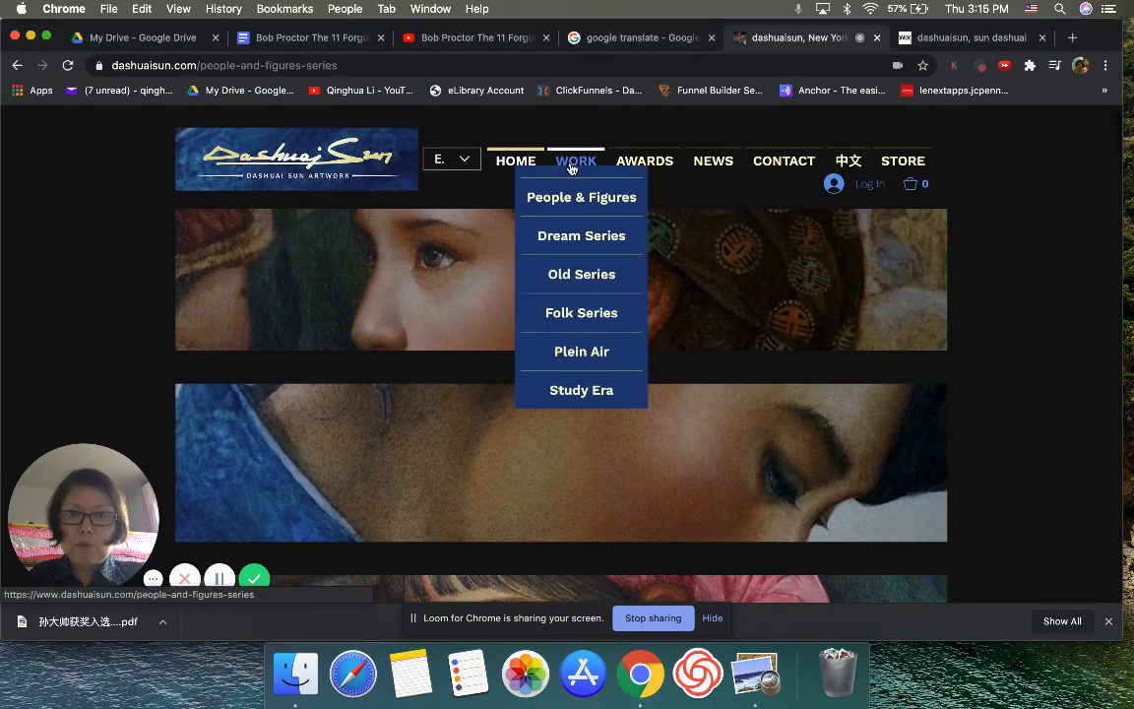
left_click(581, 197)
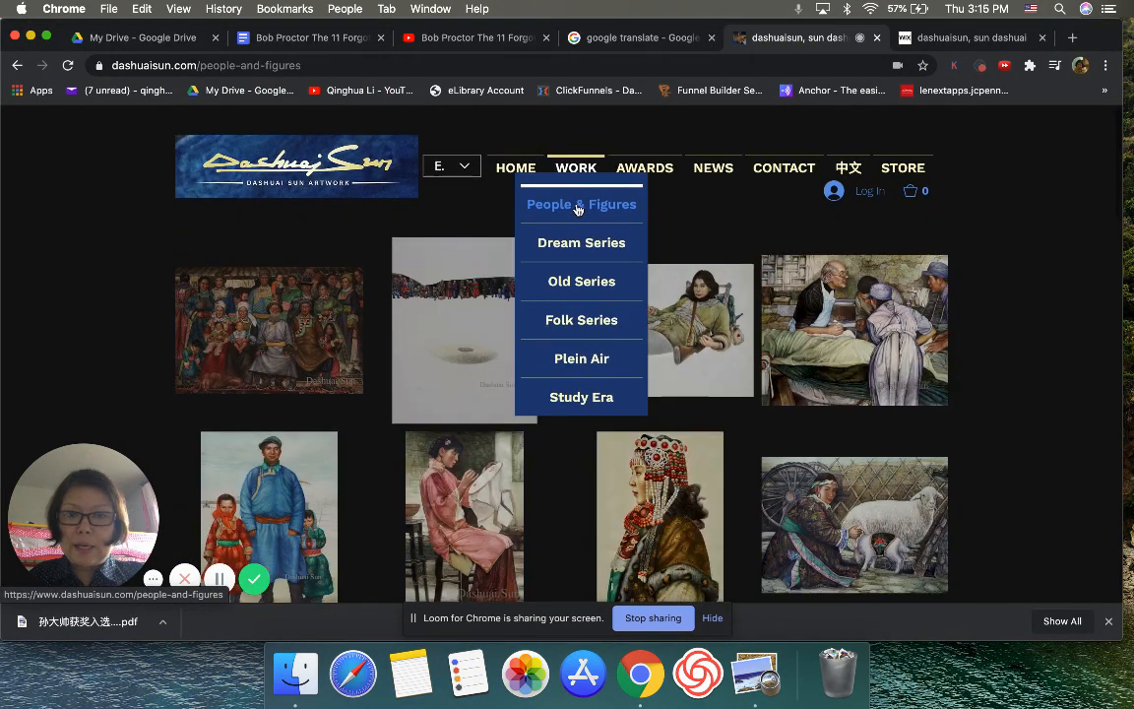
View a painting full size in the lightbox and advance through the next two slides.
left_click(581, 204)
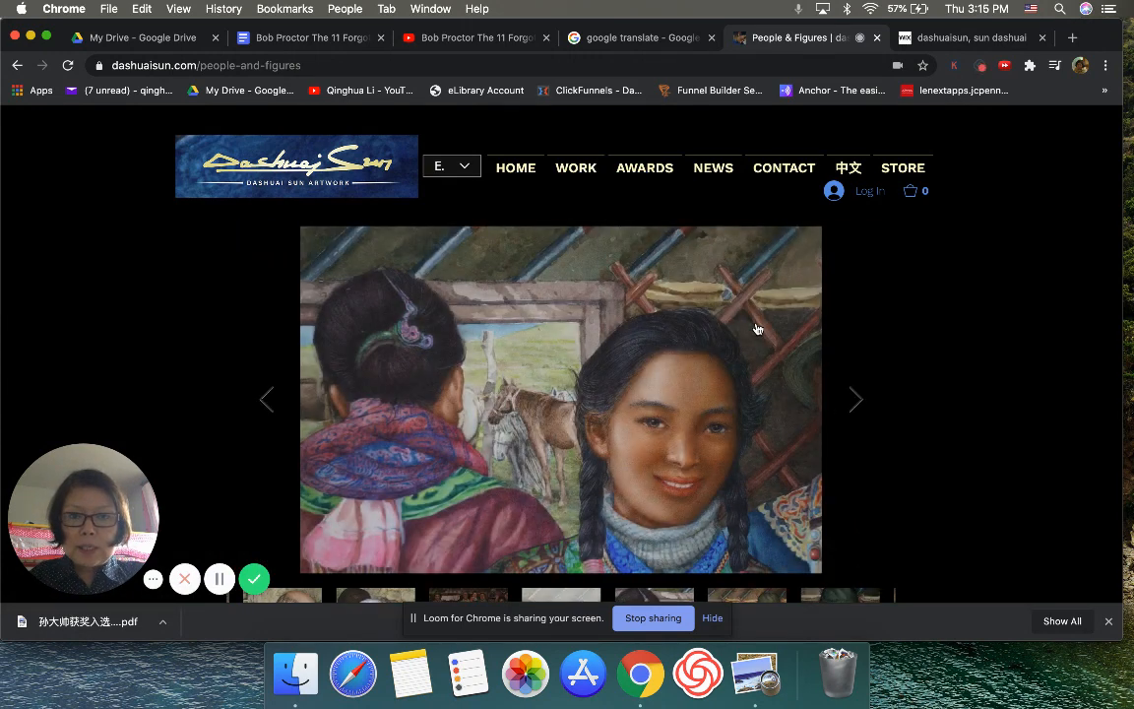
left_click(855, 400)
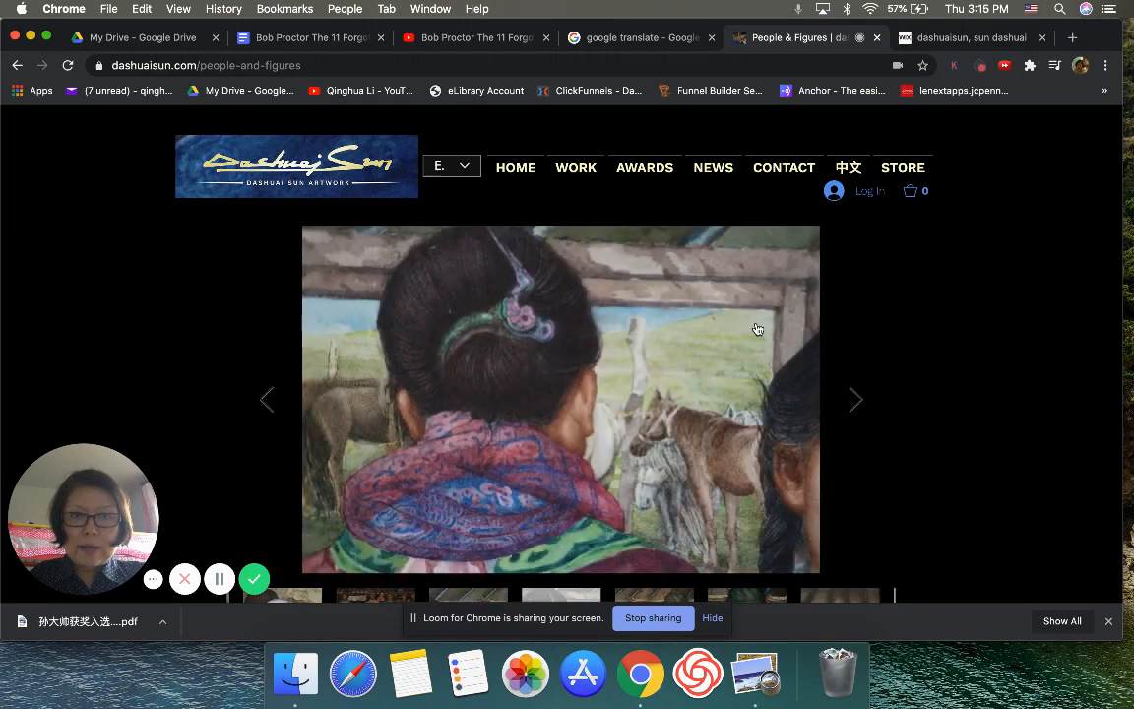
left_click(856, 398)
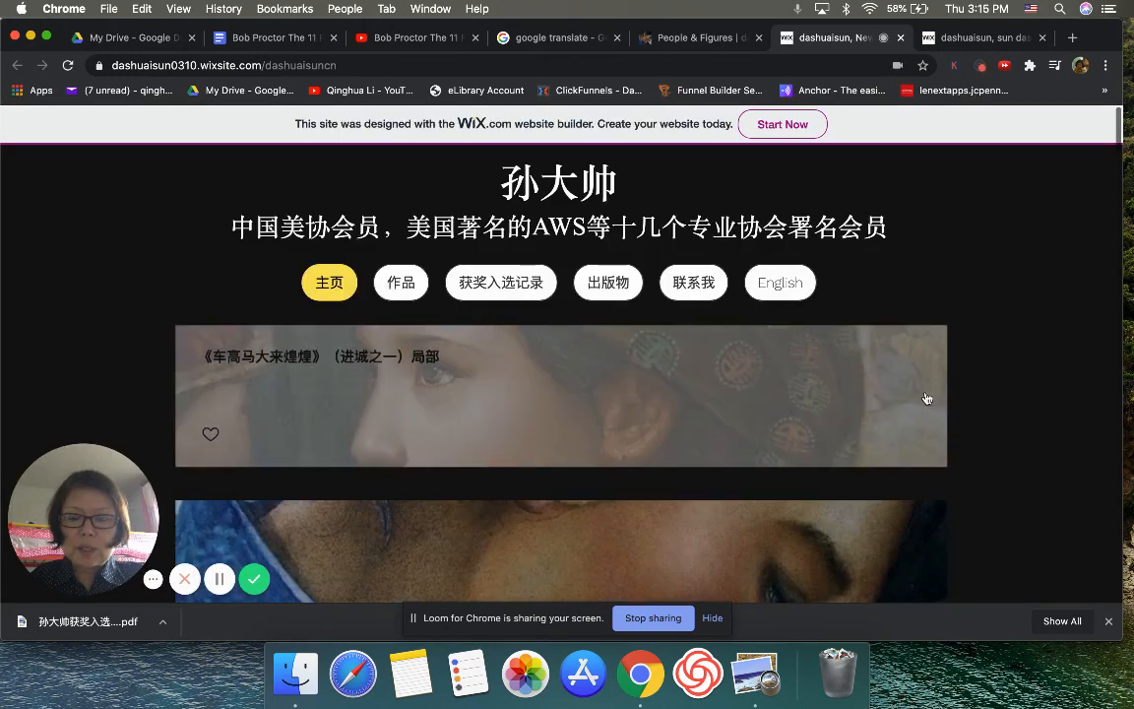
mouse_move(894, 394)
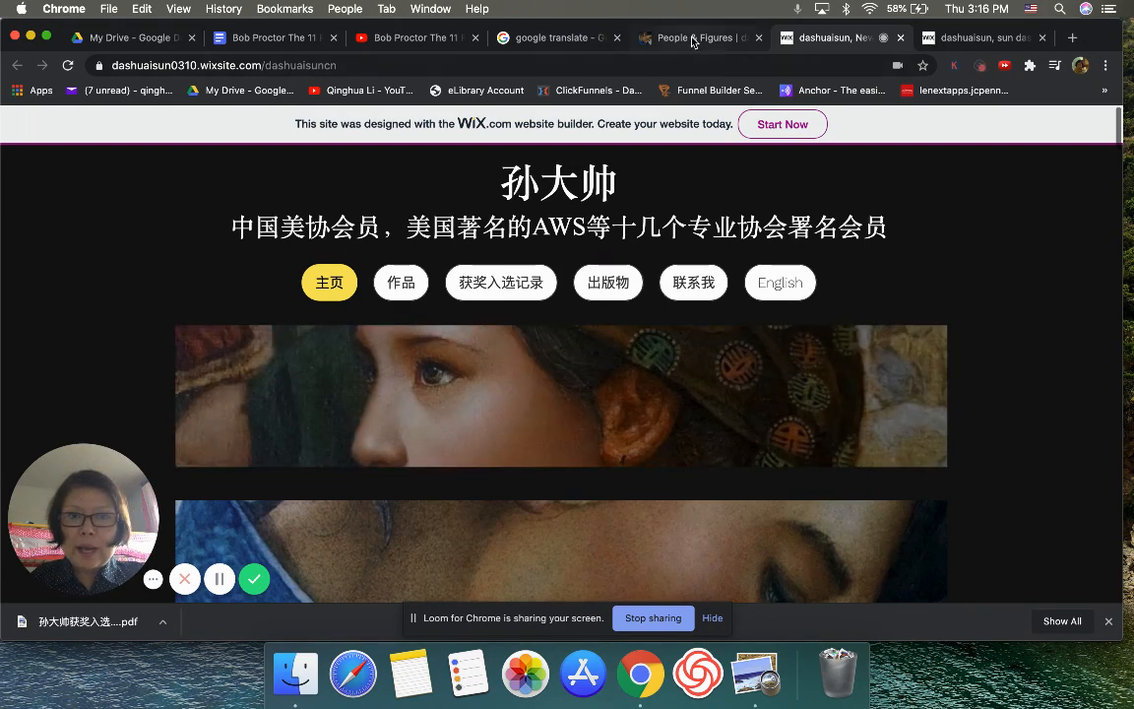
Compare the Chinese site's works page with the English People & Figures gallery, ending on the English gallery.
left_click(699, 38)
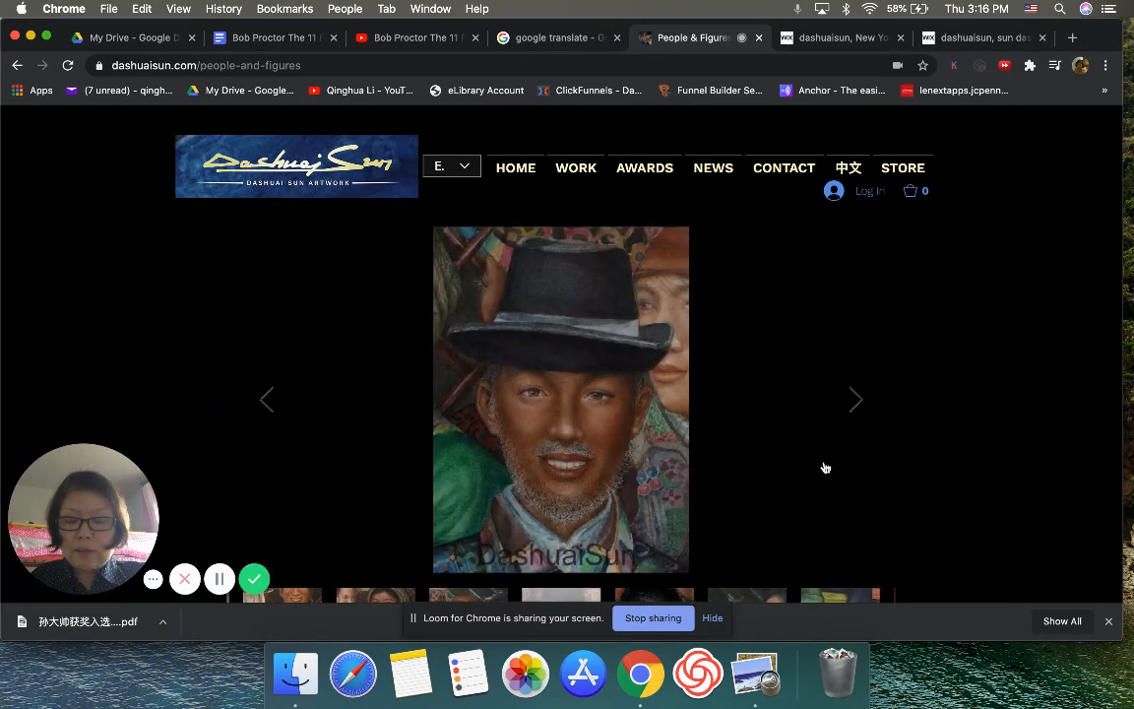
left_click(975, 38)
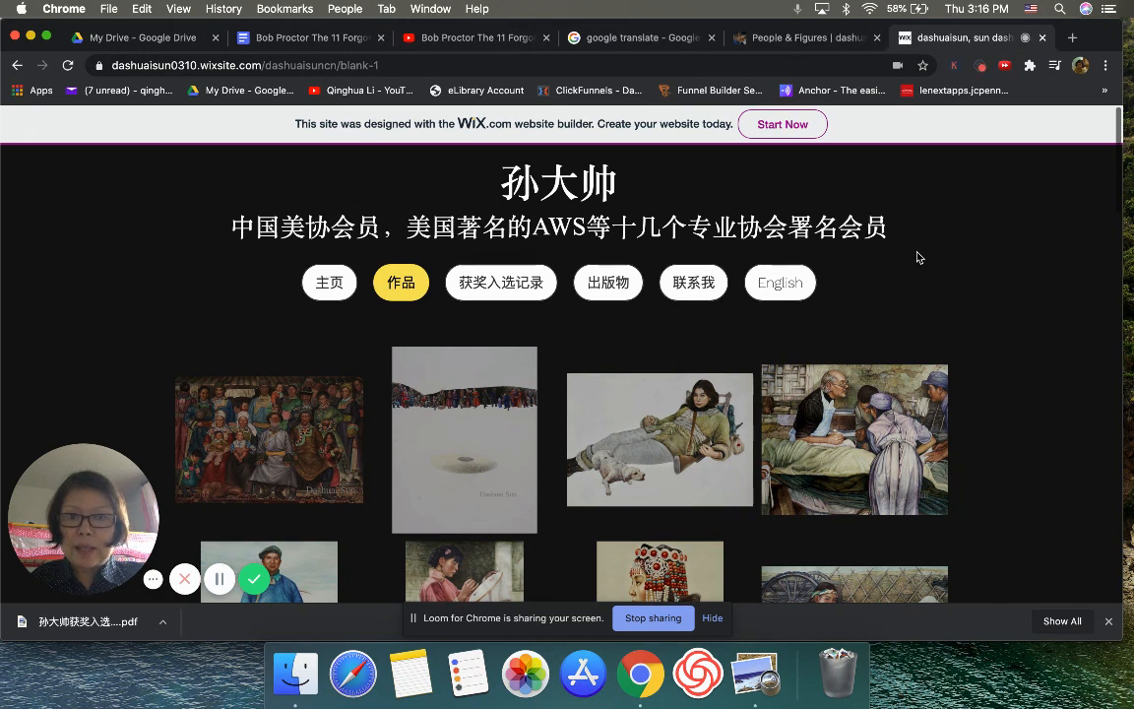
mouse_move(775, 161)
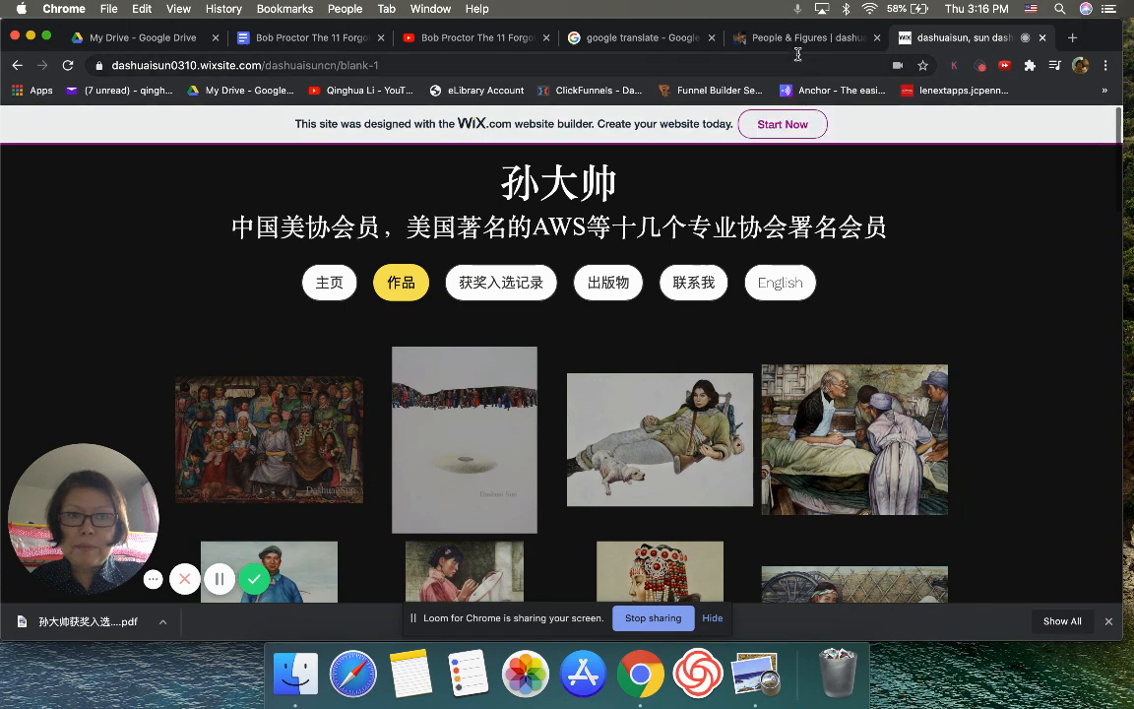
left_click(803, 37)
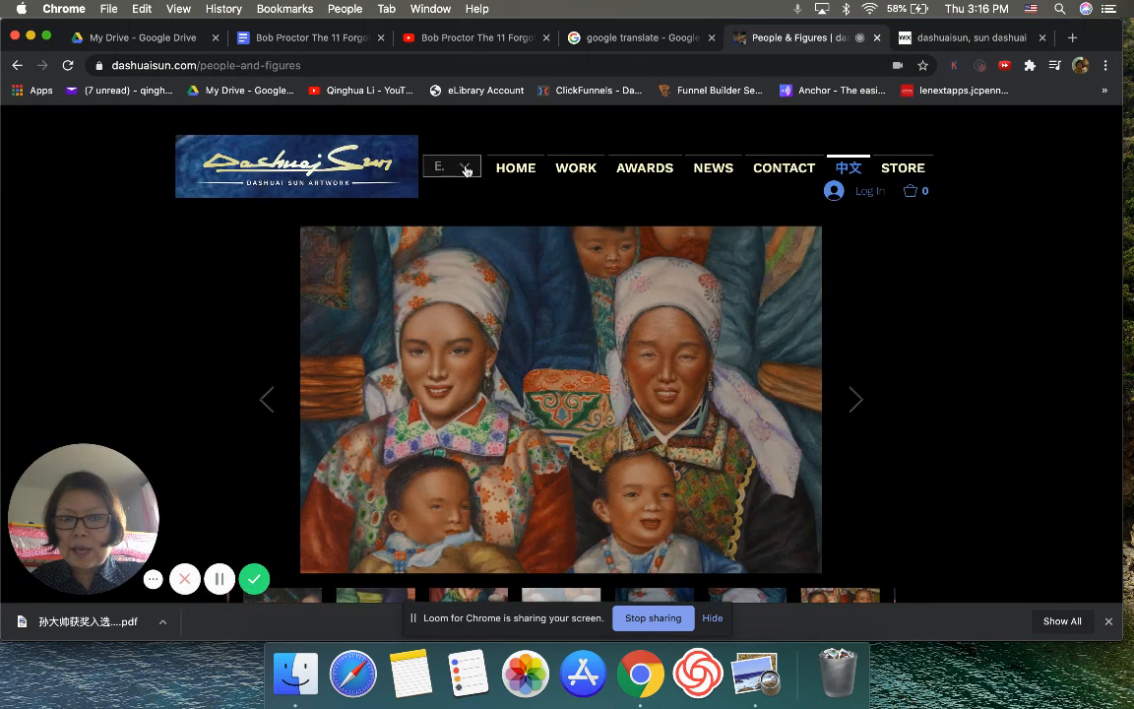
Switch the People & Figures page language to 中文 from the dropdown beside the logo.
left_click(451, 166)
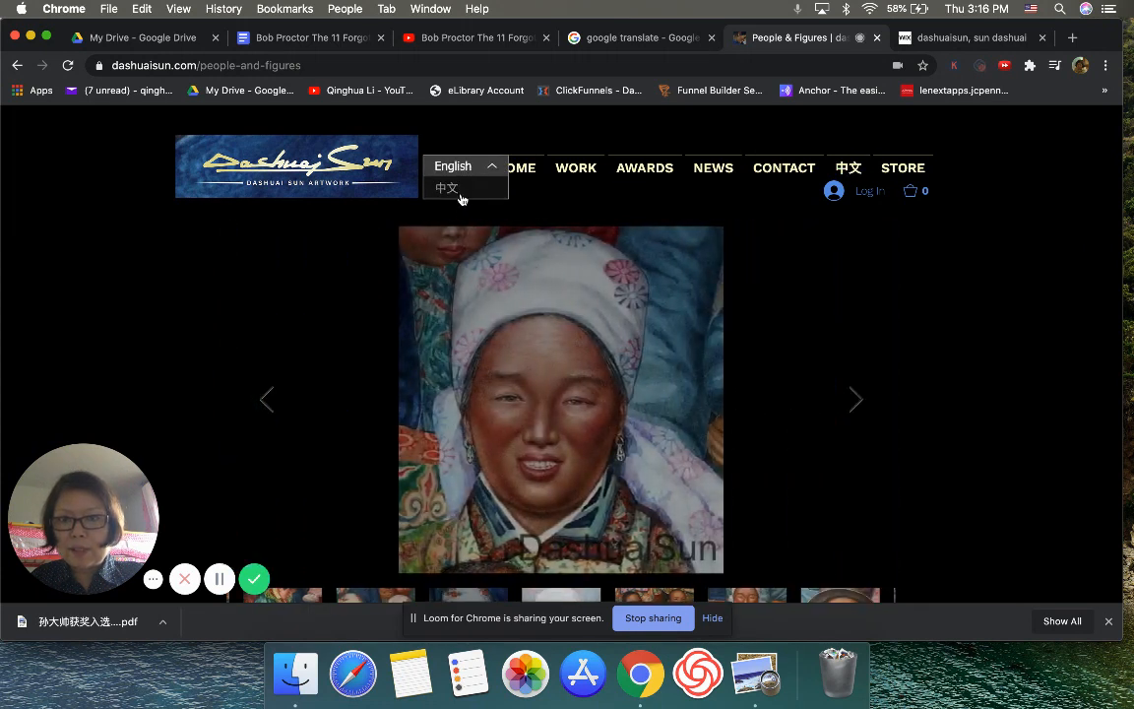
left_click(446, 188)
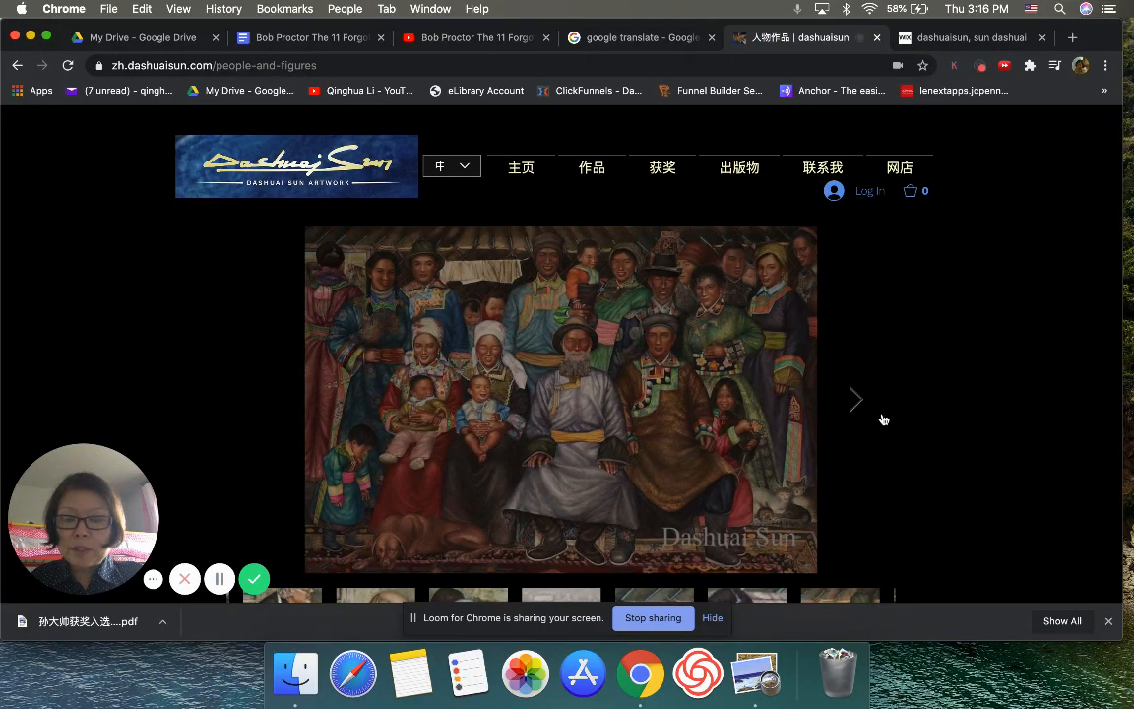
Advance through the first ten figure paintings in the Chinese gallery slideshow.
left_click(854, 400)
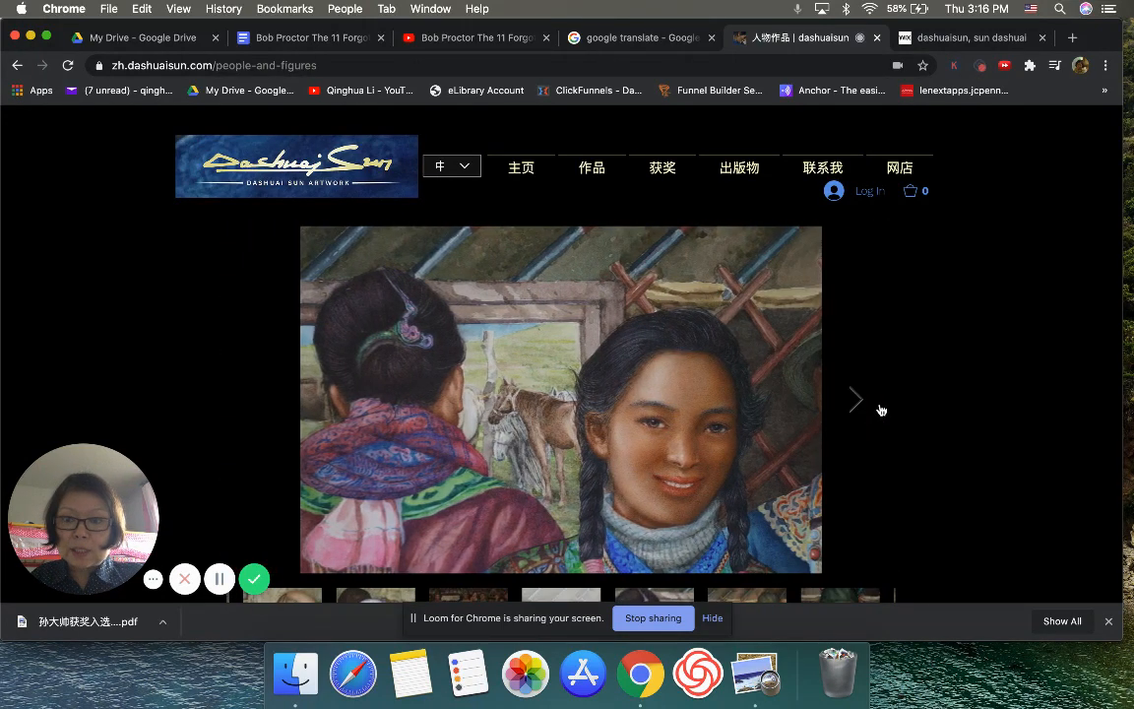
left_click(855, 400)
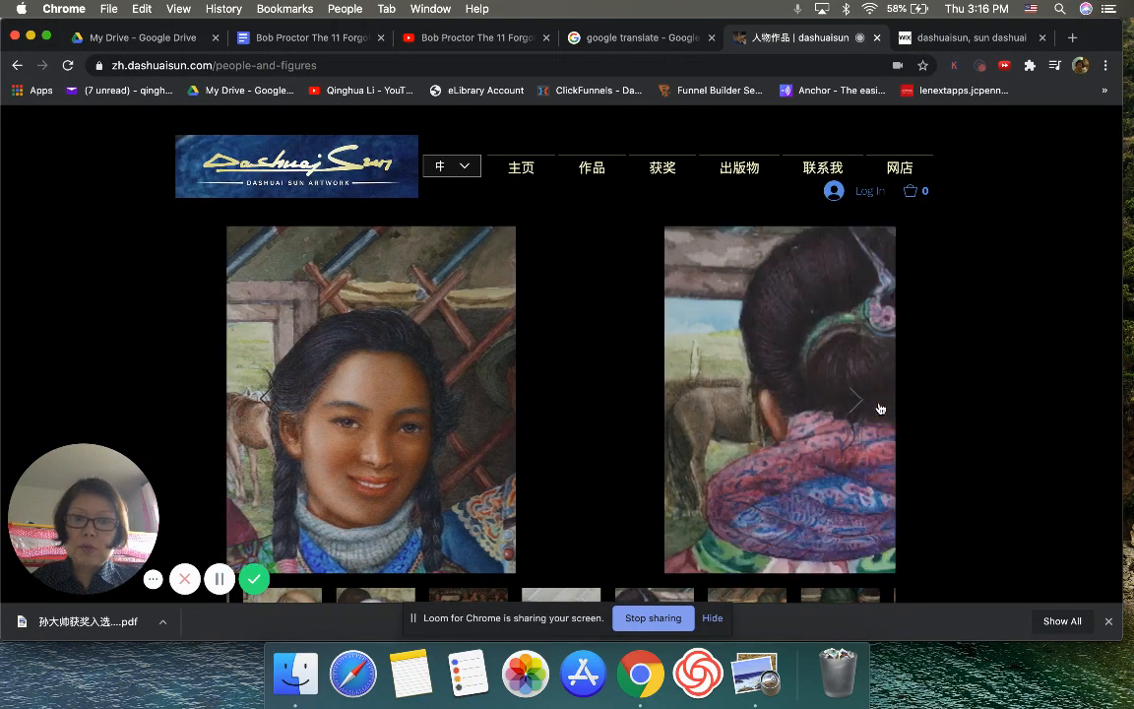
left_click(855, 399)
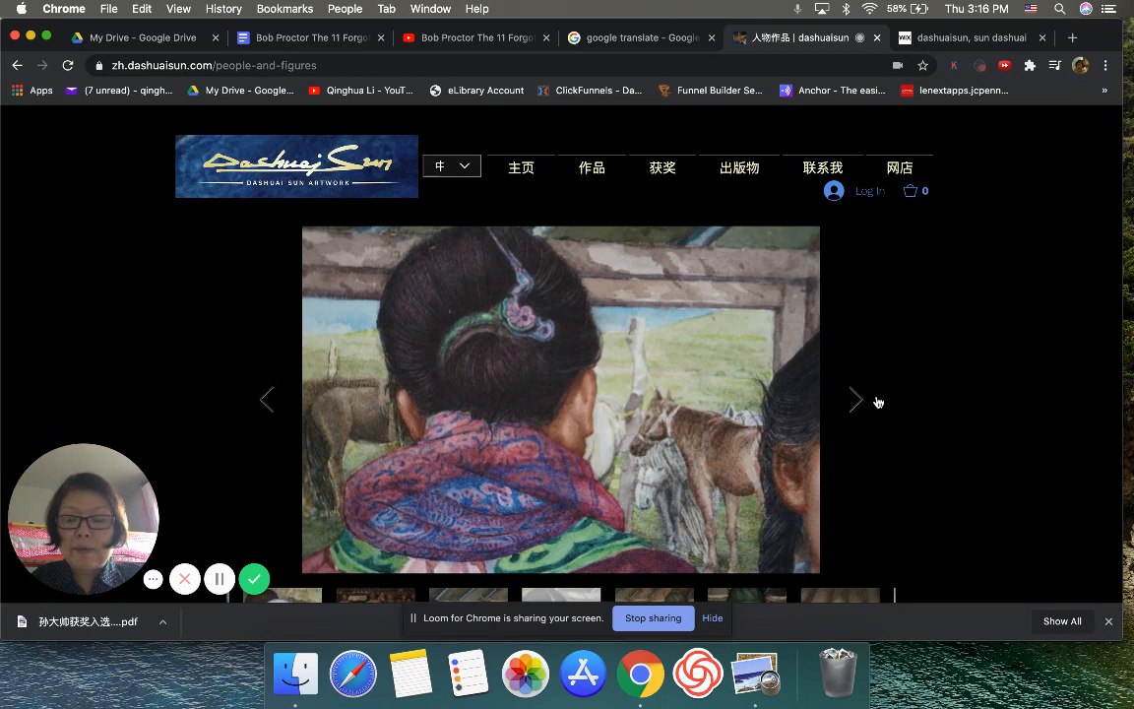
left_click(856, 398)
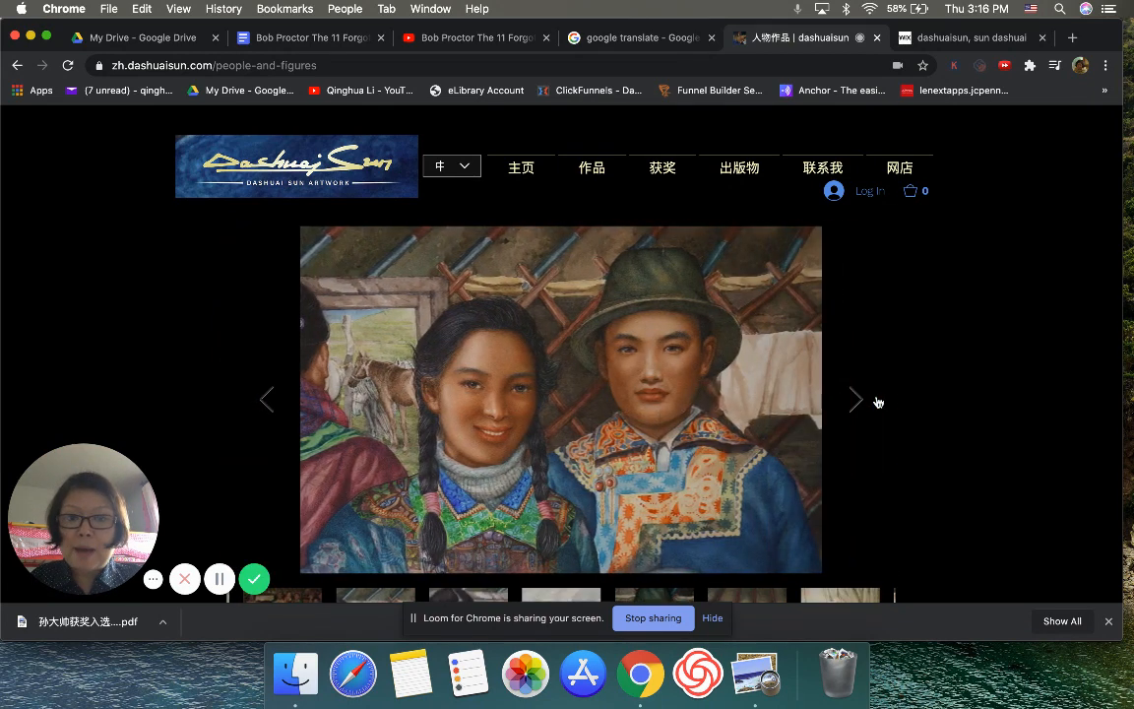
left_click(855, 399)
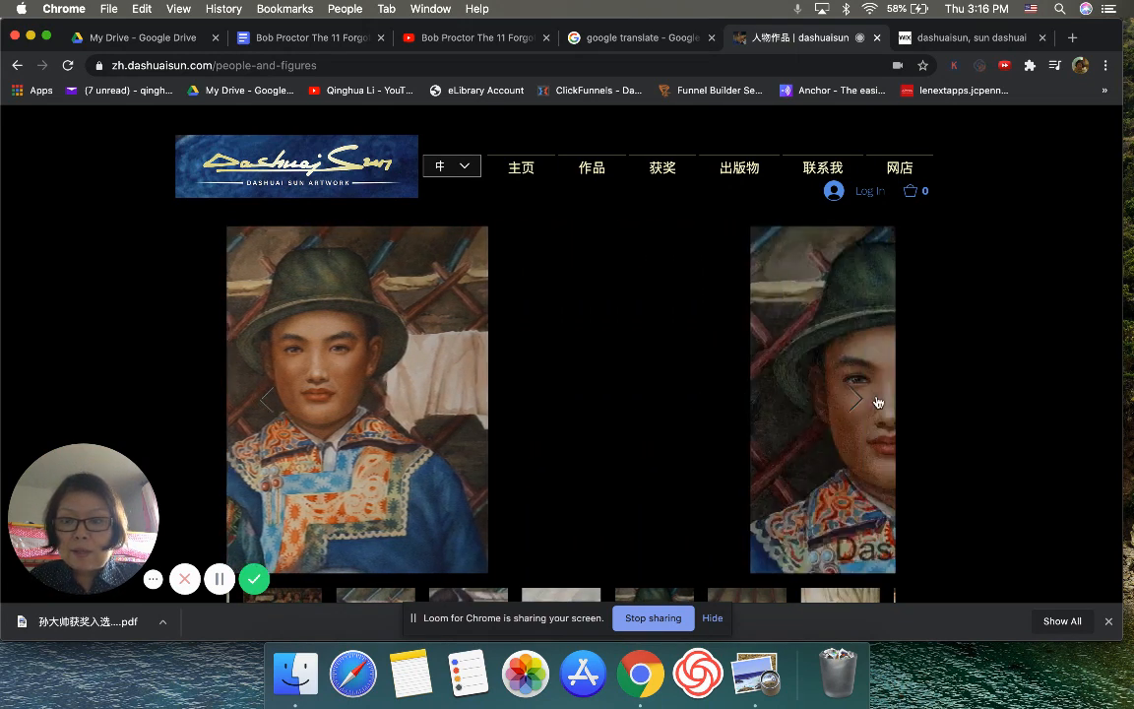
left_click(856, 400)
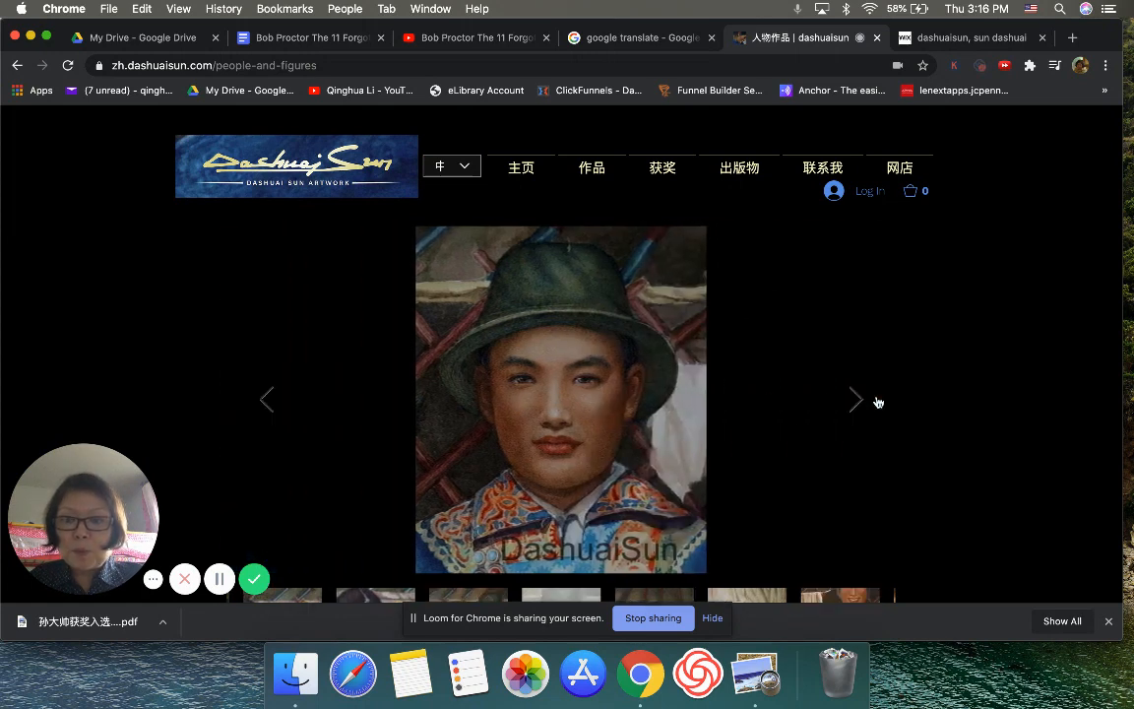
left_click(856, 399)
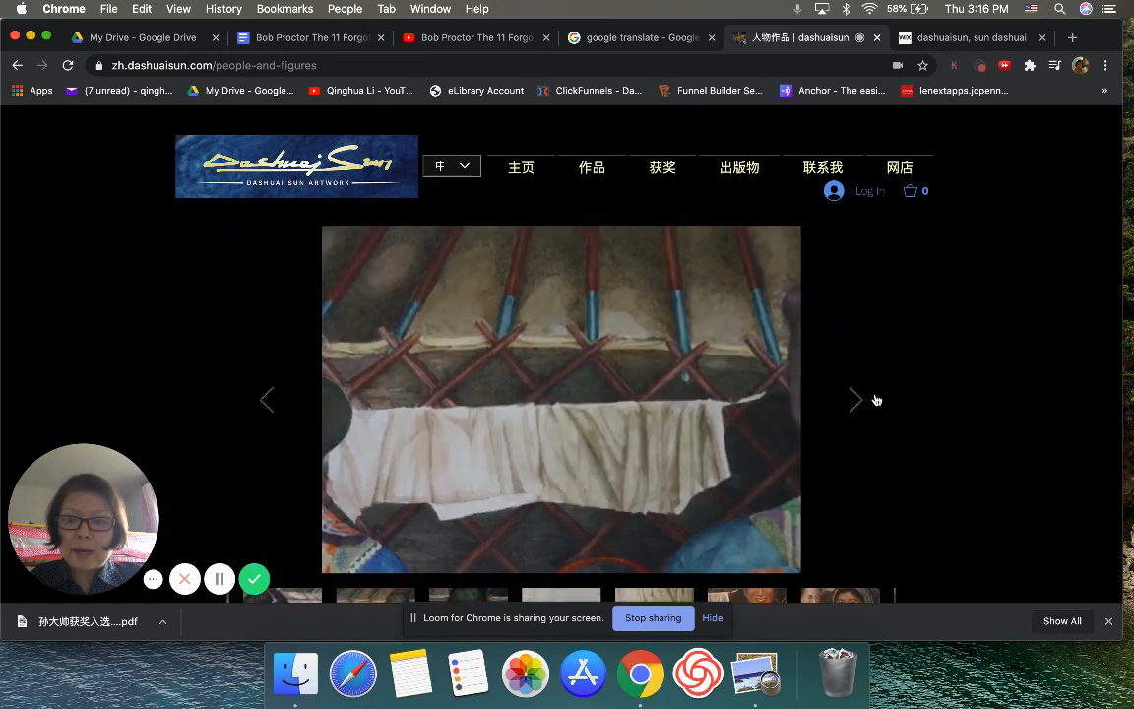
left_click(856, 400)
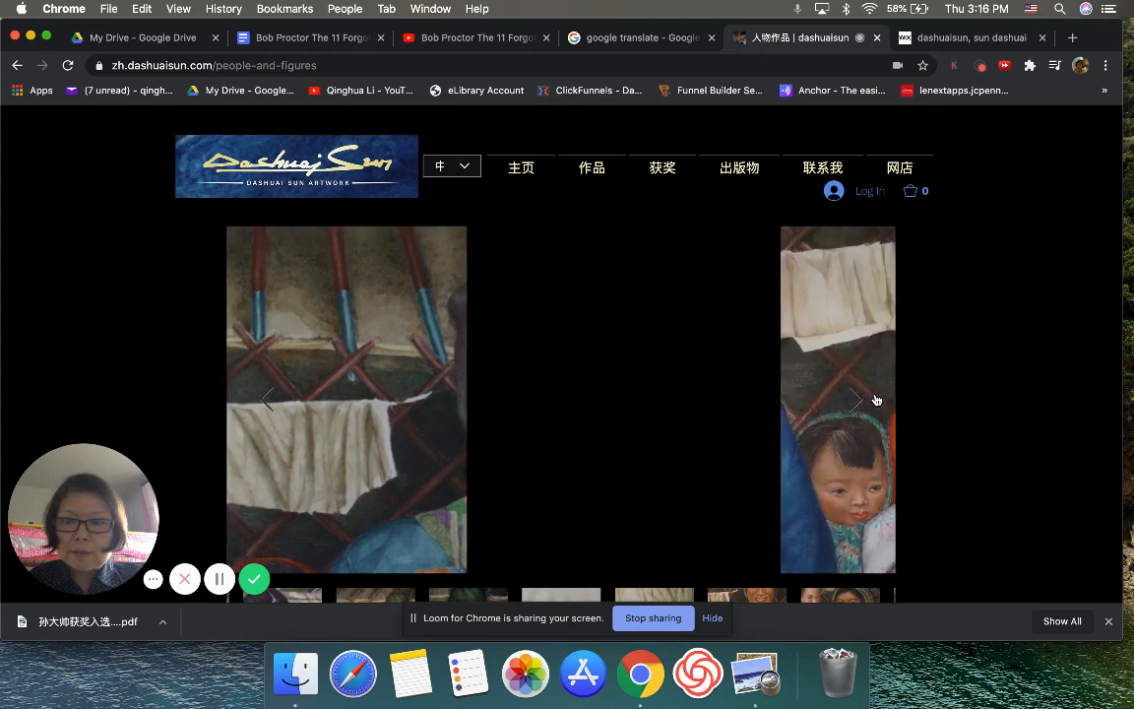
left_click(854, 400)
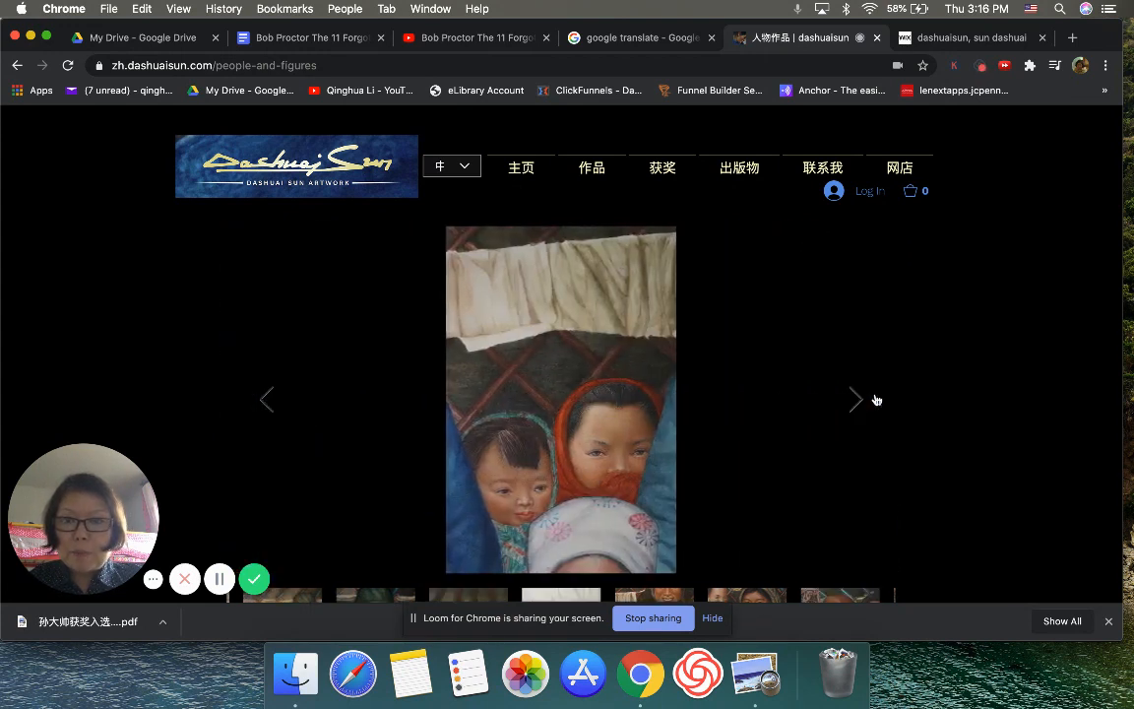
left_click(856, 400)
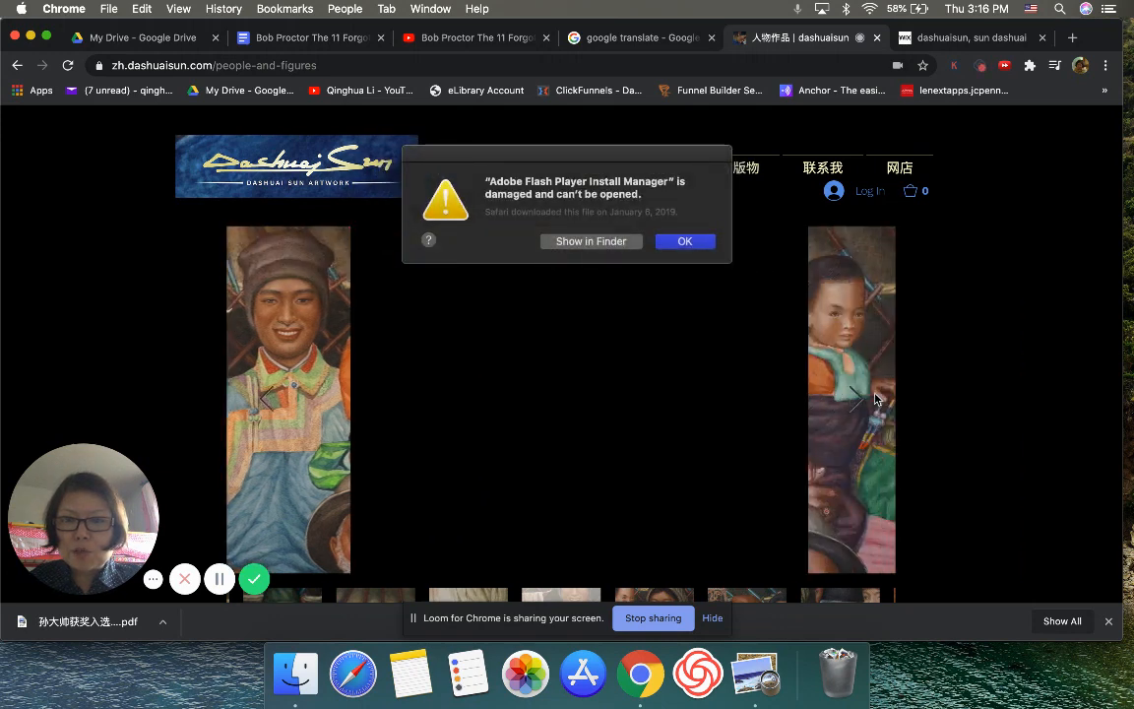
Continue stepping forward through further paintings in the slideshow.
left_click(684, 241)
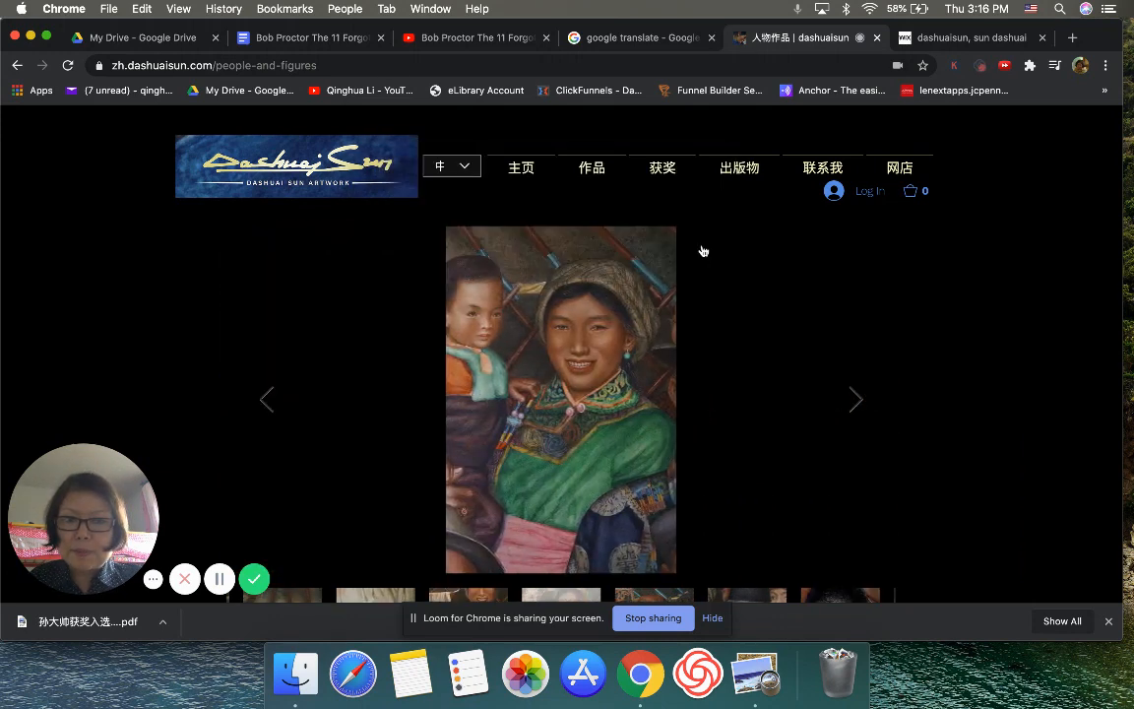
left_click(855, 399)
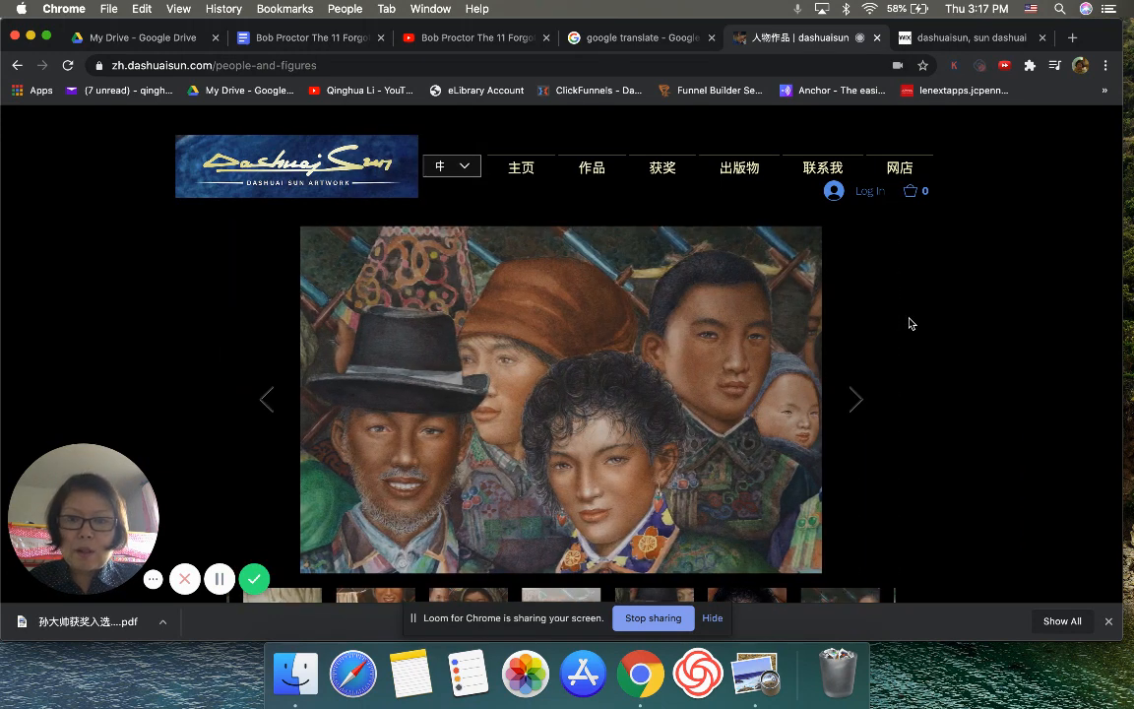
left_click(855, 400)
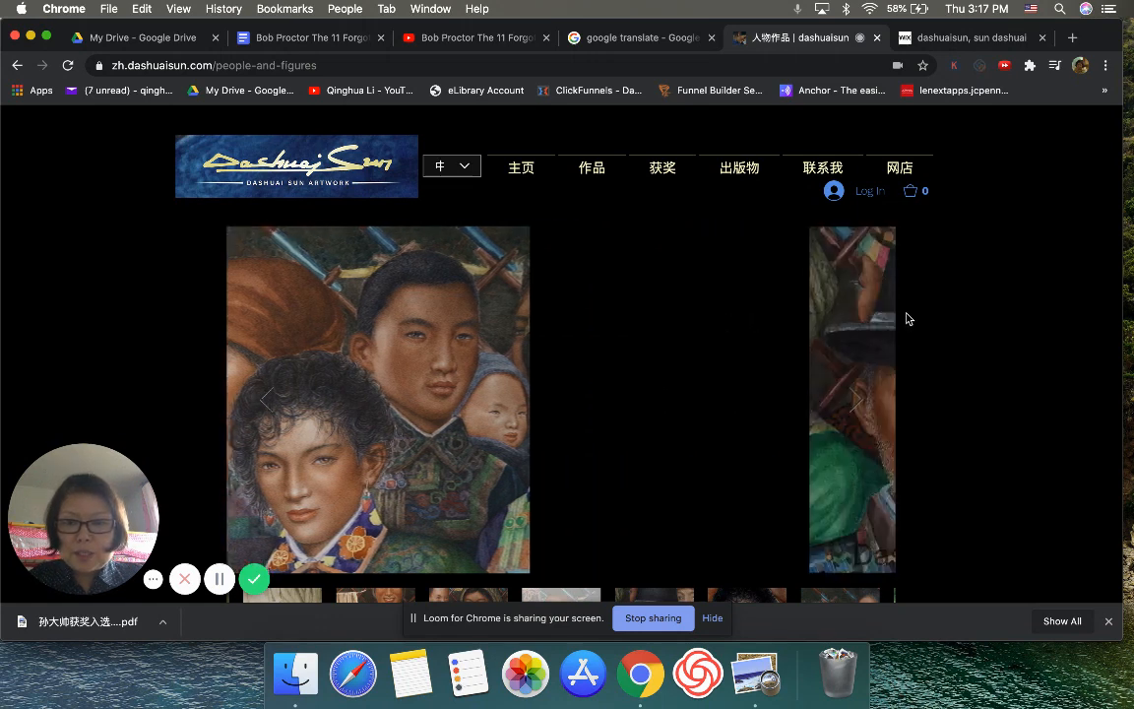
left_click(856, 399)
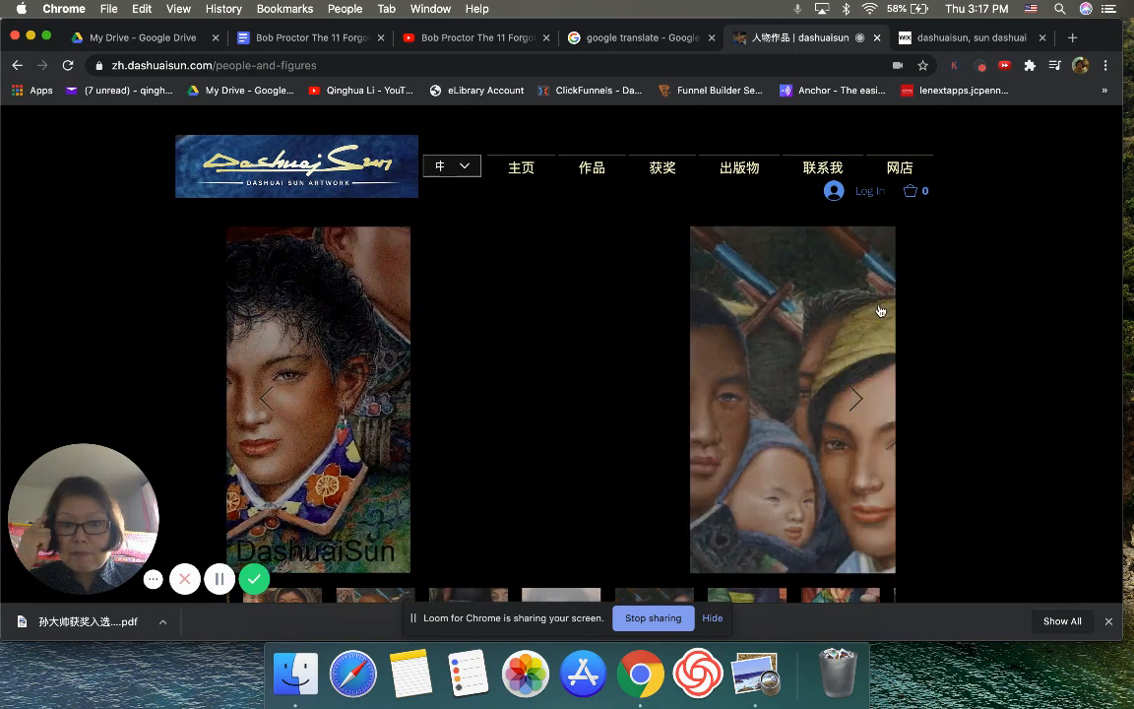
left_click(855, 399)
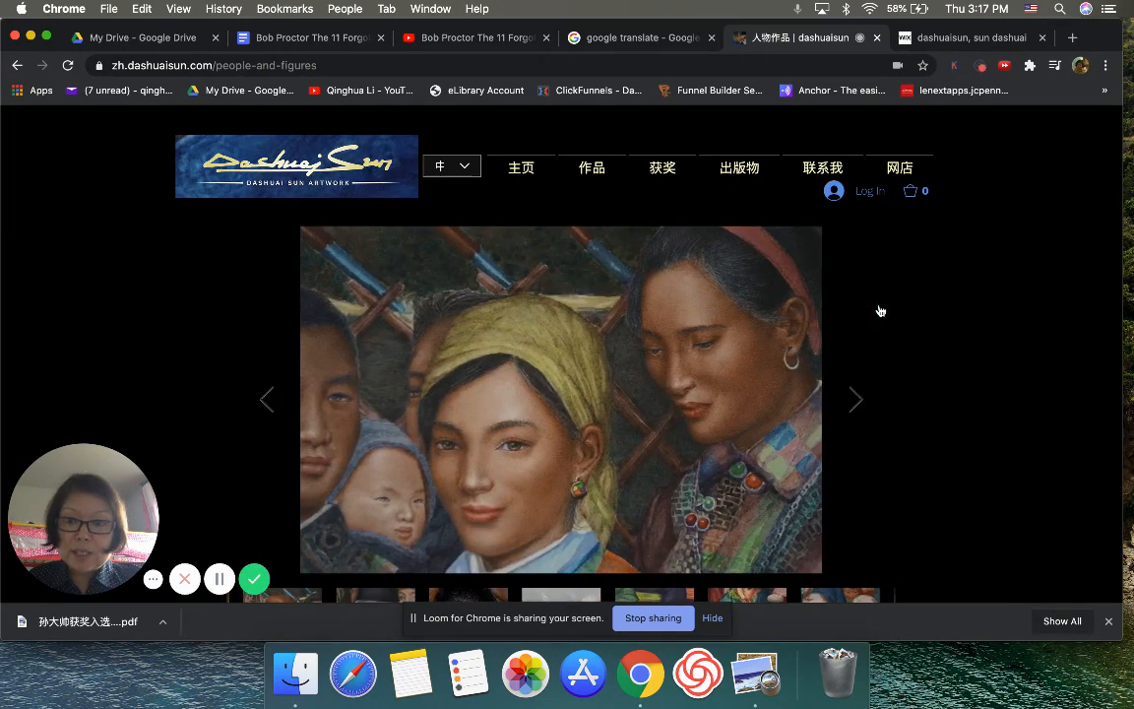
left_click(856, 400)
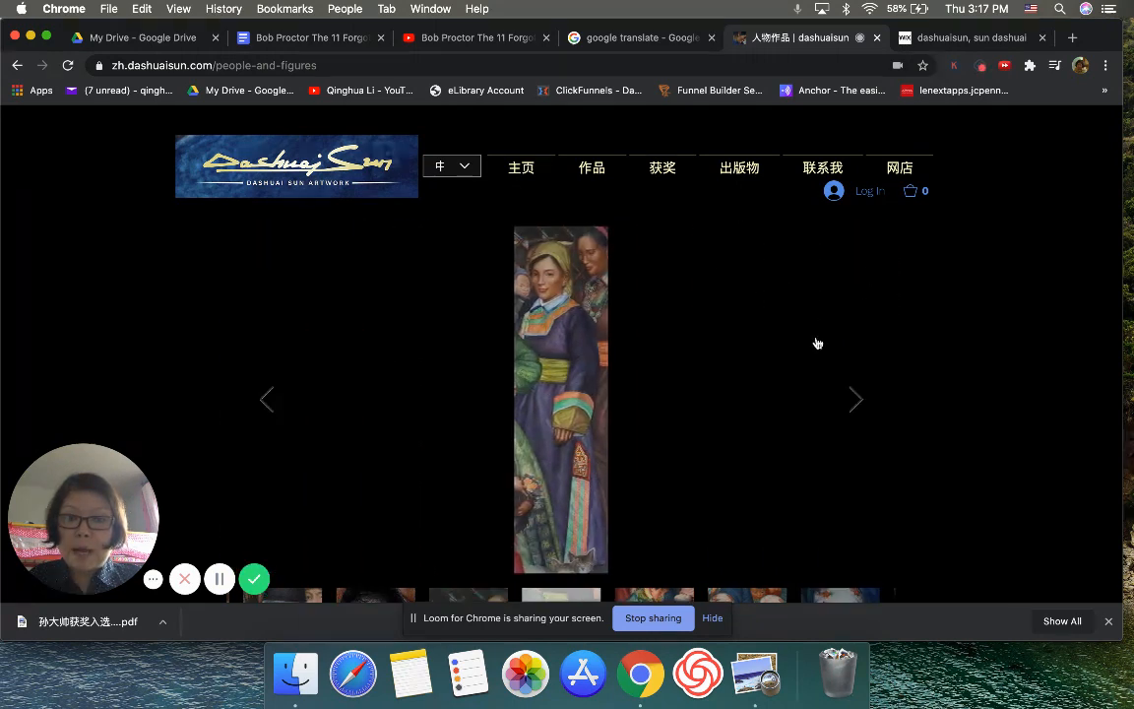
left_click(855, 400)
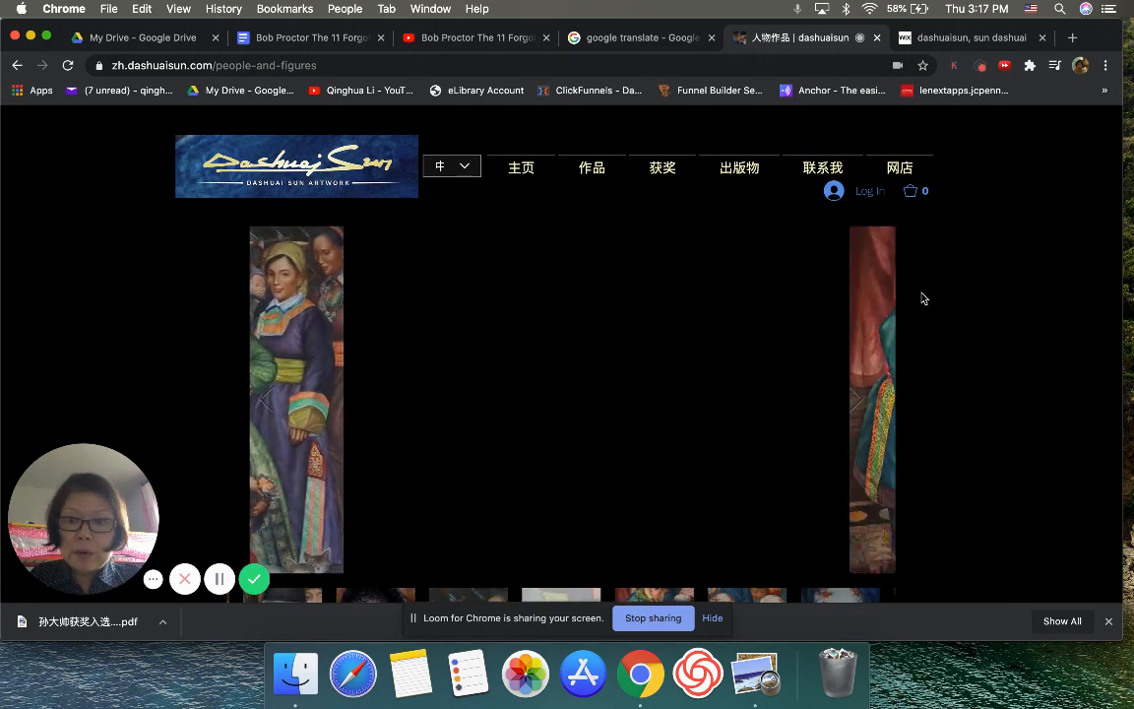
left_click(855, 400)
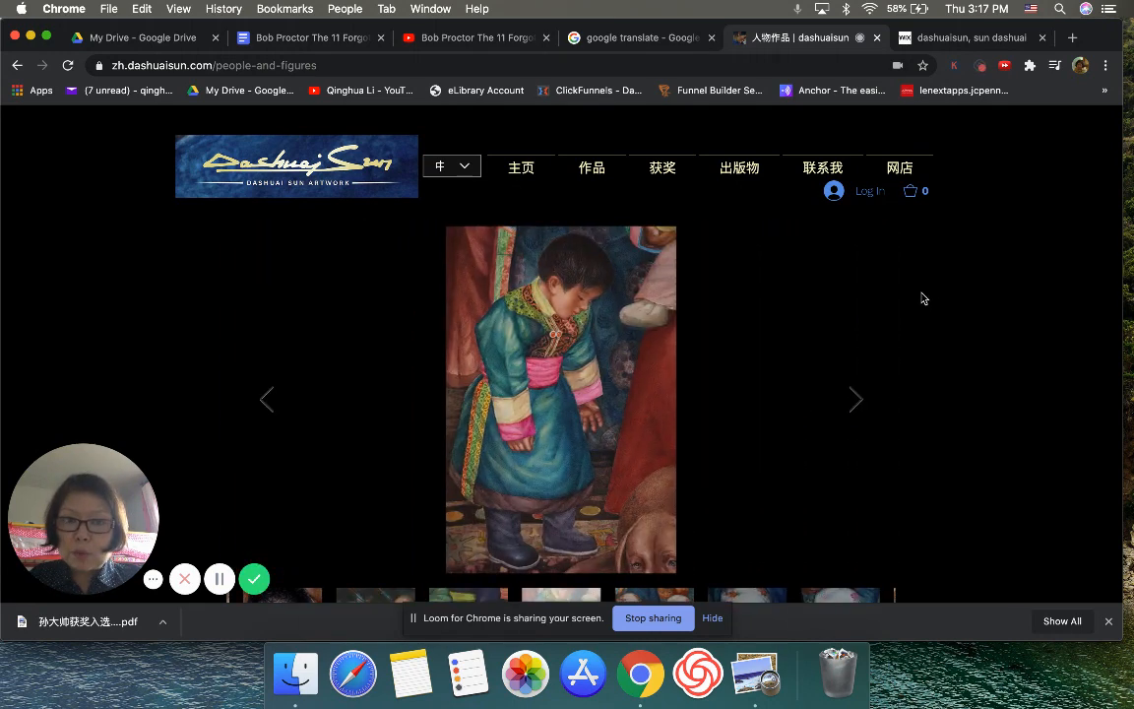
left_click(855, 400)
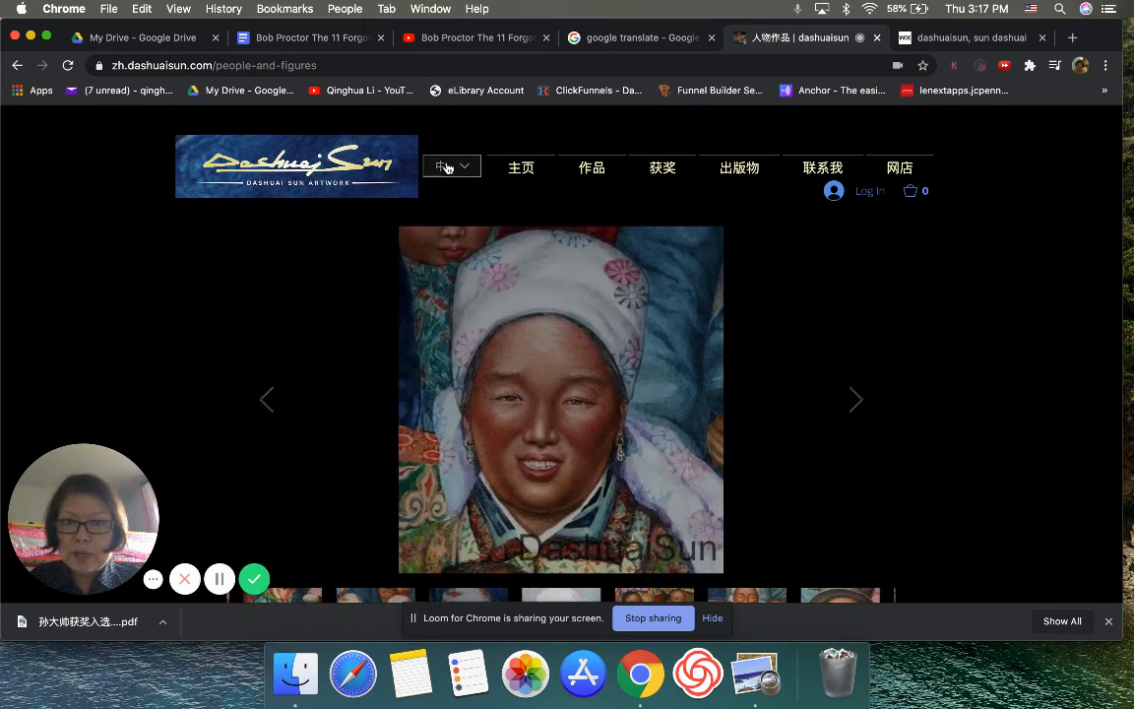
Show the language choices briefly, then page through the remaining slides.
left_click(451, 166)
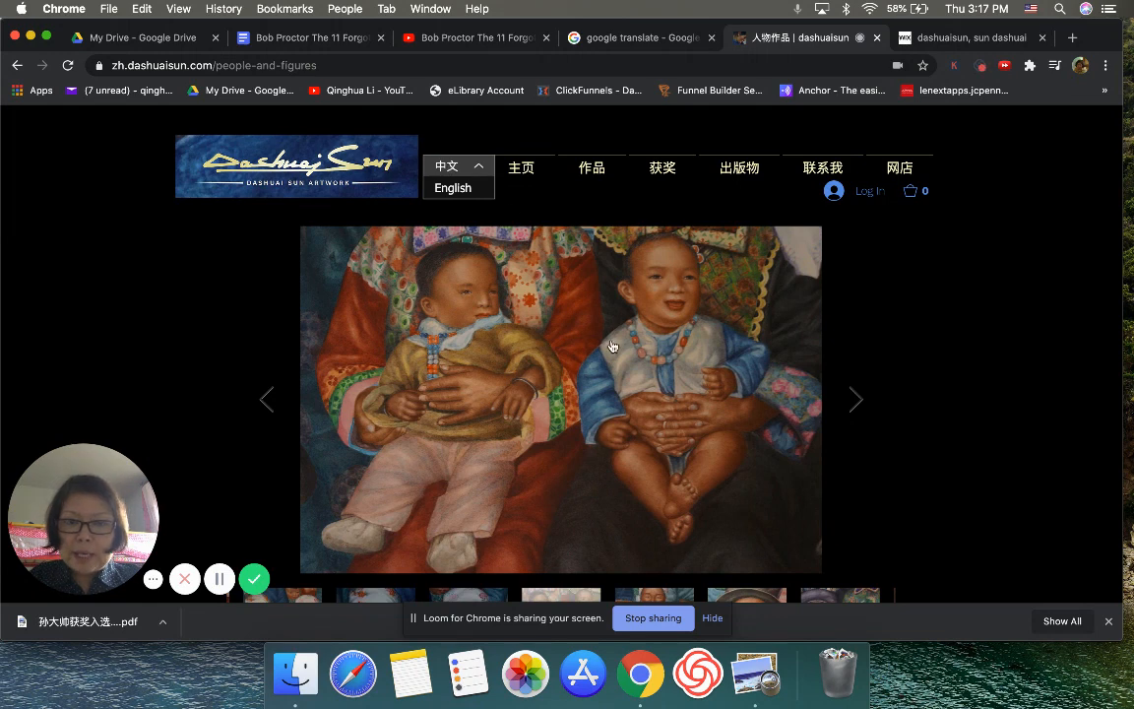
left_click(855, 400)
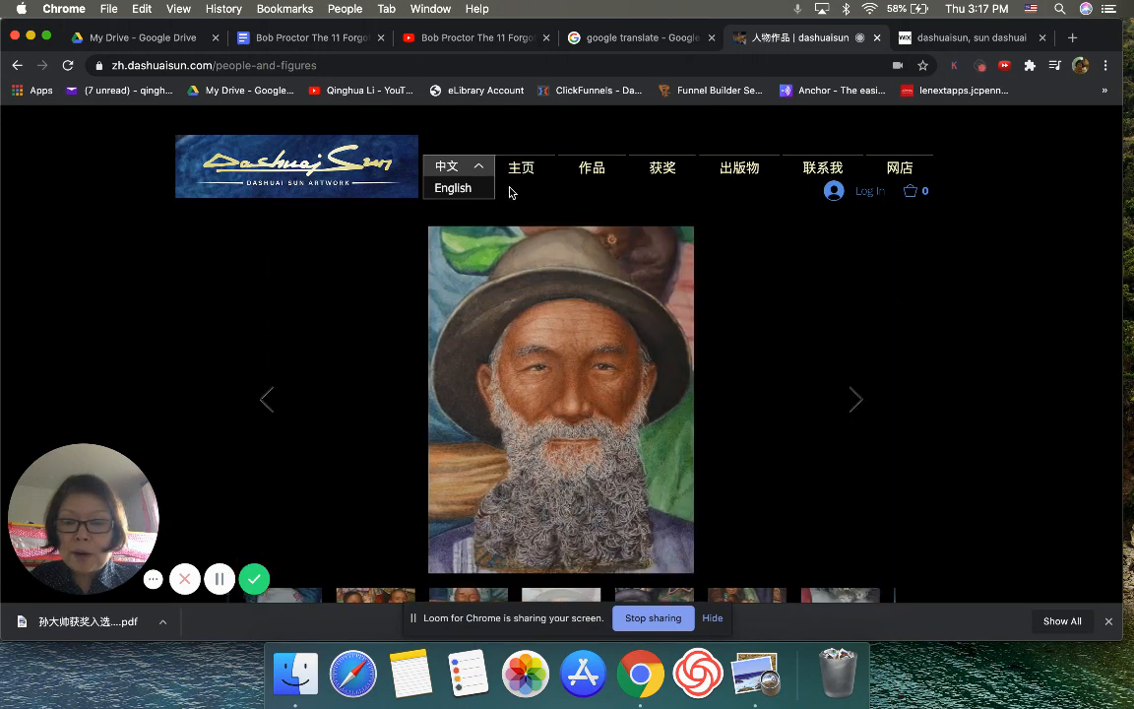
left_click(855, 399)
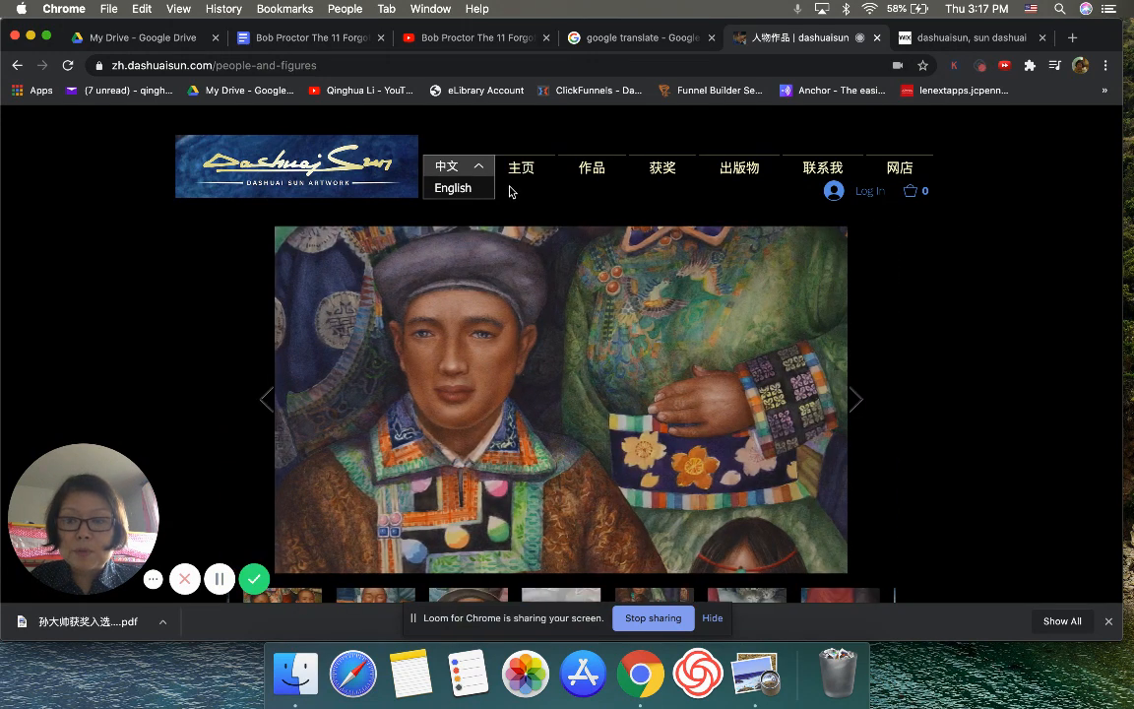
left_click(855, 399)
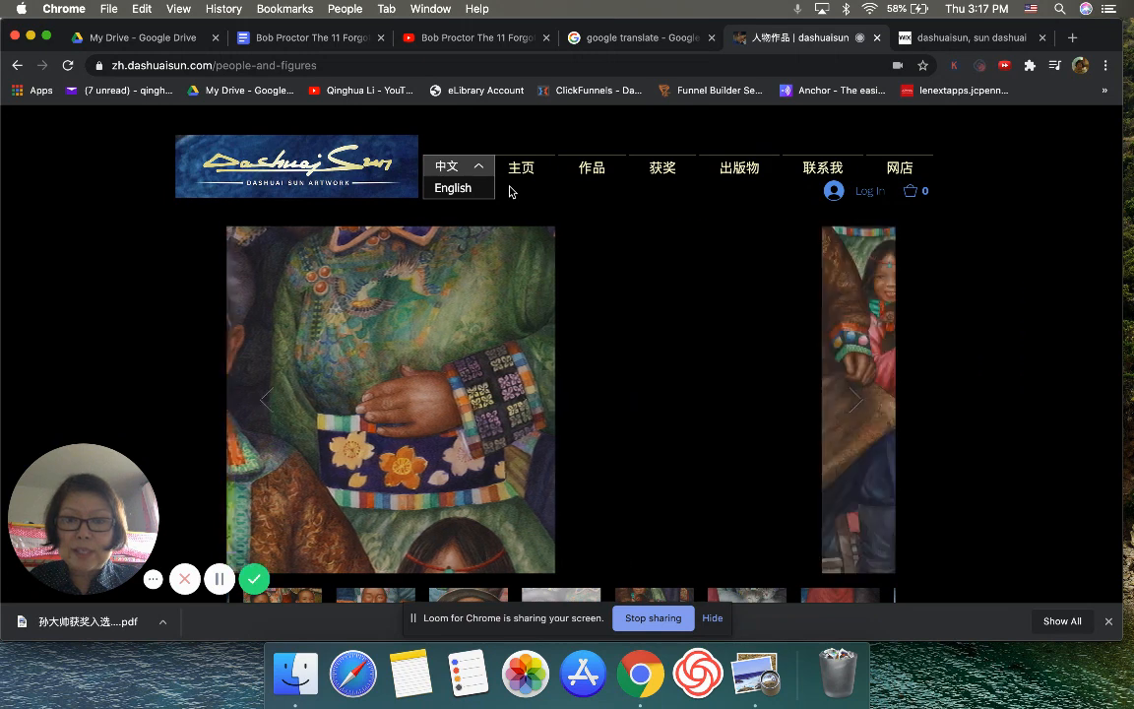
left_click(855, 398)
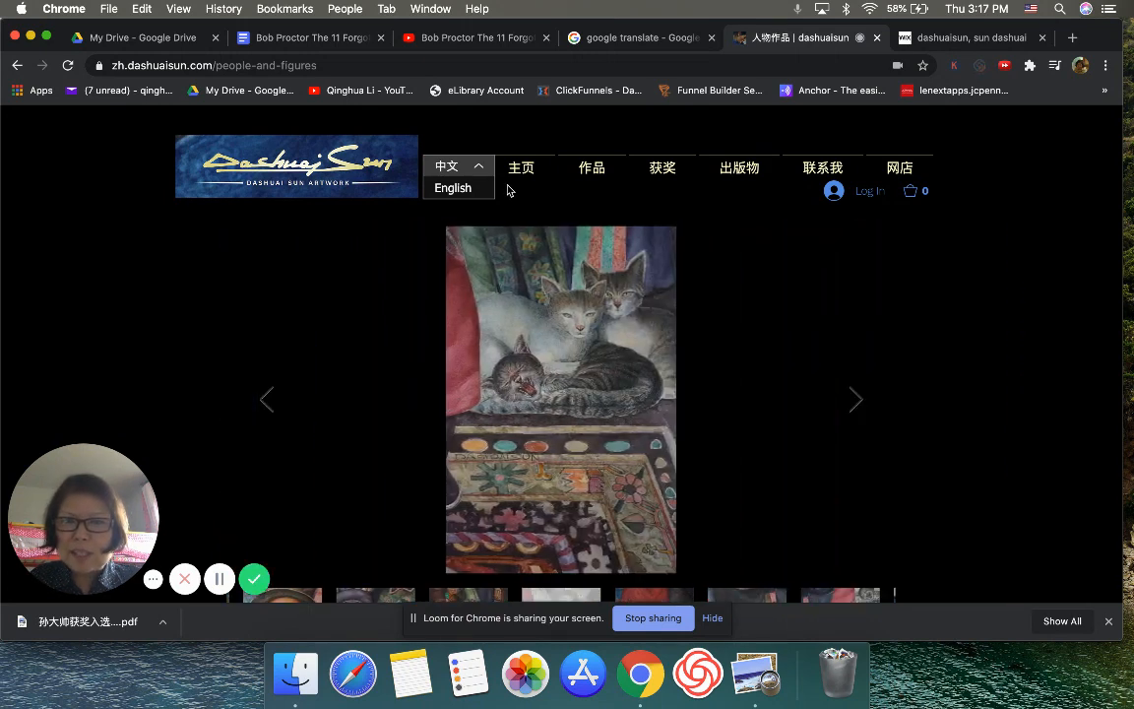
left_click(898, 167)
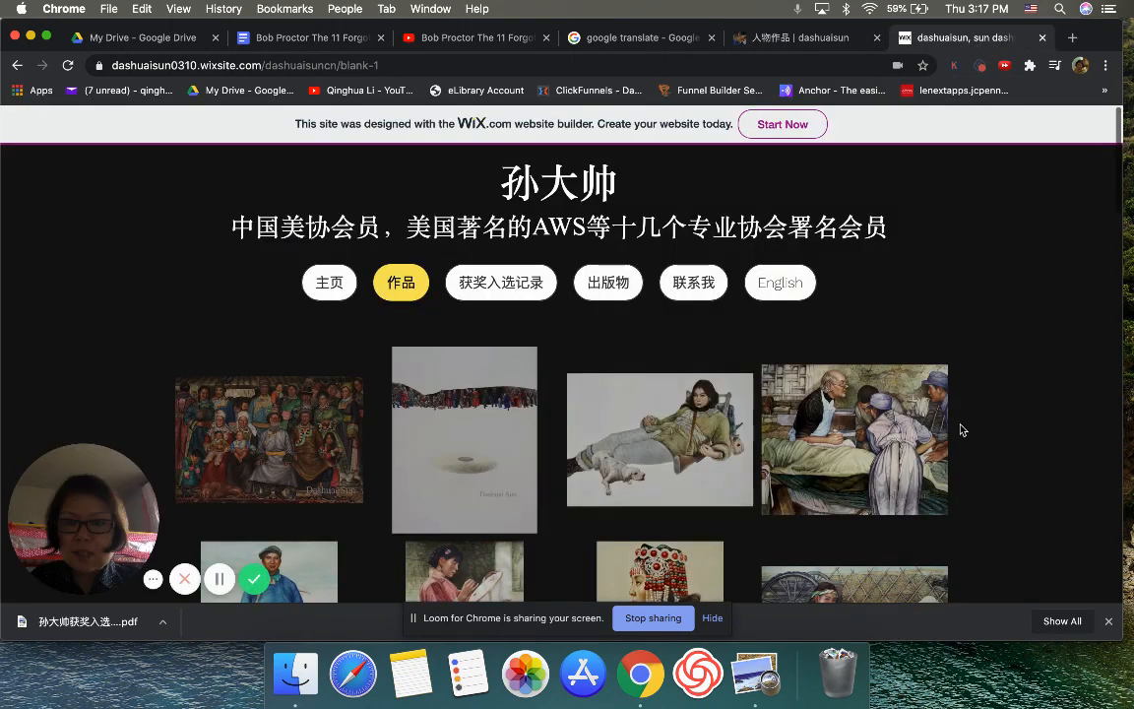
mouse_move(871, 351)
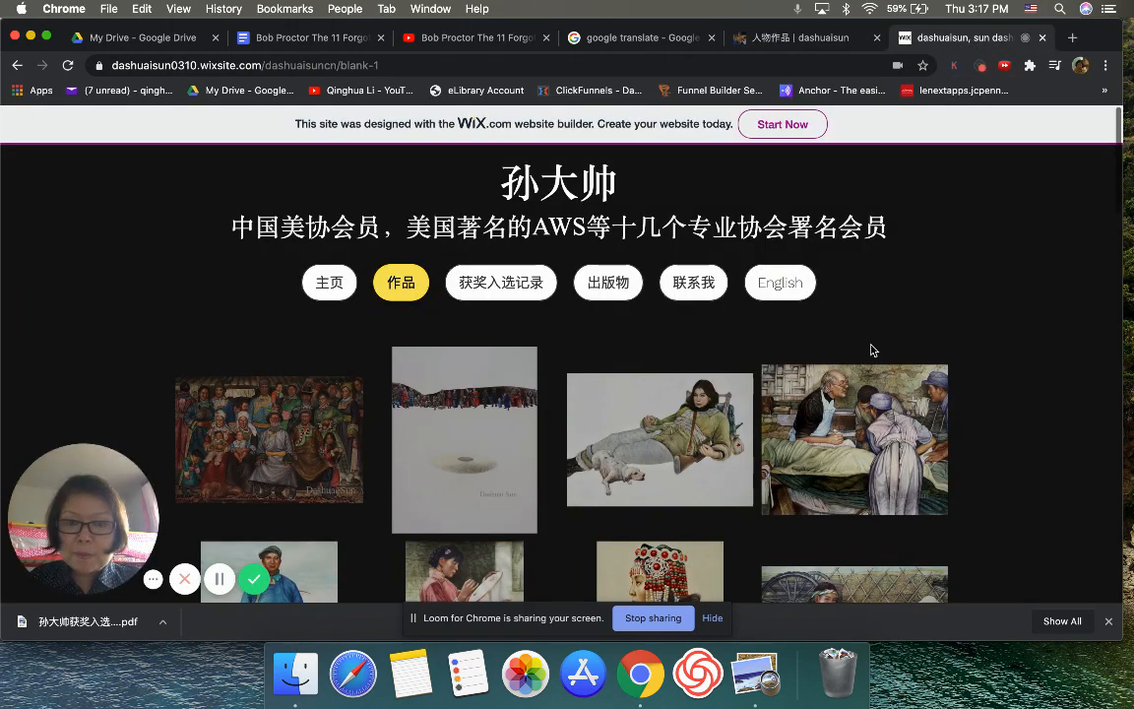
mouse_move(866, 323)
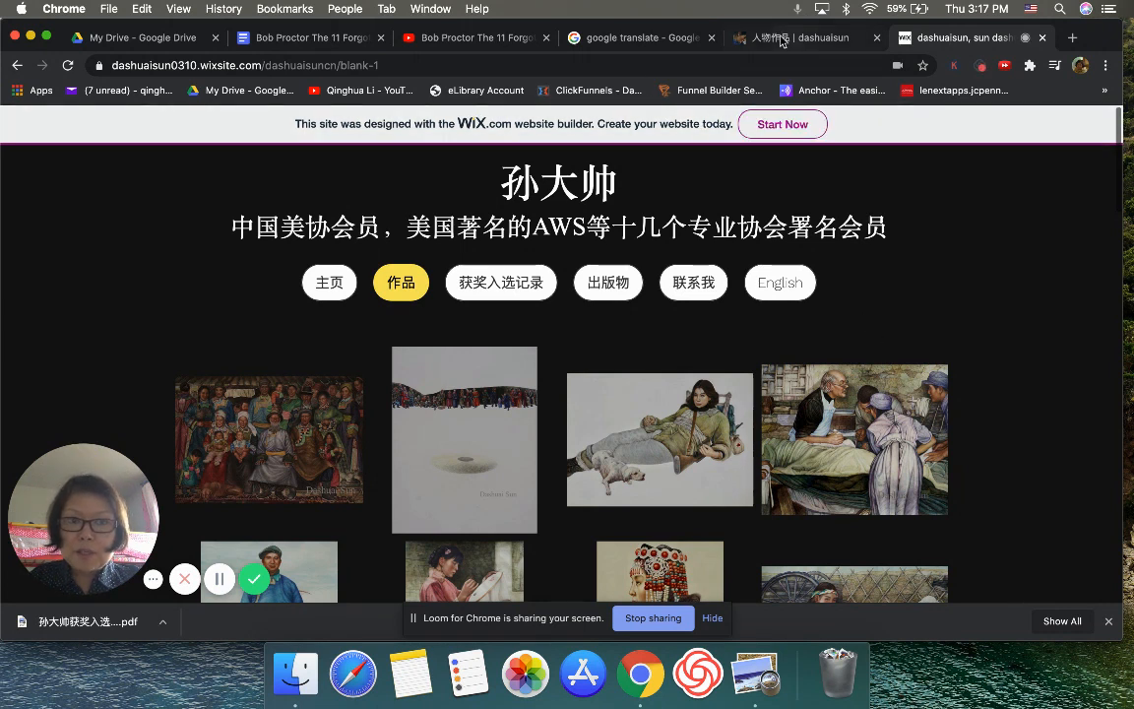
mouse_move(760, 317)
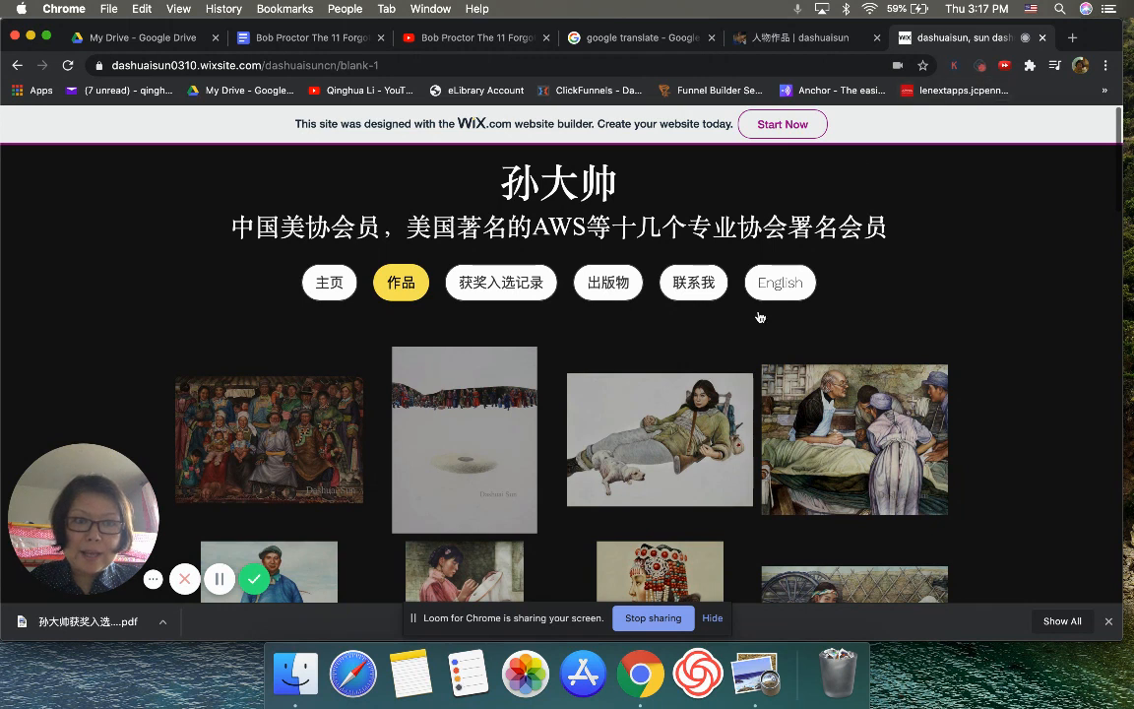
mouse_move(912, 246)
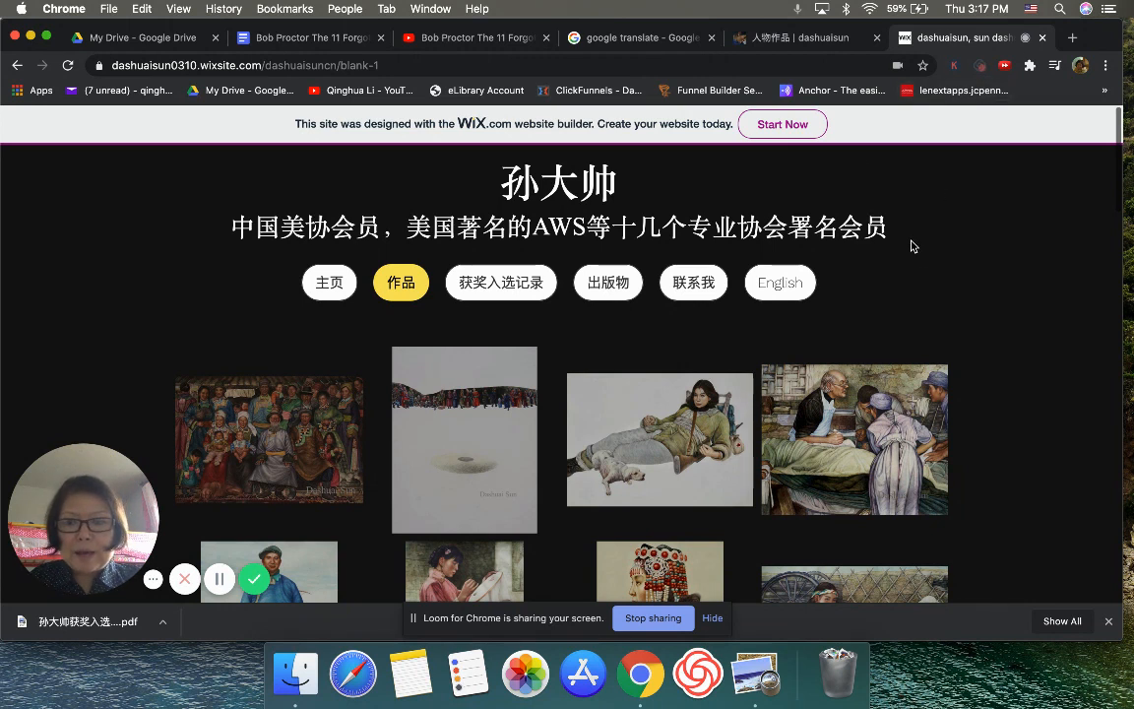
mouse_move(874, 281)
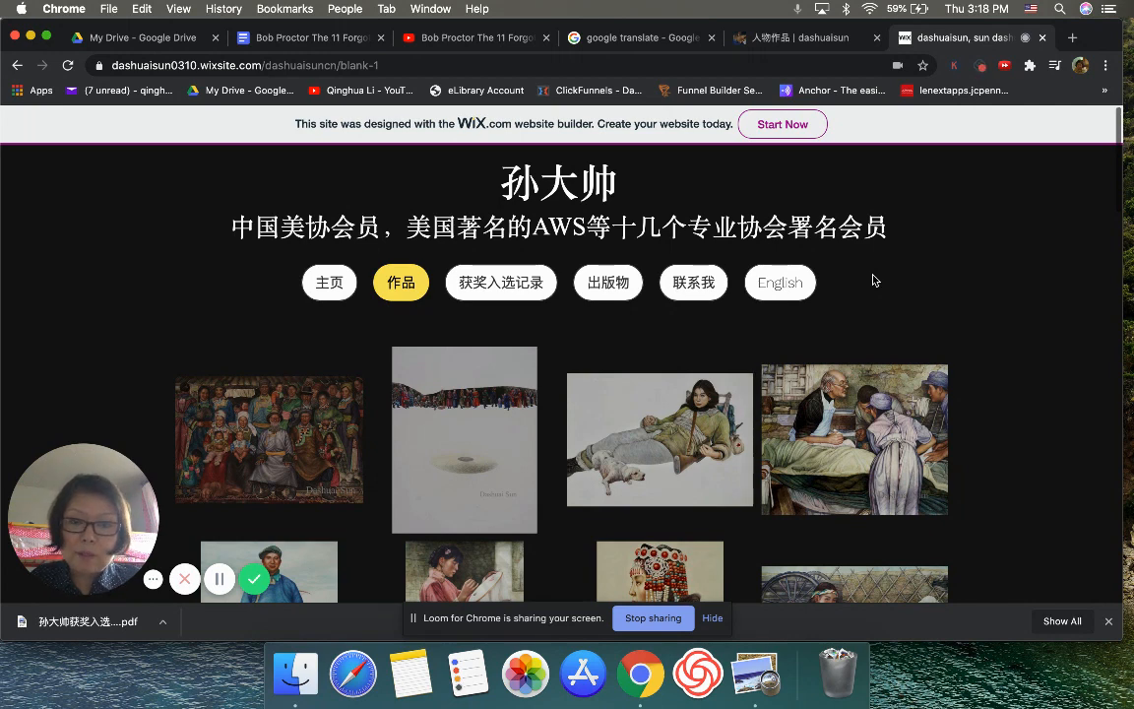
mouse_move(633, 340)
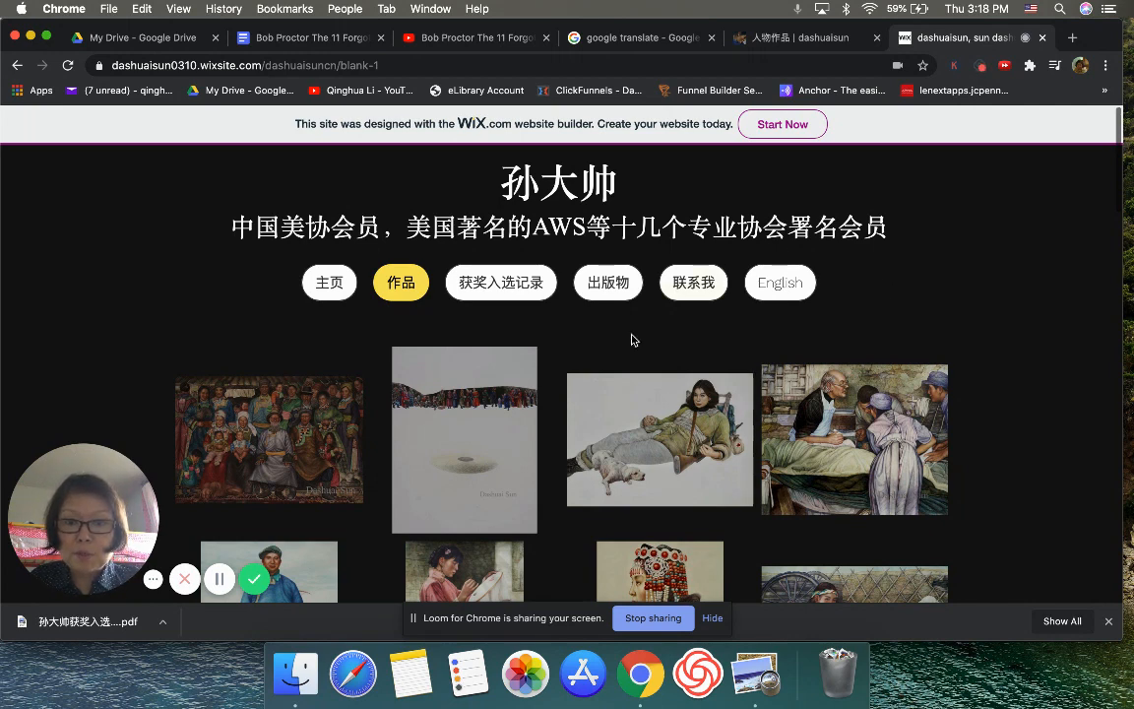
mouse_move(702, 243)
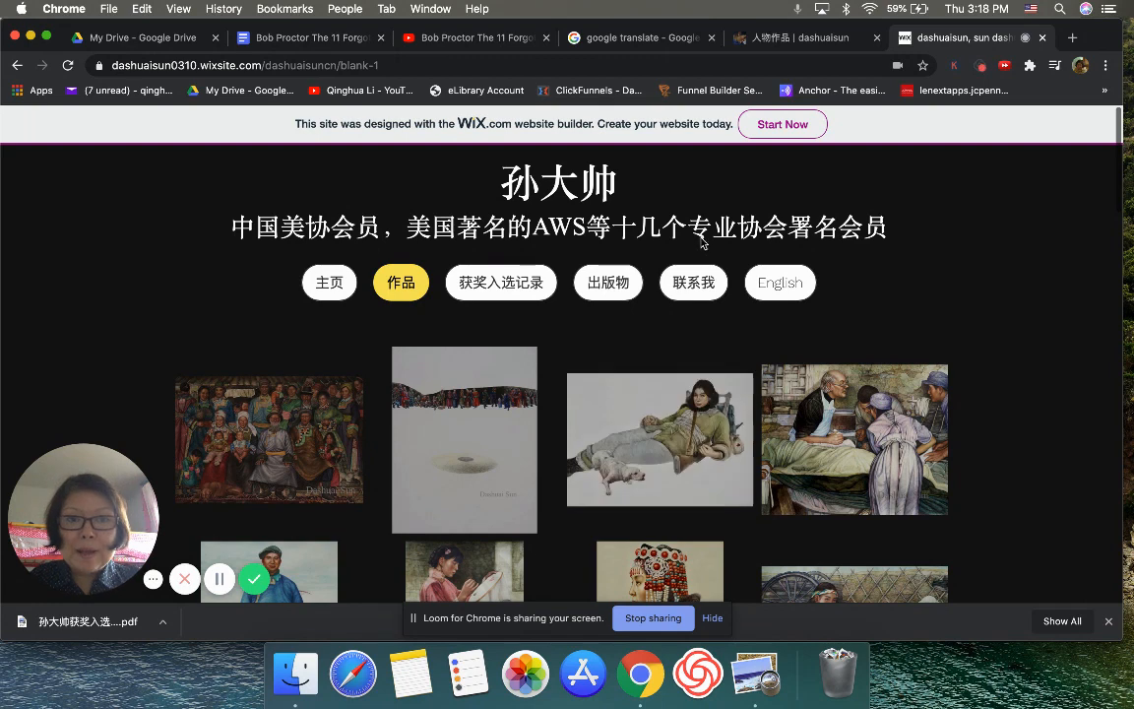
Return from the Chinese site's works page to the multilingual site's figures slideshow.
left_click(269, 438)
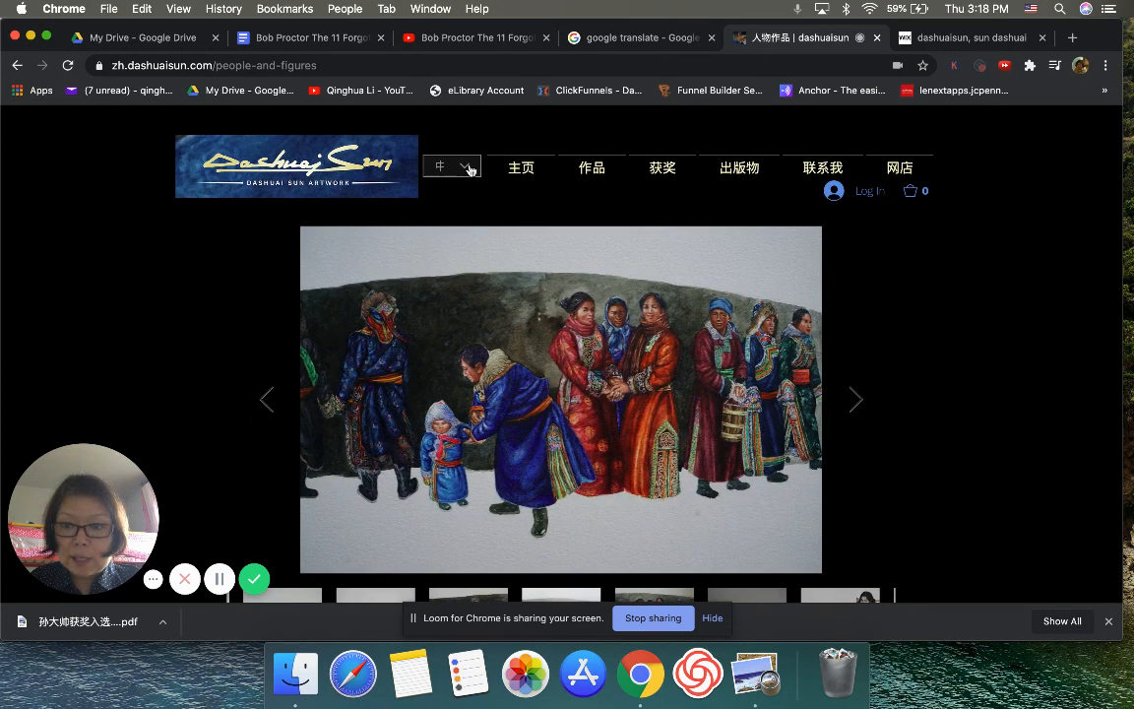
Switch the People & Figures page back to English and reveal the STORE categories.
left_click(451, 165)
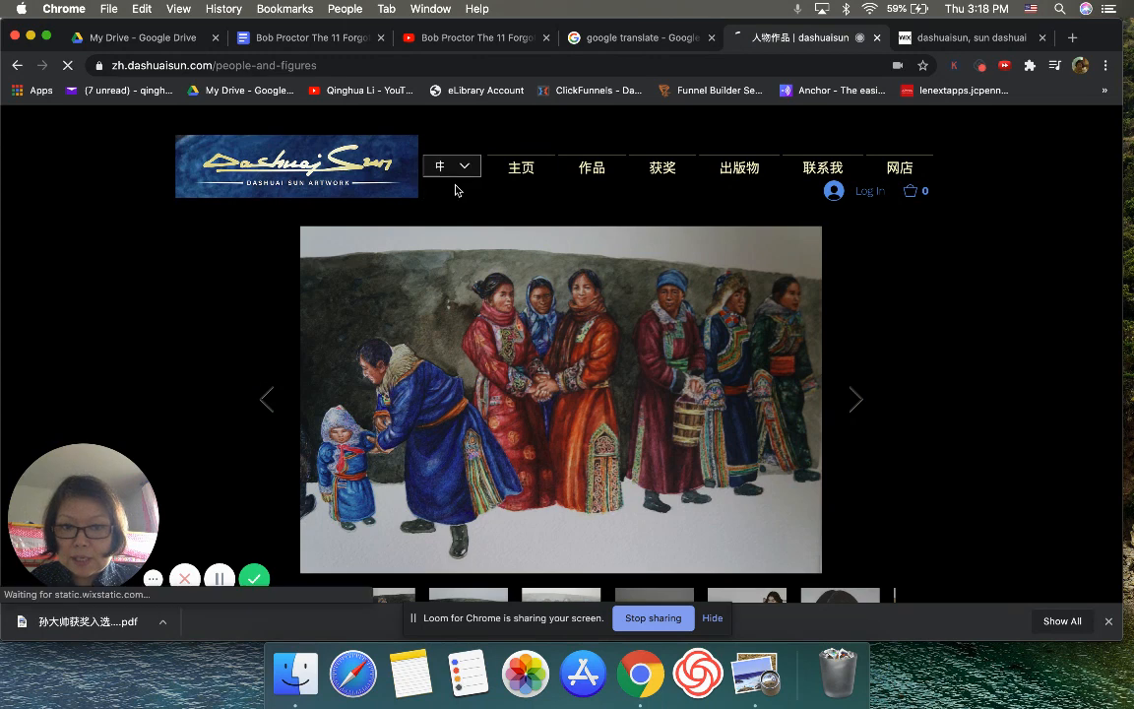
left_click(452, 166)
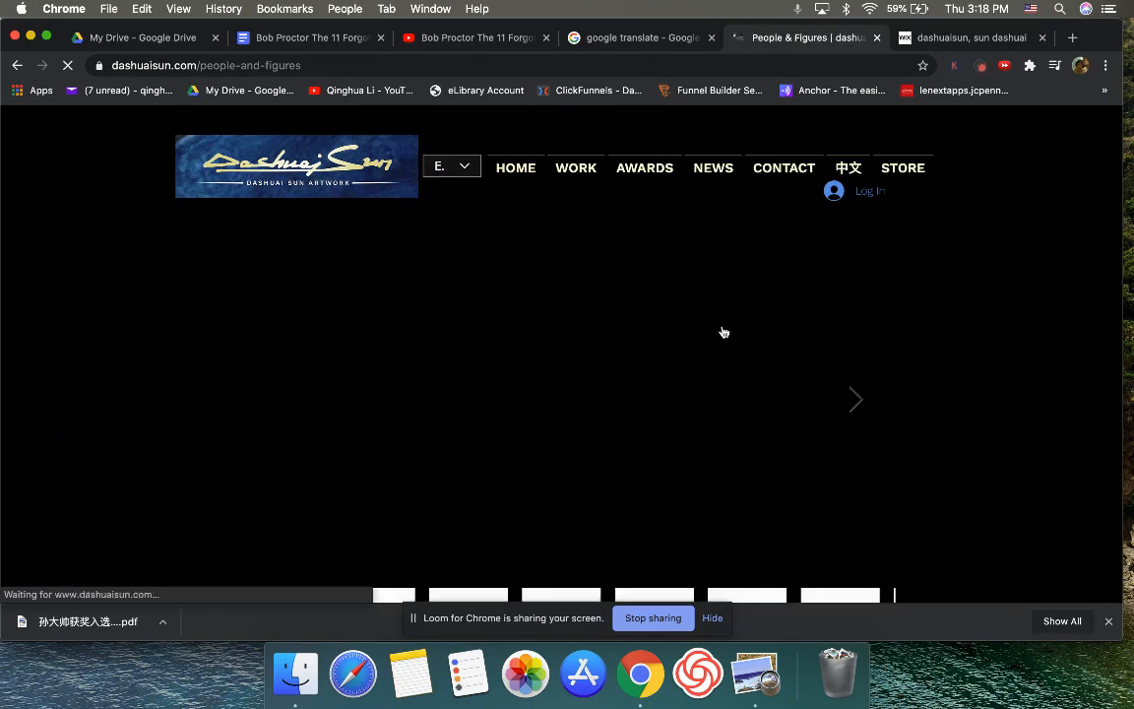
left_click(902, 167)
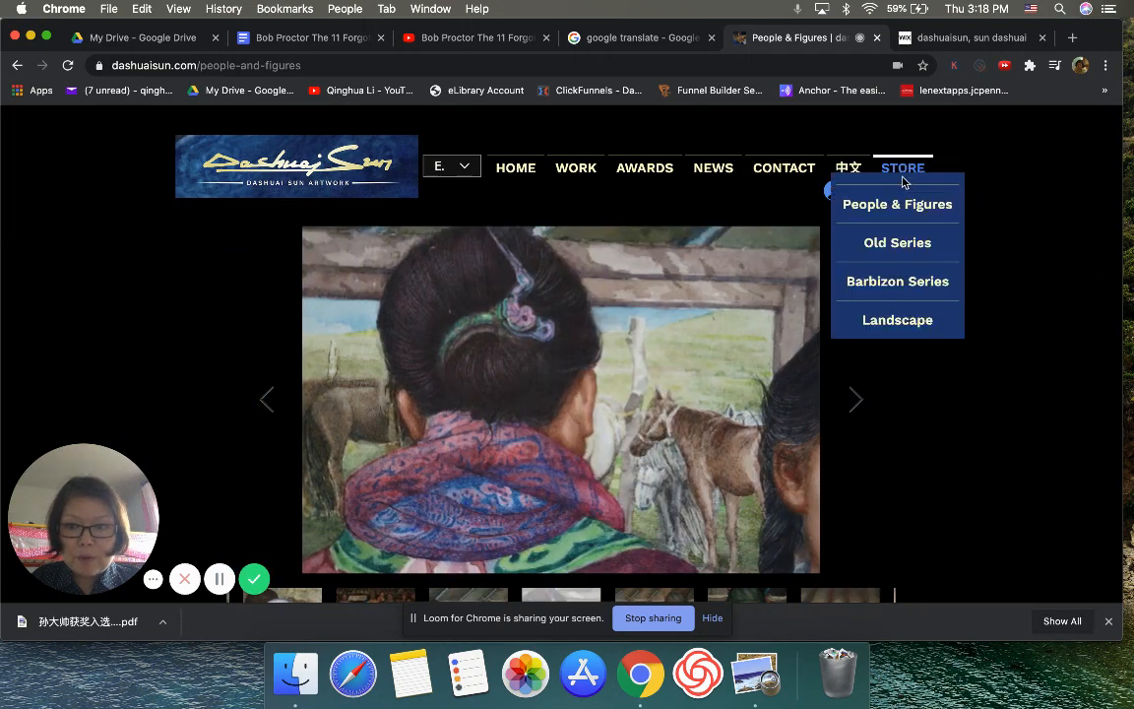
Visit the Old Series and Barbizon Series store galleries, then head to Landscape.
left_click(897, 243)
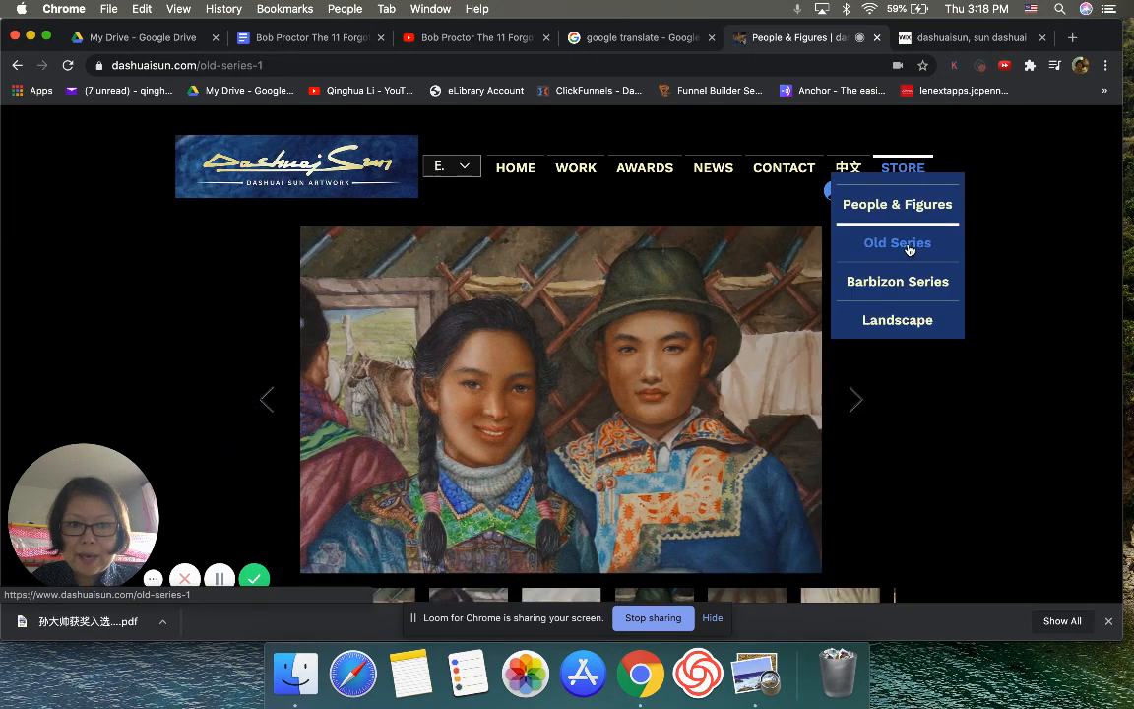
left_click(897, 243)
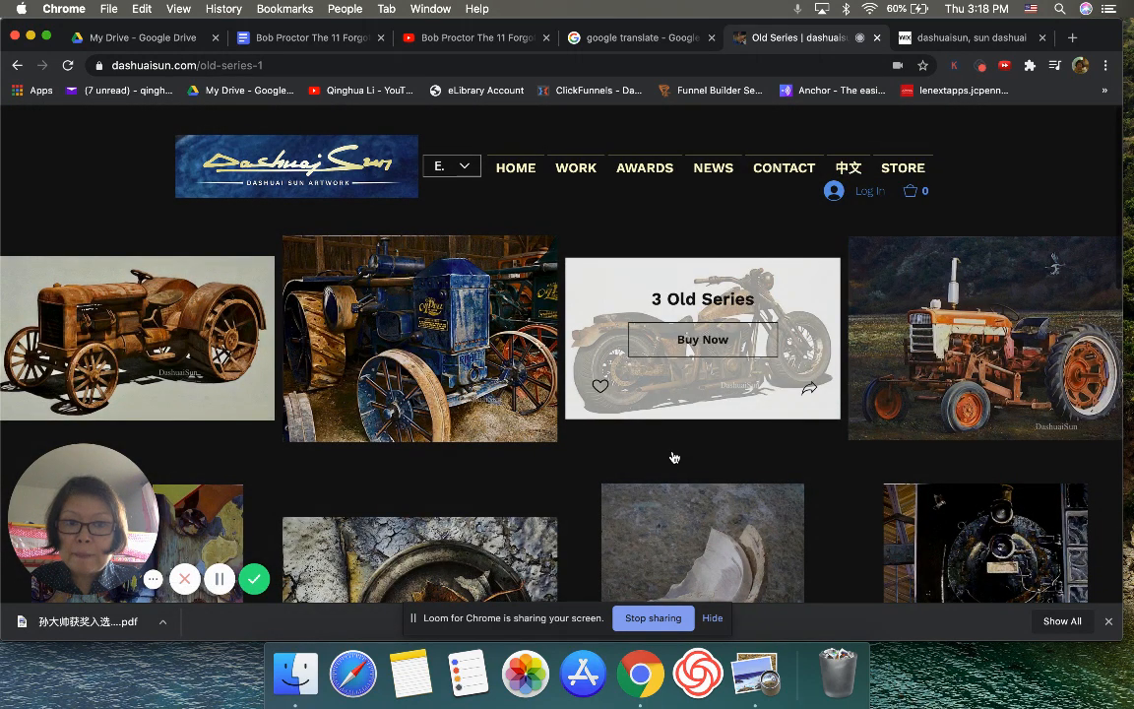
mouse_move(781, 466)
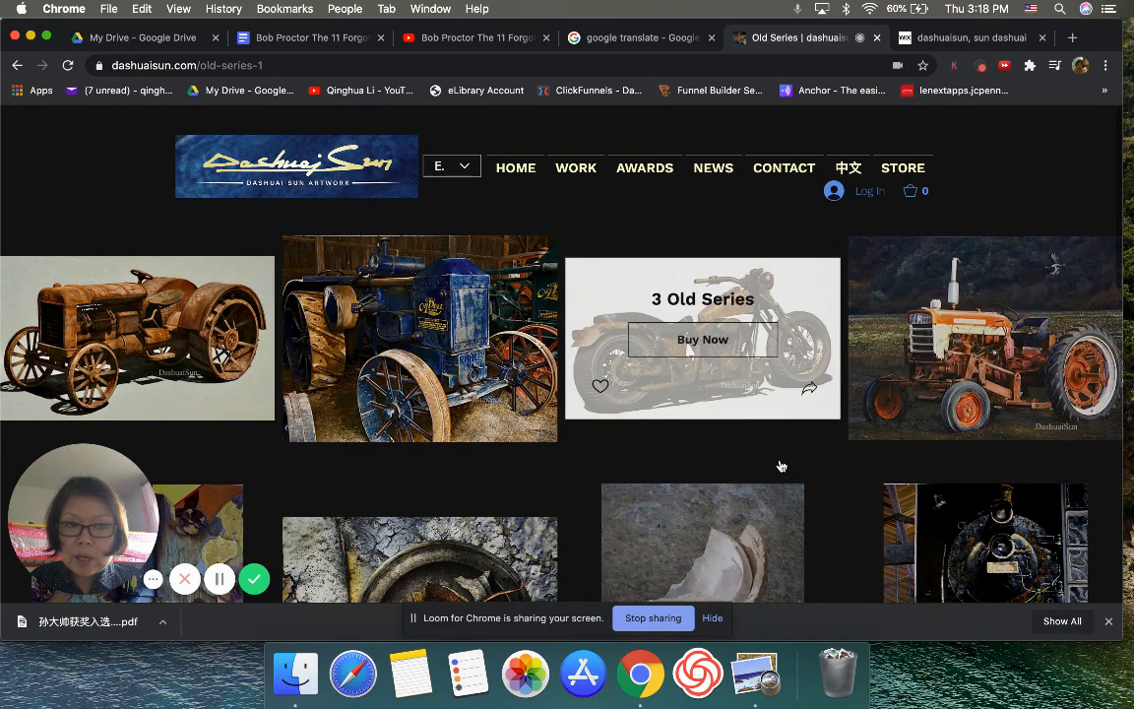
mouse_move(797, 465)
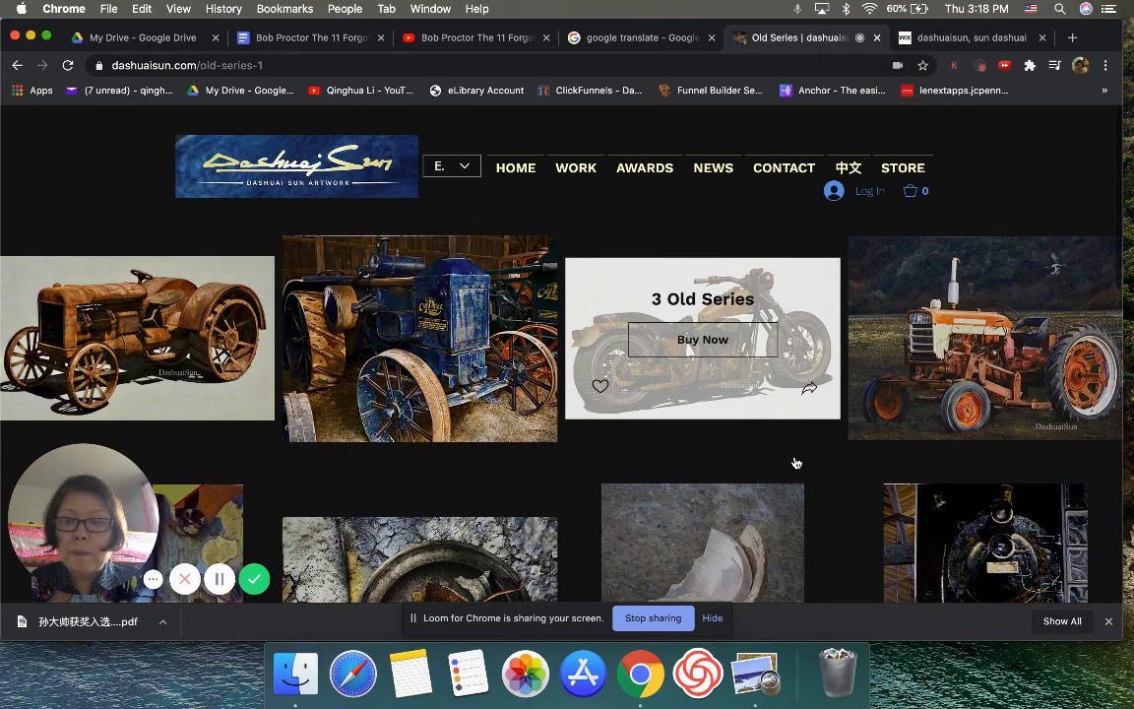
mouse_move(784, 399)
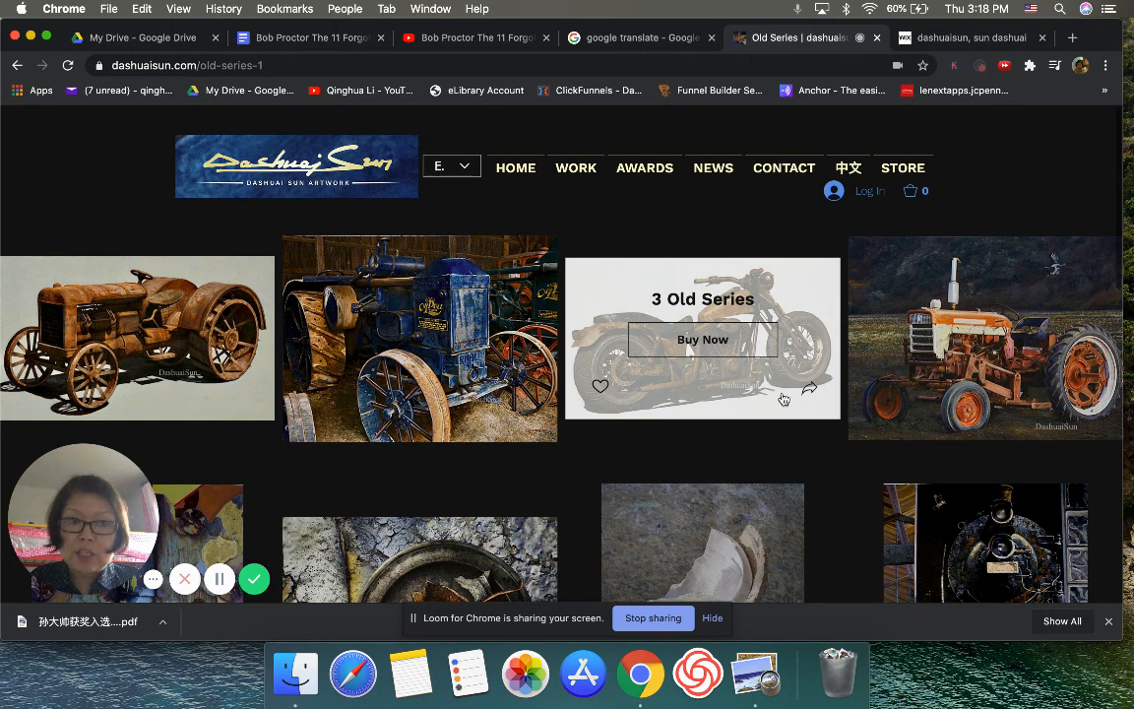
left_click(901, 168)
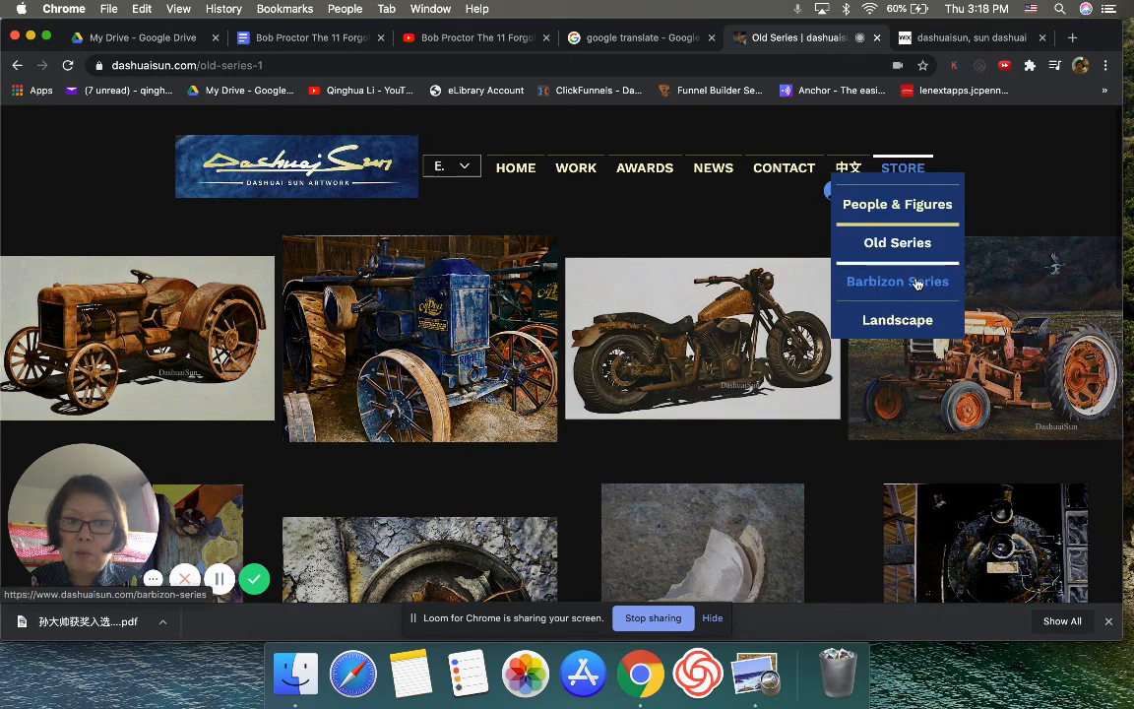
left_click(897, 282)
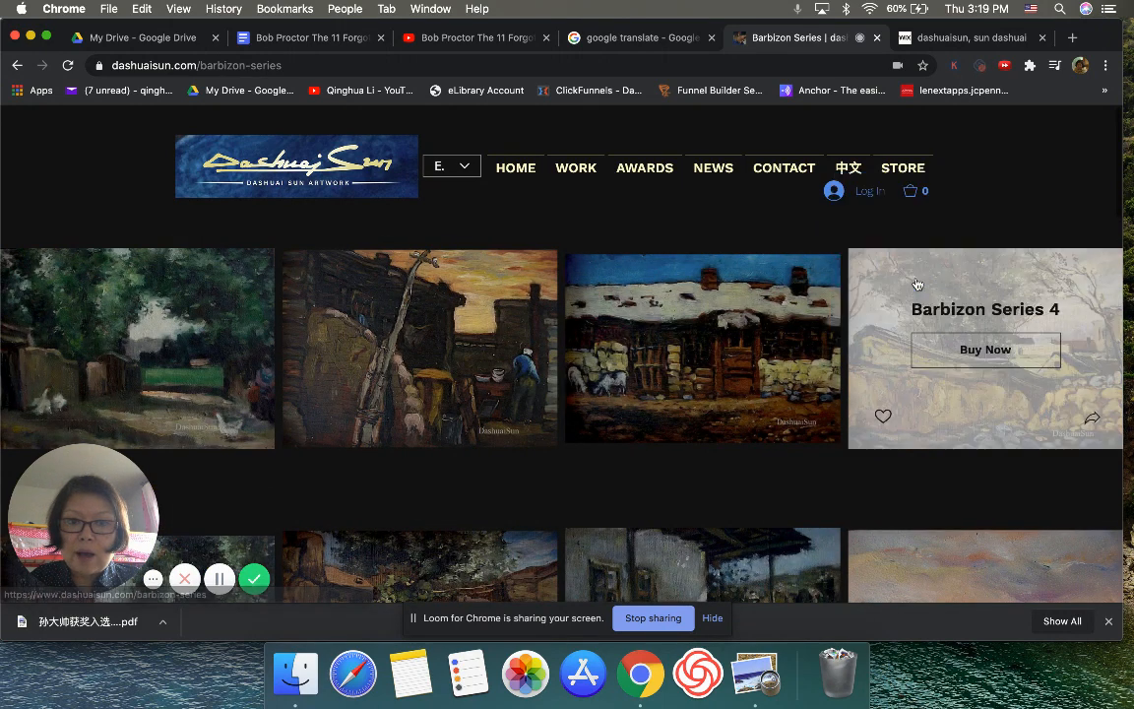
left_click(902, 167)
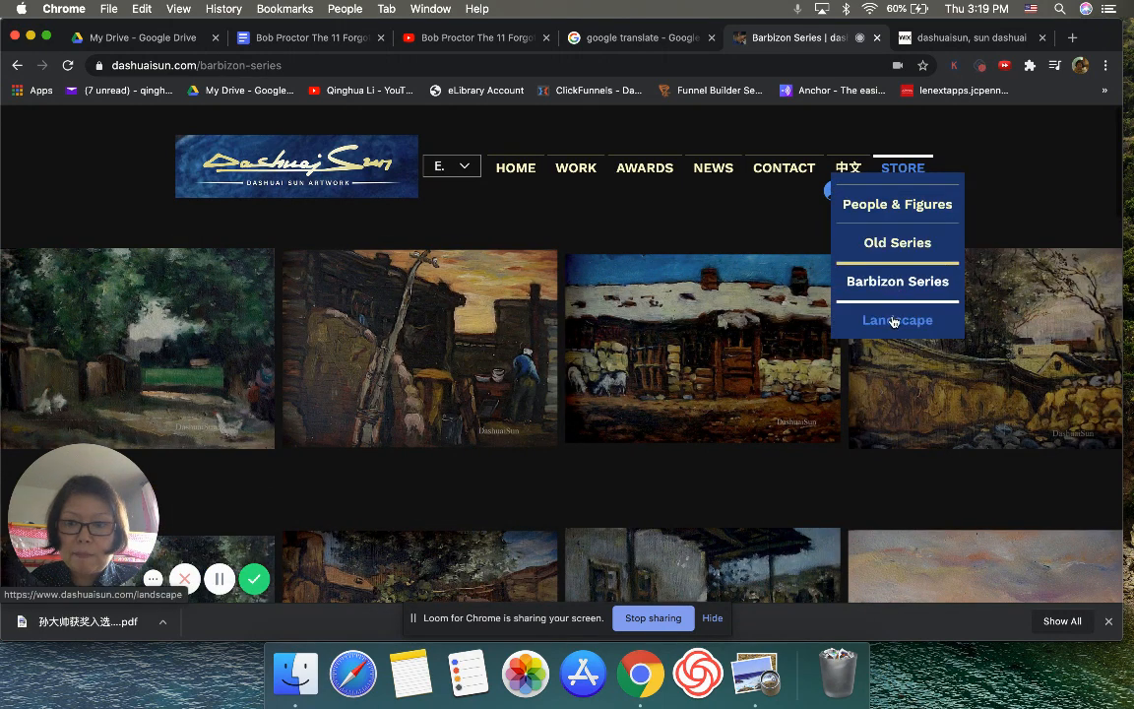
left_click(897, 320)
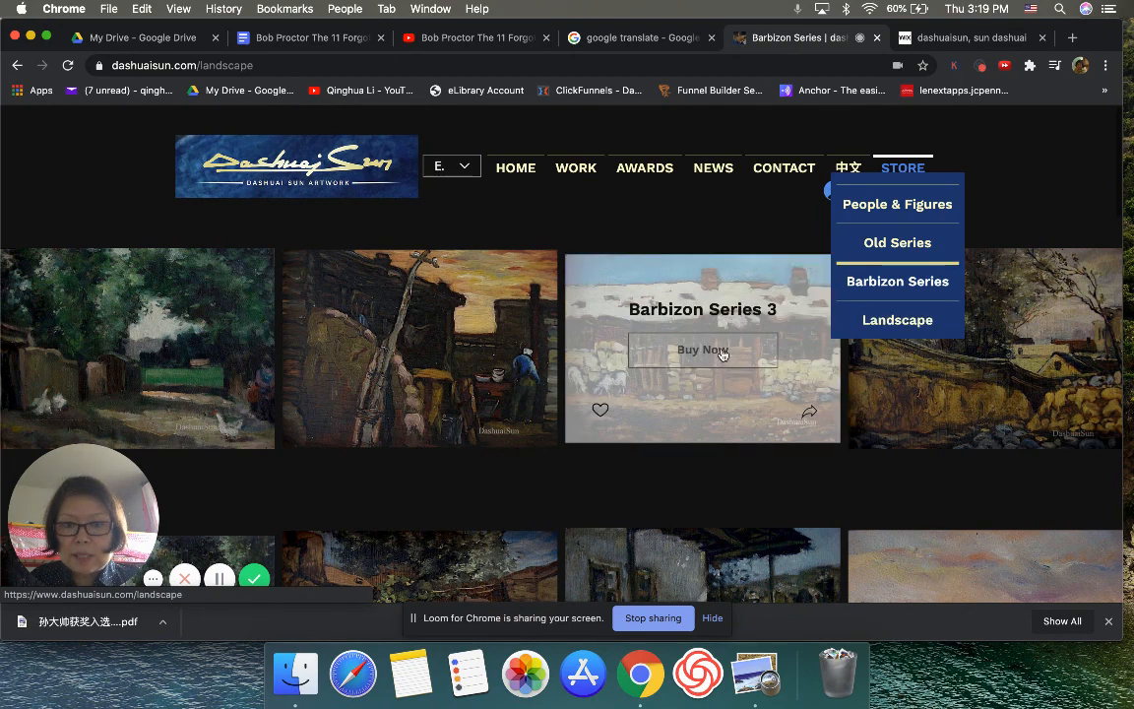
Load the Landscape gallery and scroll through its New York paintings.
left_click(896, 319)
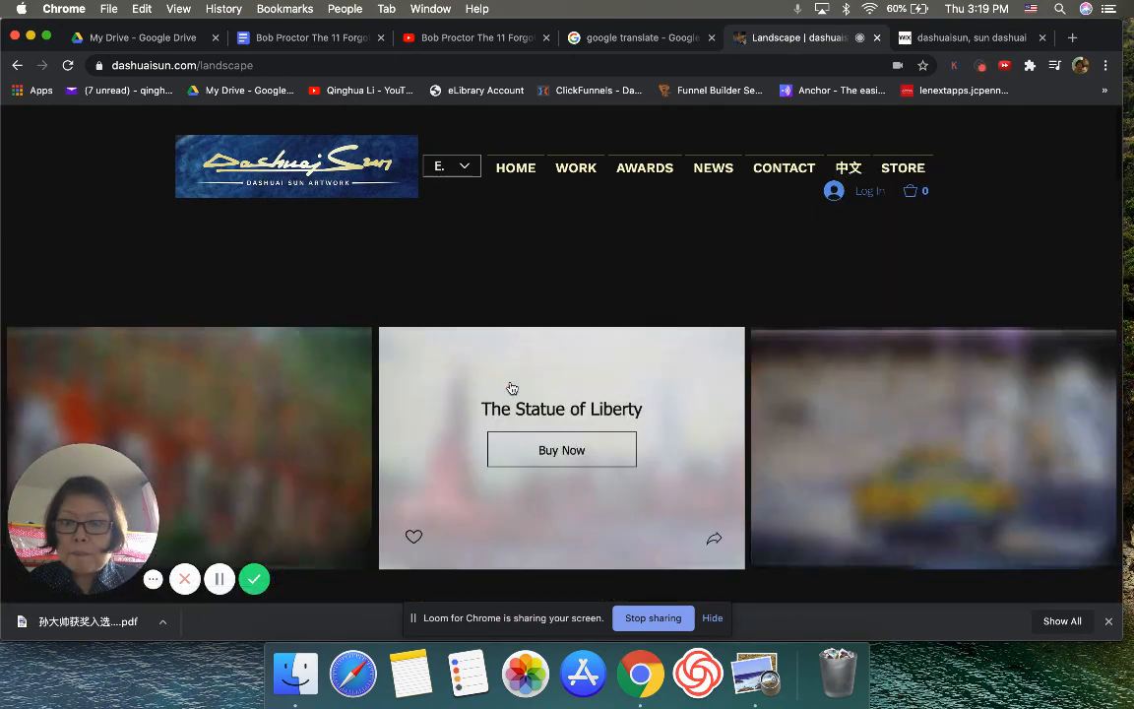
scroll("down", 3)
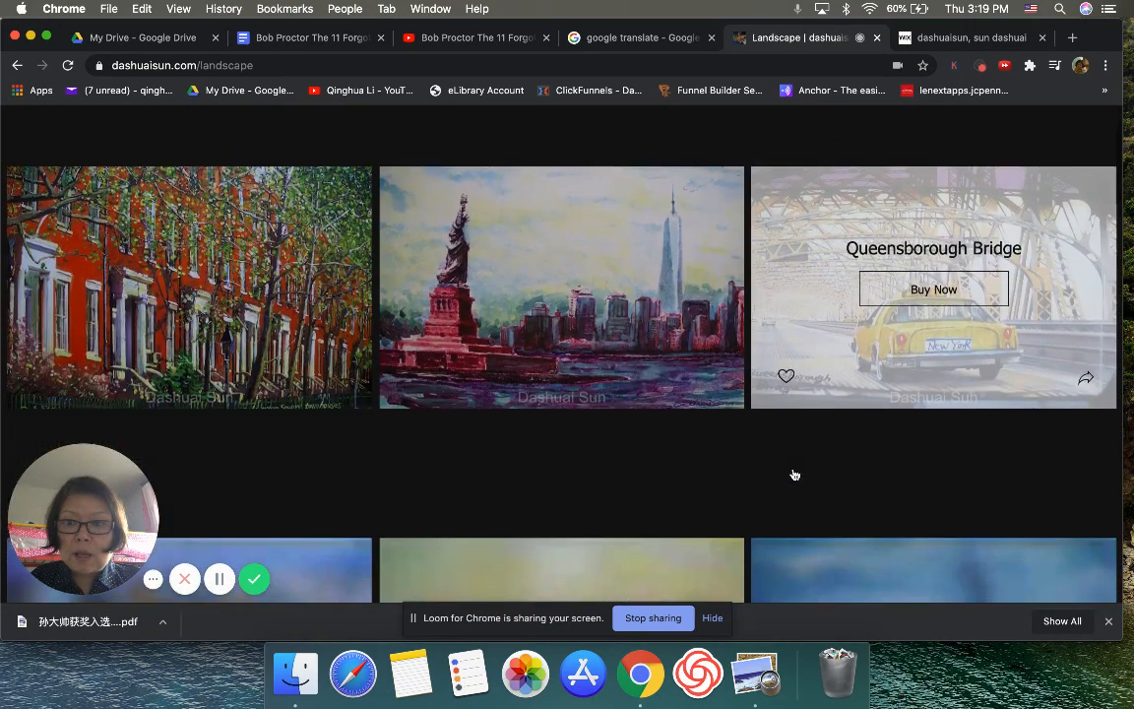
scroll("down", 3)
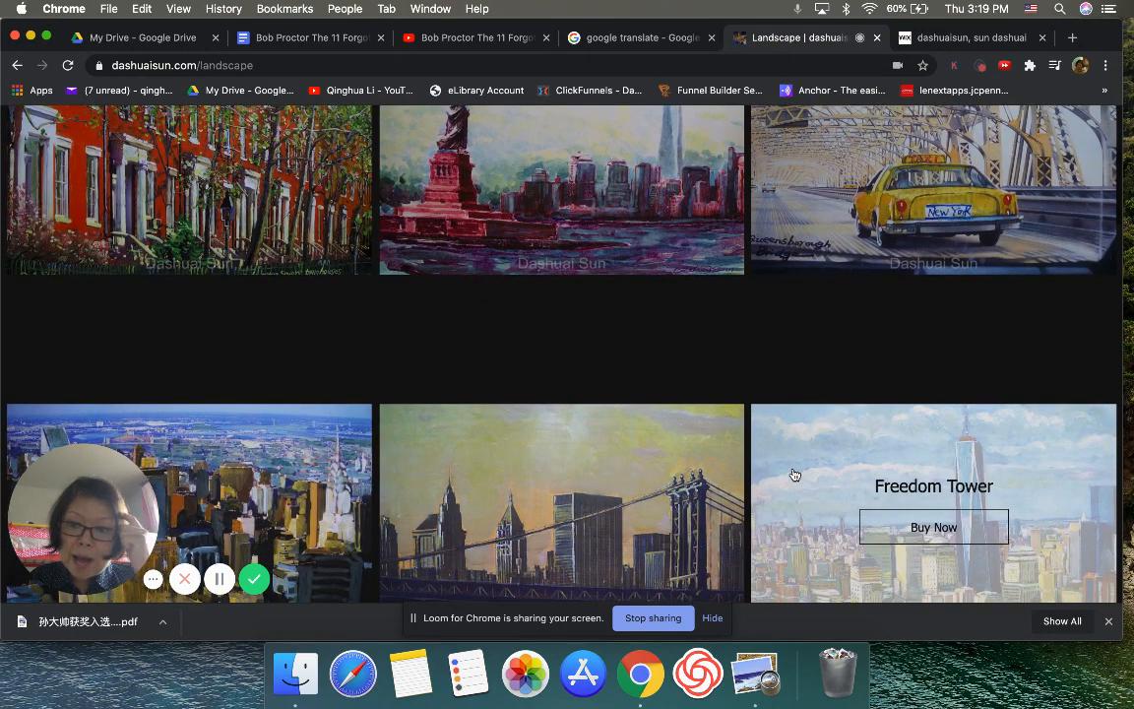
scroll("down", 3)
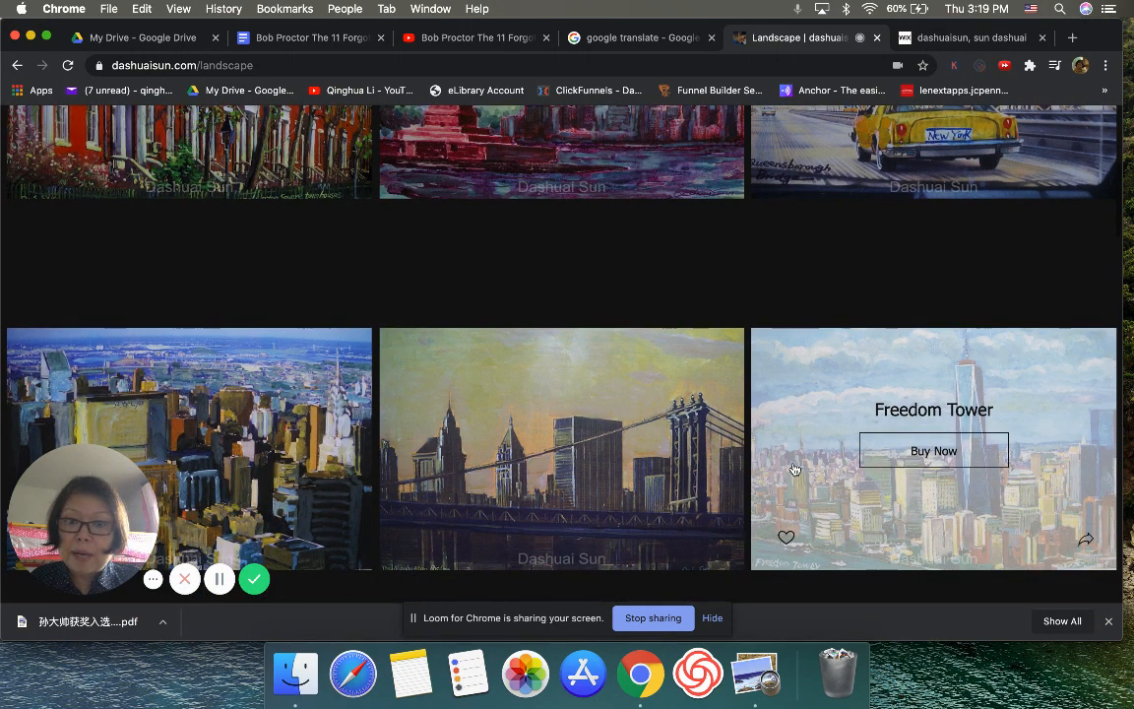
mouse_move(689, 406)
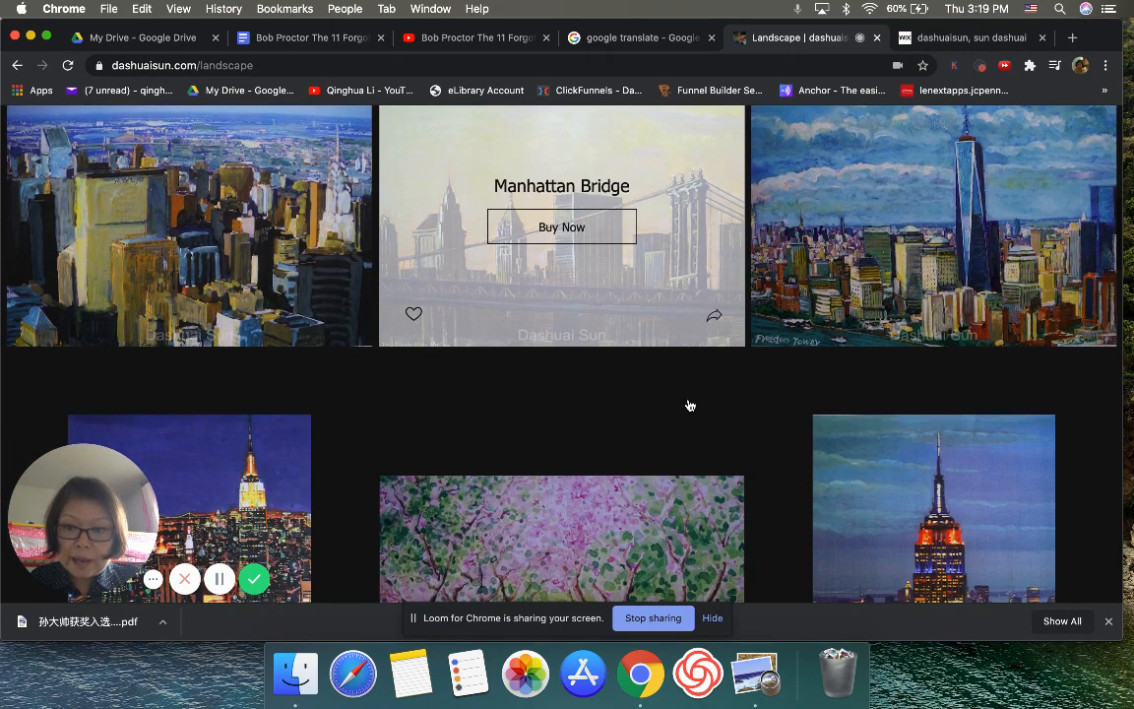
scroll("down", 3)
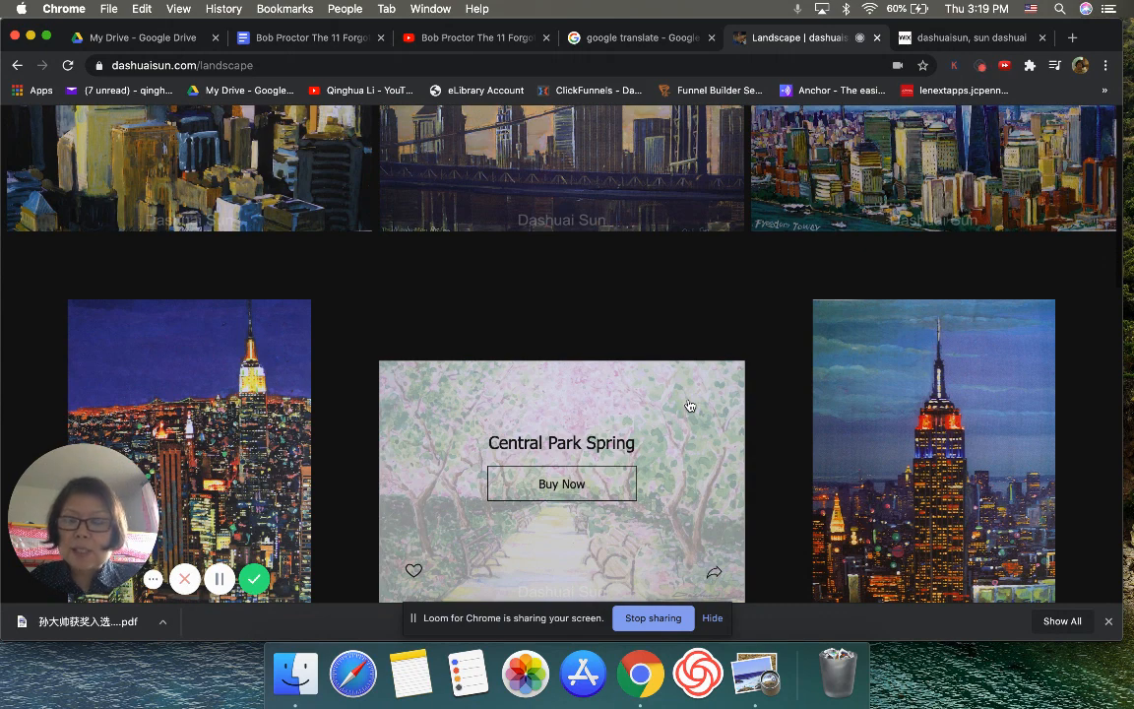
mouse_move(389, 227)
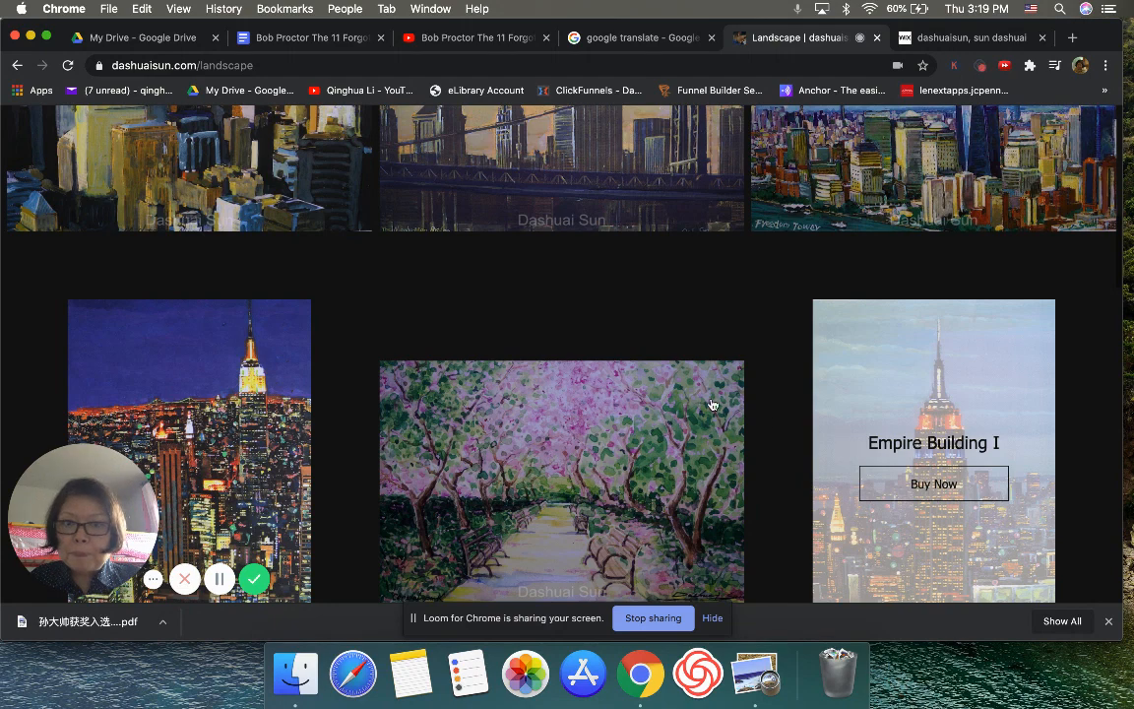
mouse_move(670, 388)
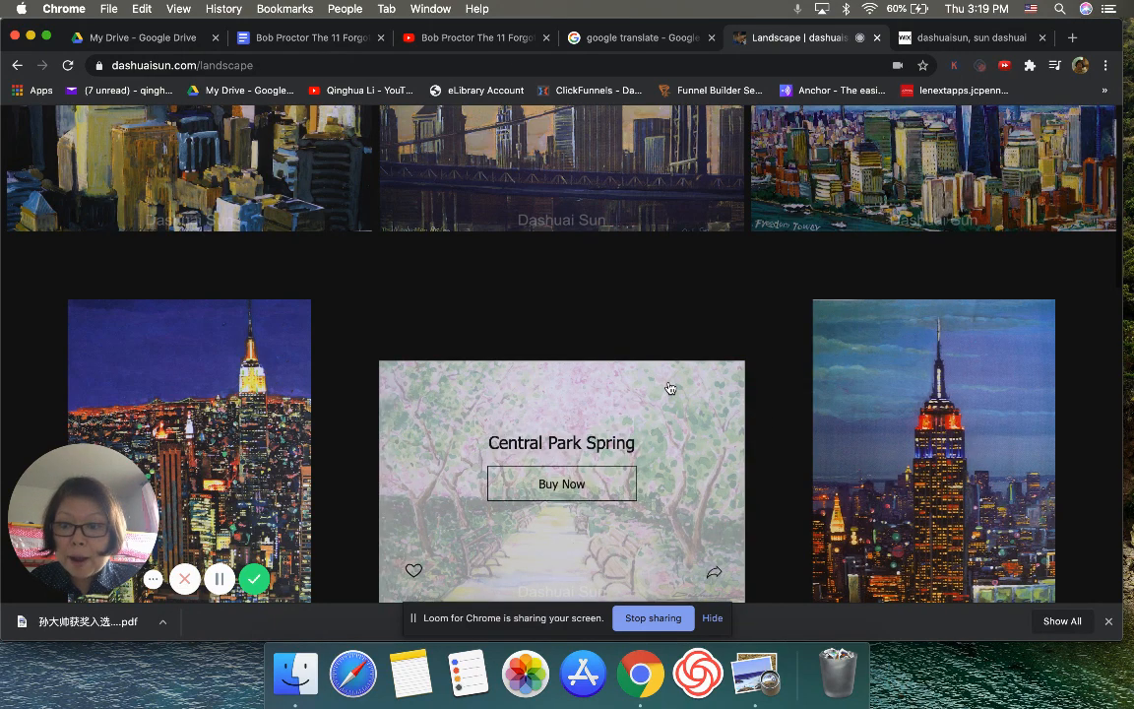
mouse_move(689, 342)
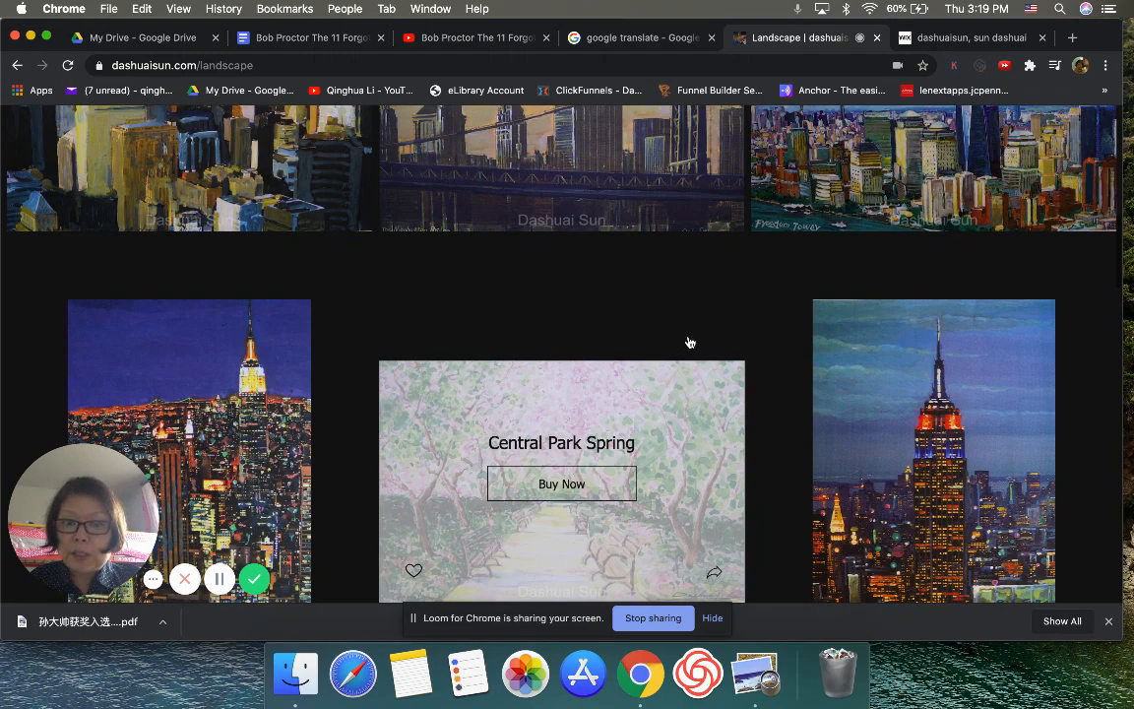
scroll("down", 3)
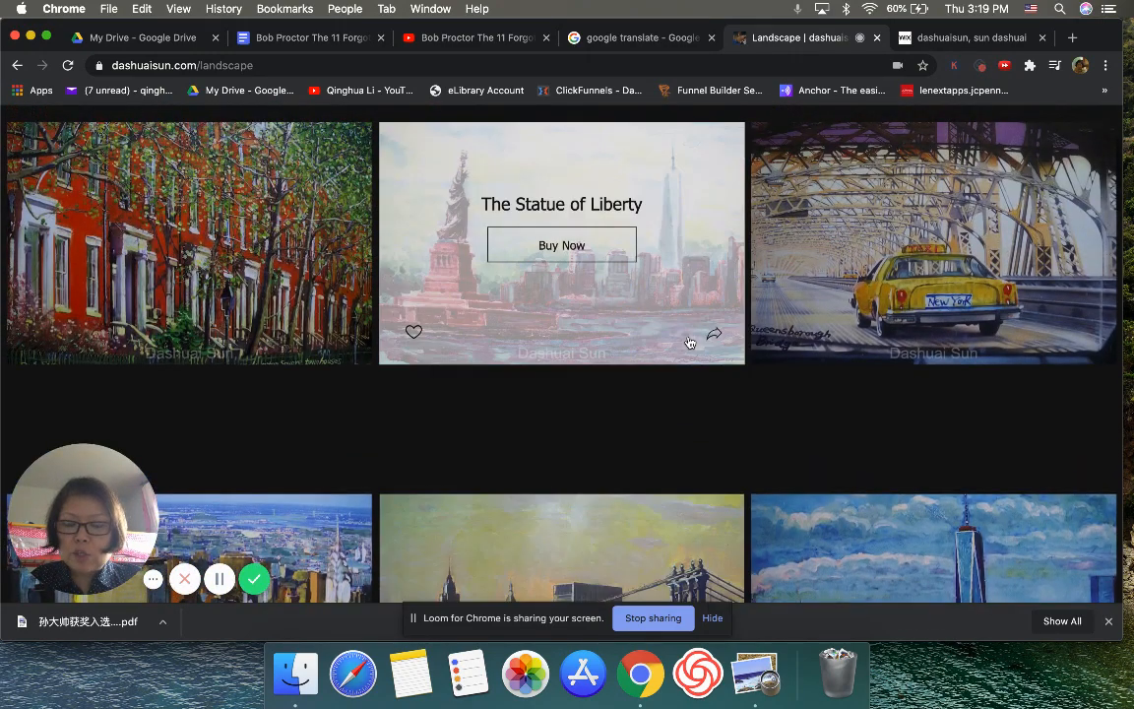
mouse_move(880, 433)
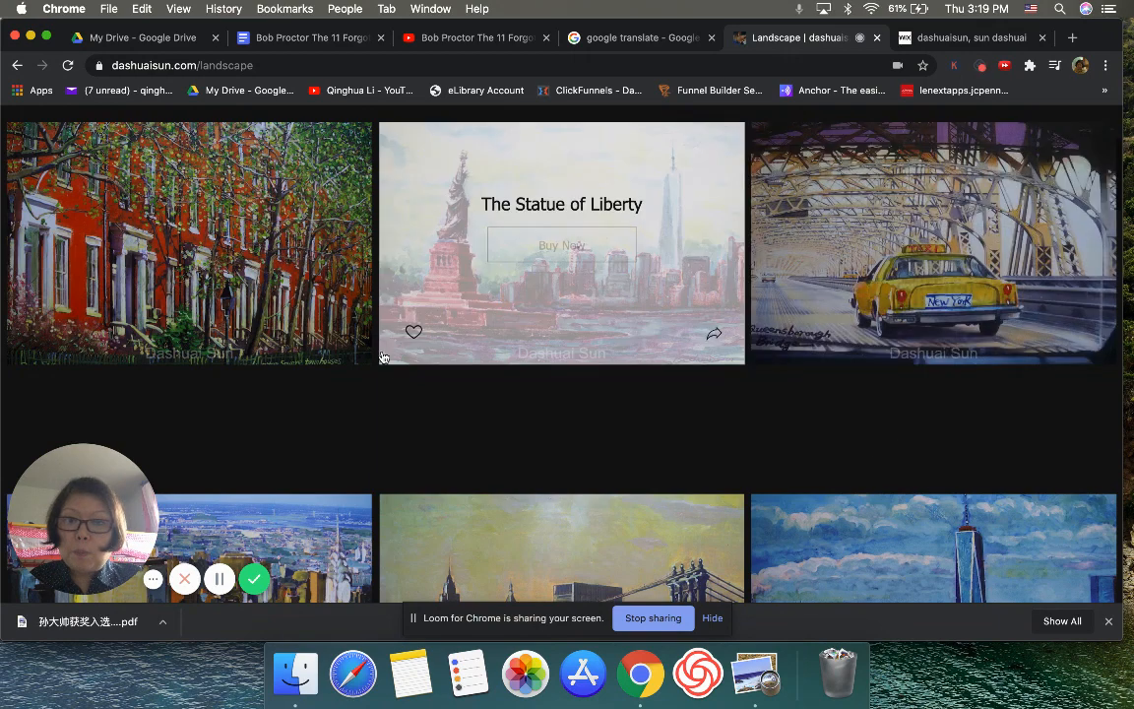
mouse_move(769, 394)
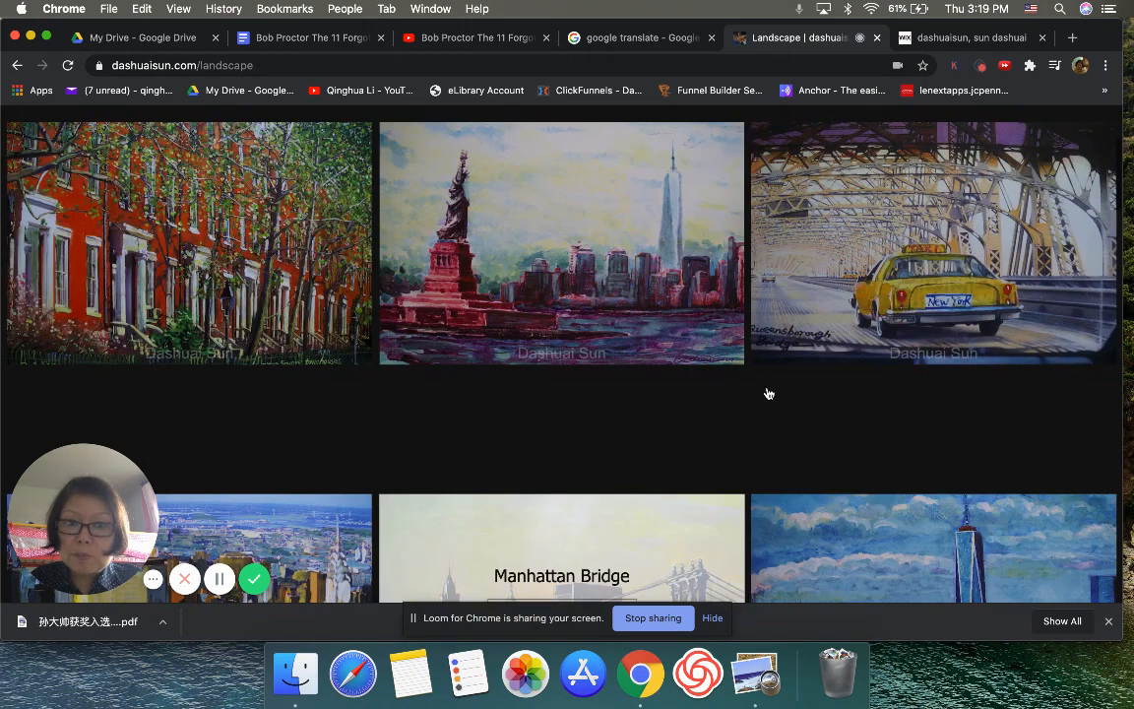
mouse_move(534, 398)
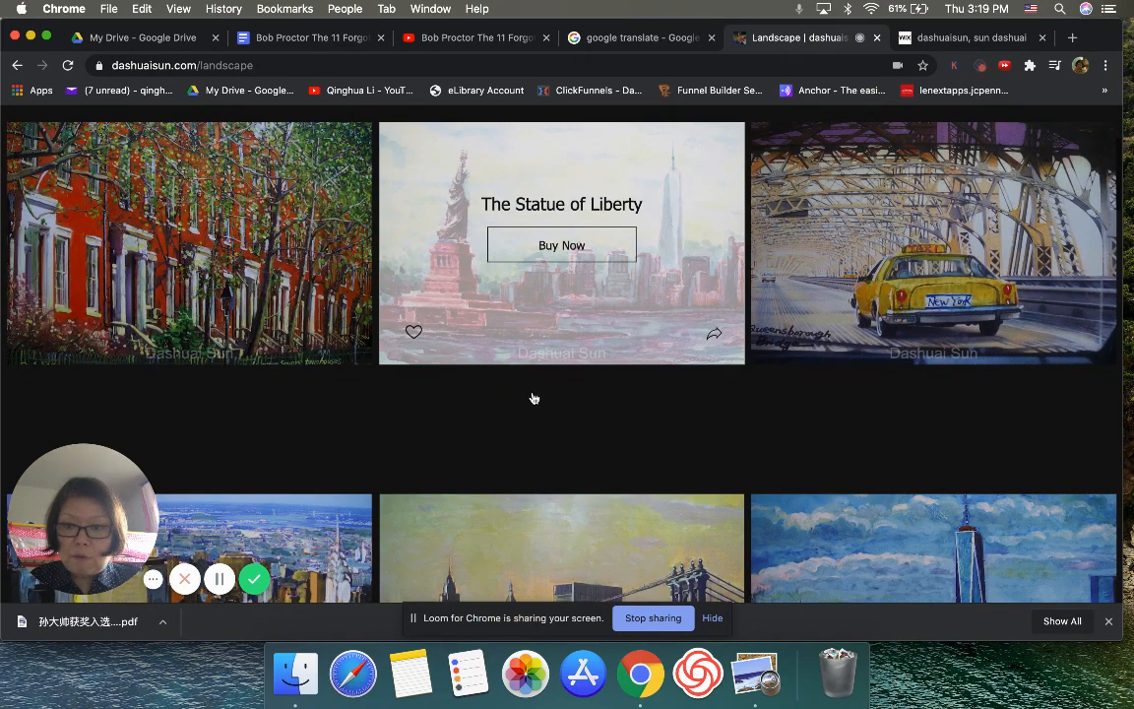
mouse_move(630, 417)
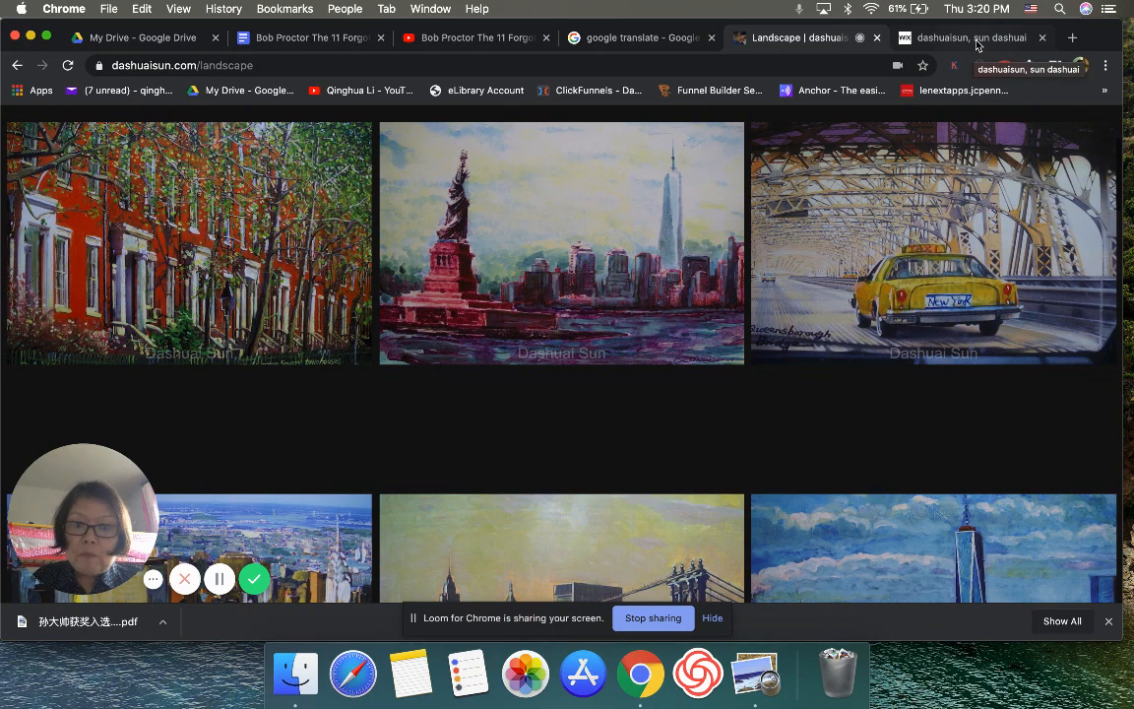
mouse_move(680, 317)
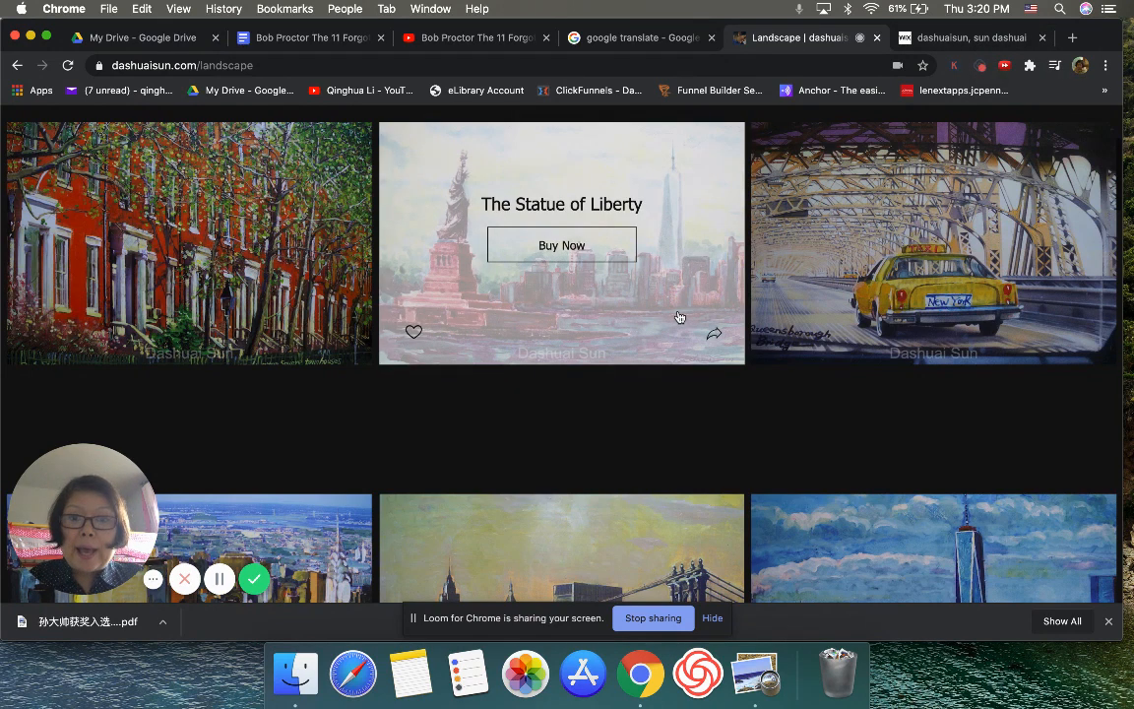
scroll("down", 3)
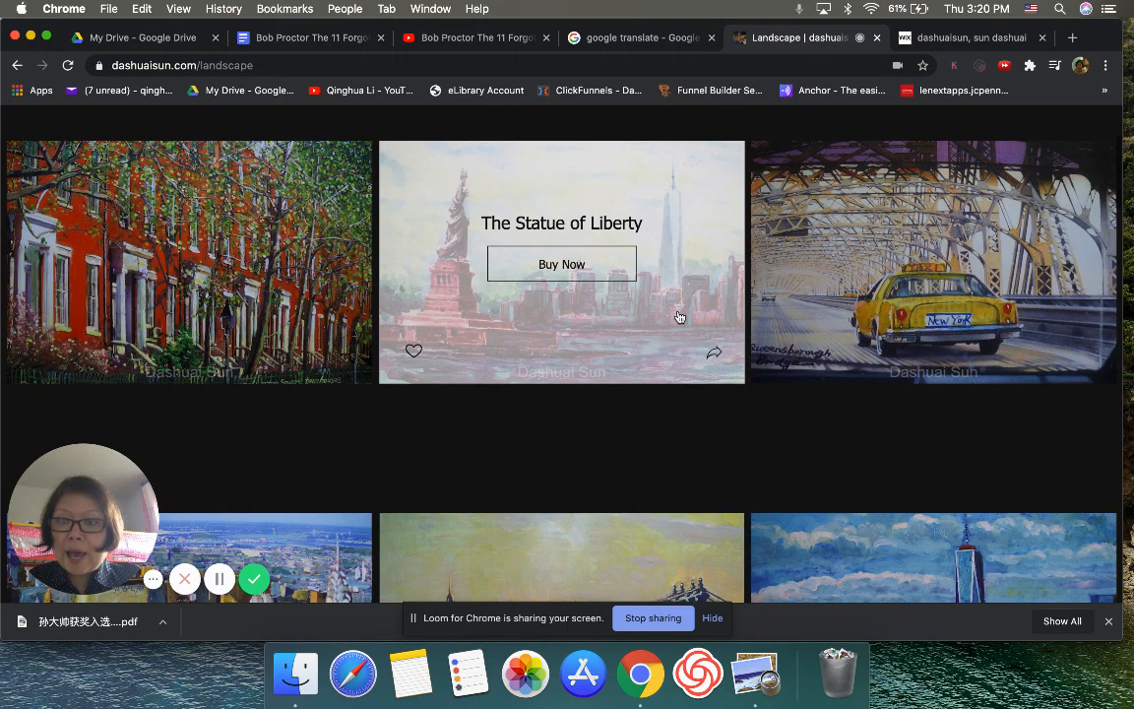
mouse_move(874, 353)
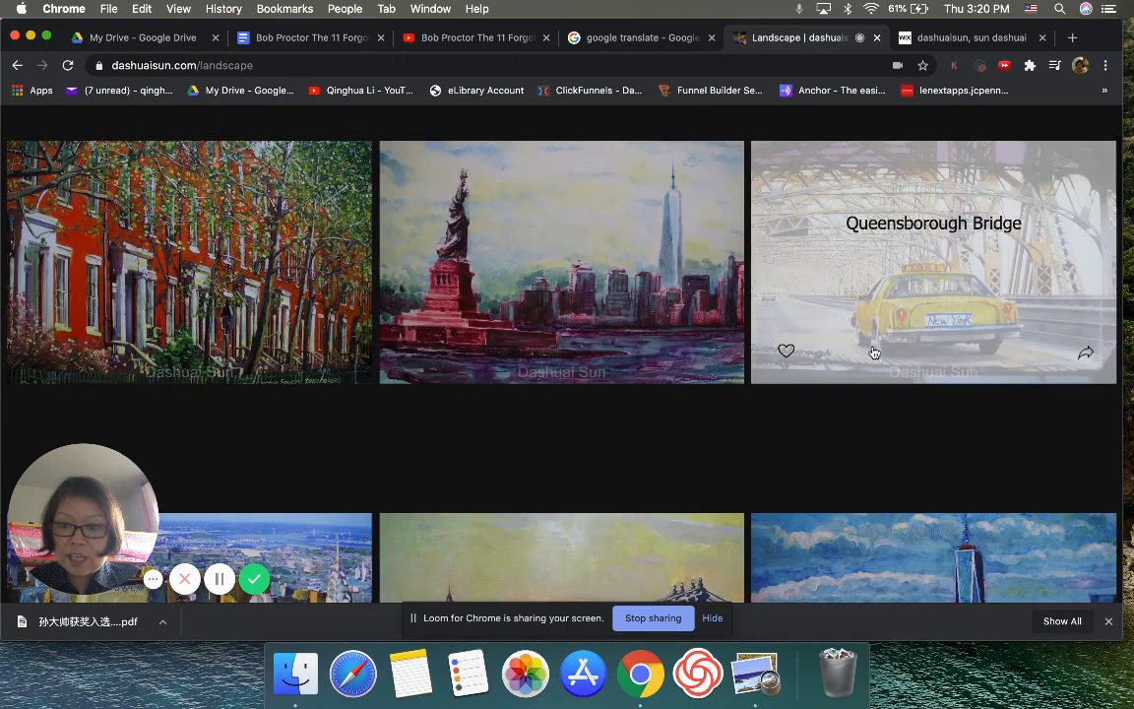
mouse_move(884, 369)
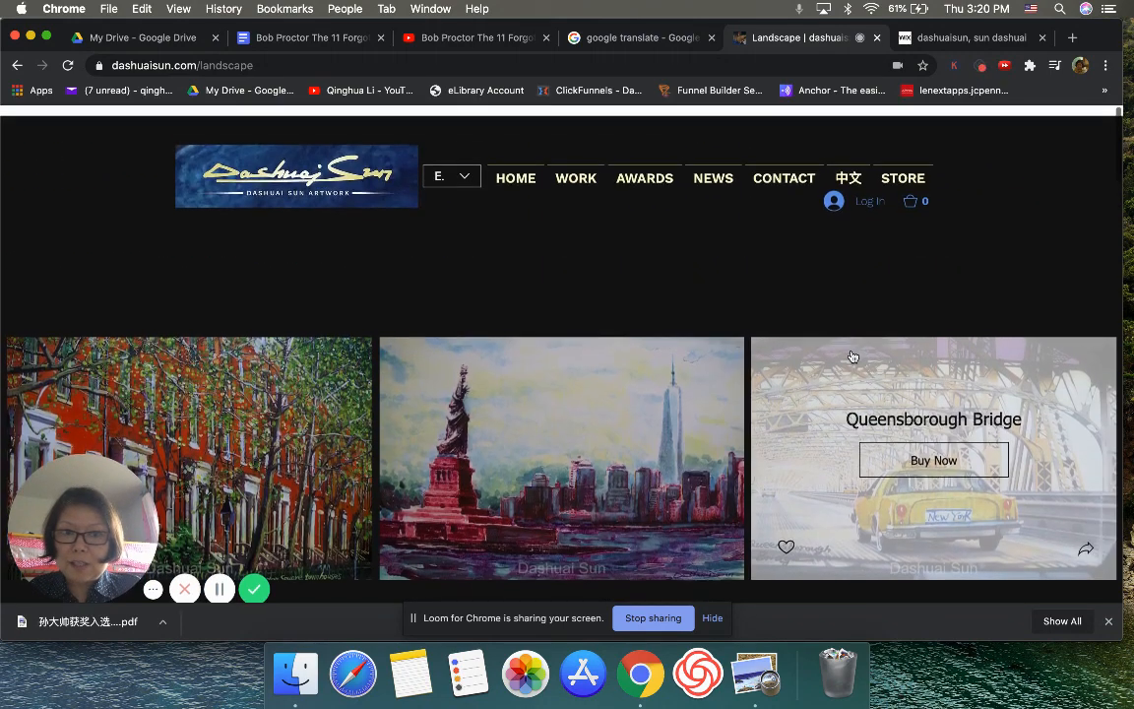
Visit the Awards page, then go back to the site's home page.
left_click(645, 167)
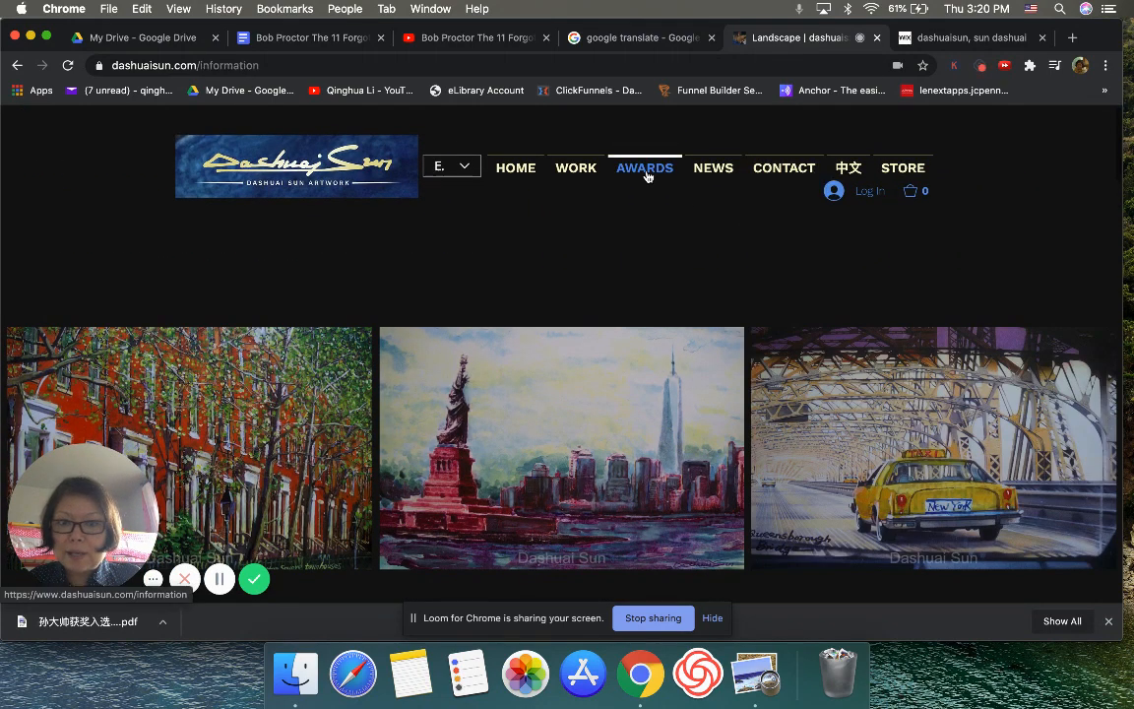
left_click(644, 168)
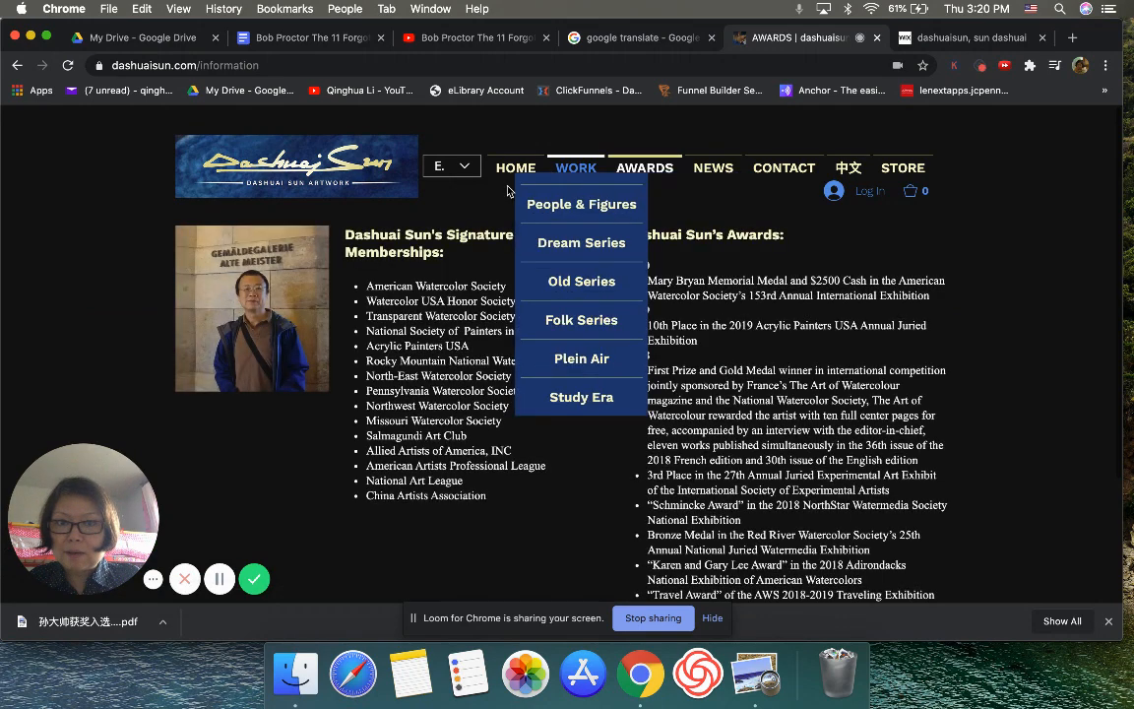
left_click(515, 168)
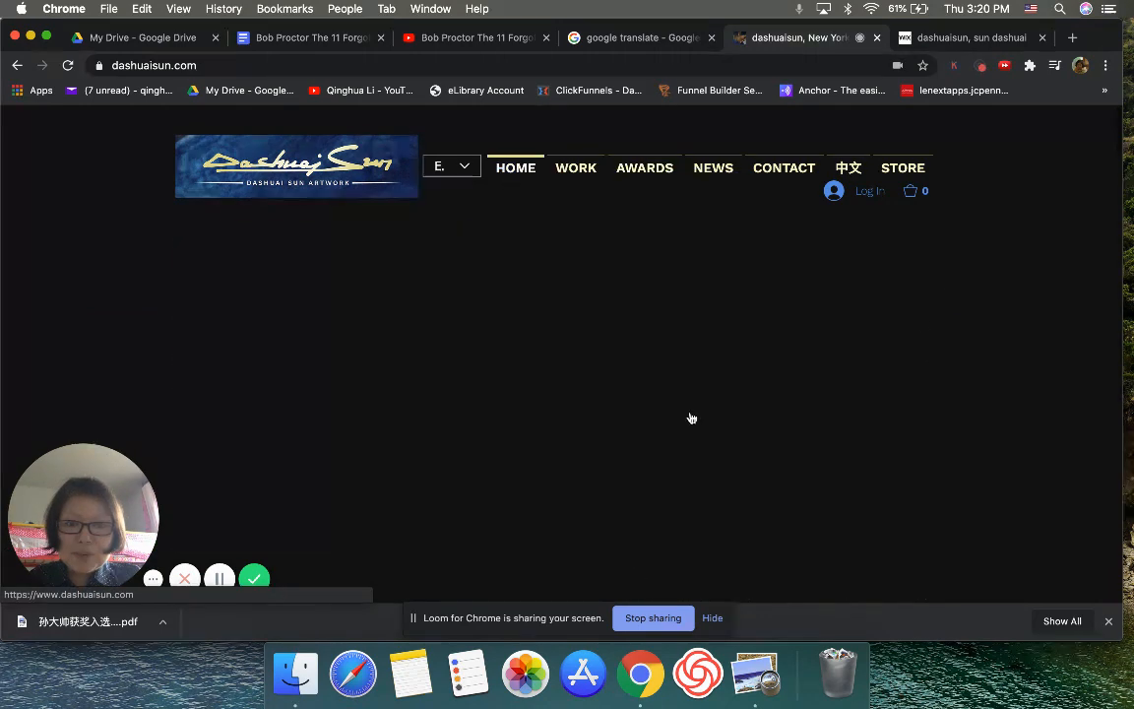